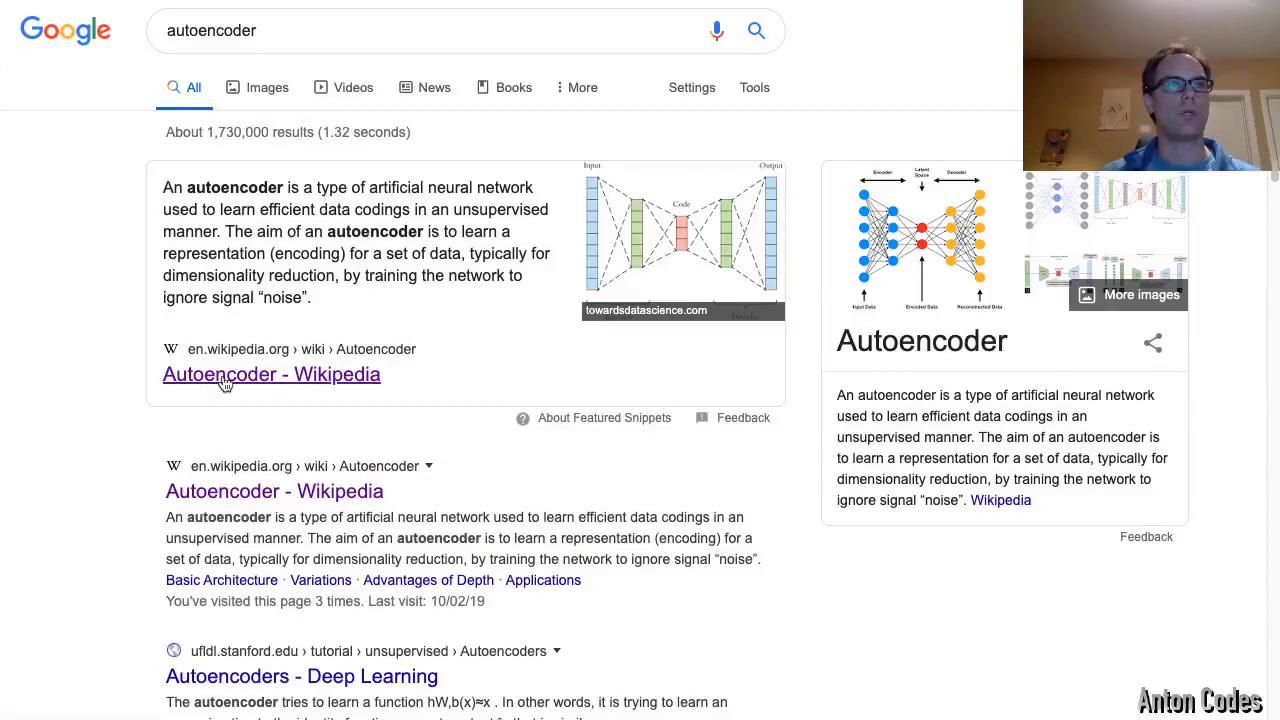
Read the Wikipedia Autoencoder article down through Basic Architecture, Variations and Advantages of Depth
left_click(272, 374)
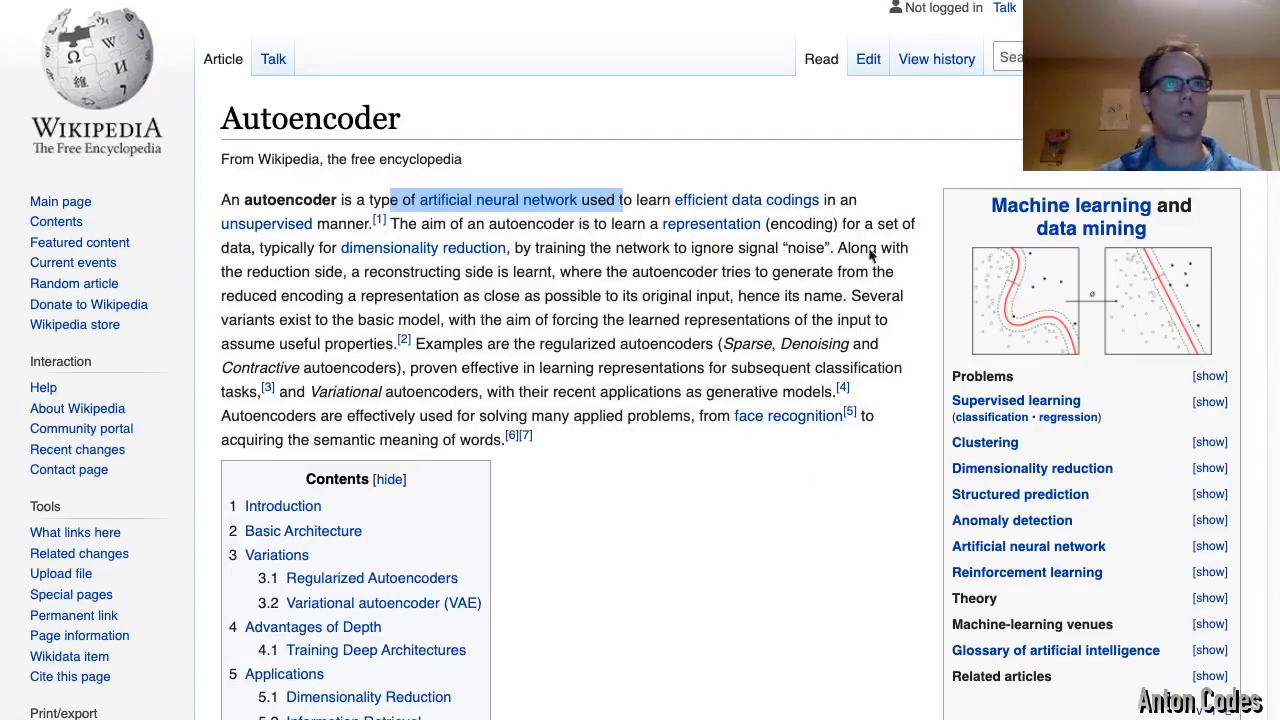
scroll("down", 3)
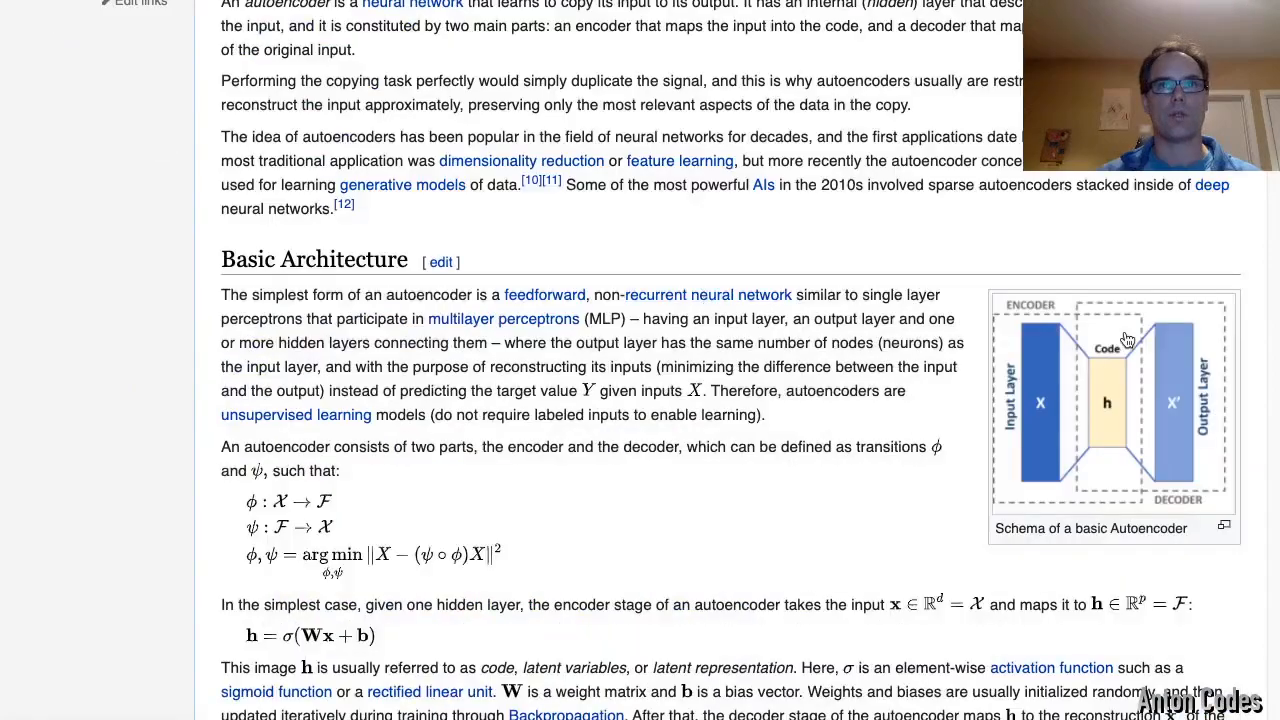
scroll("down", 3)
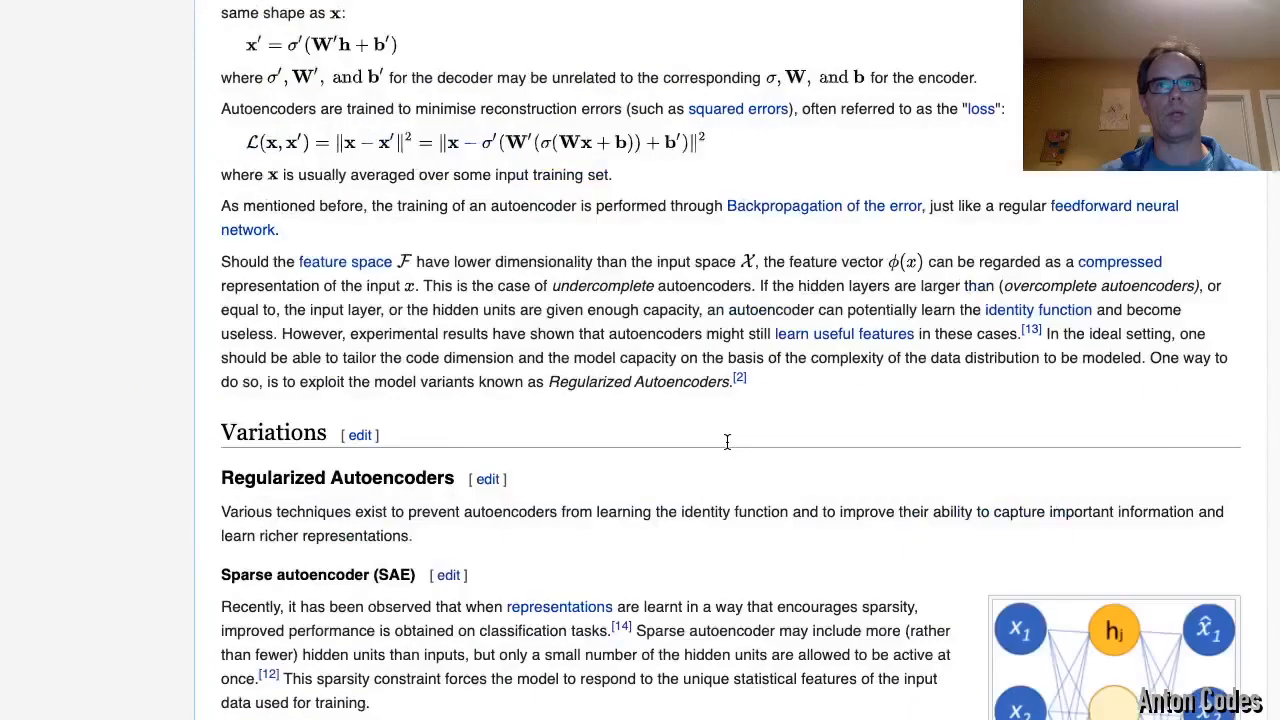
scroll("down", 3)
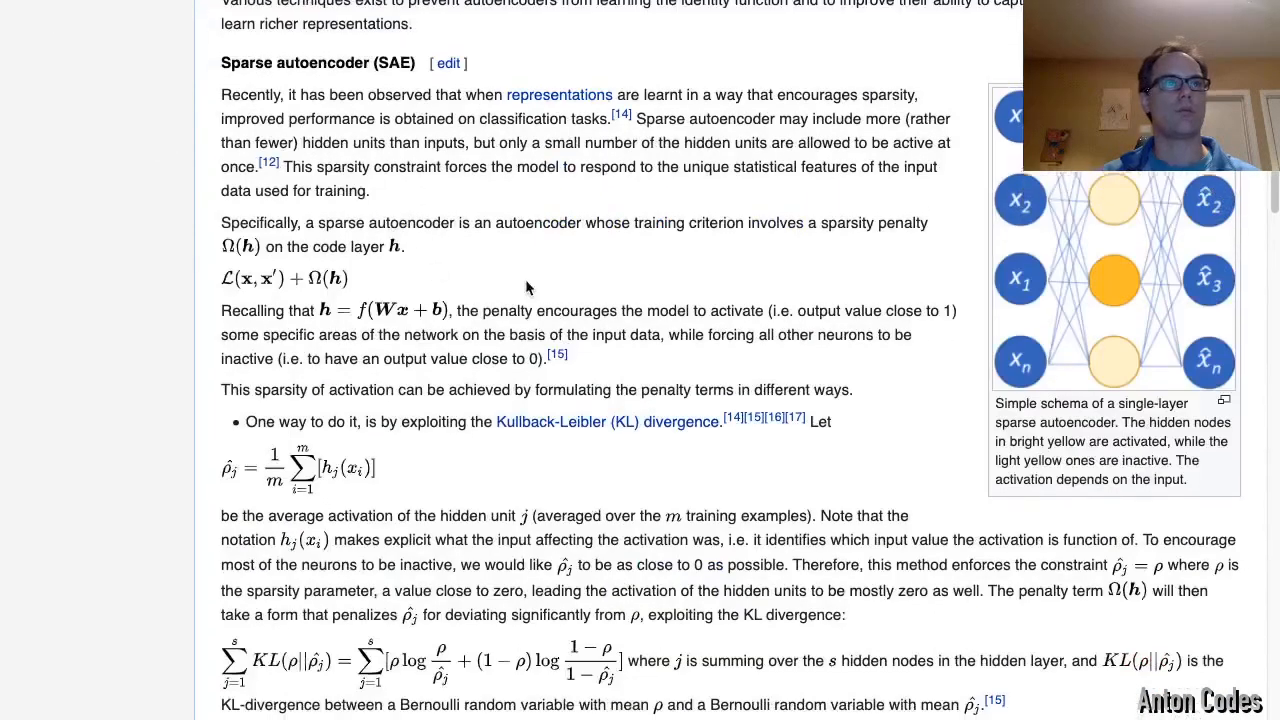
scroll("down", 3)
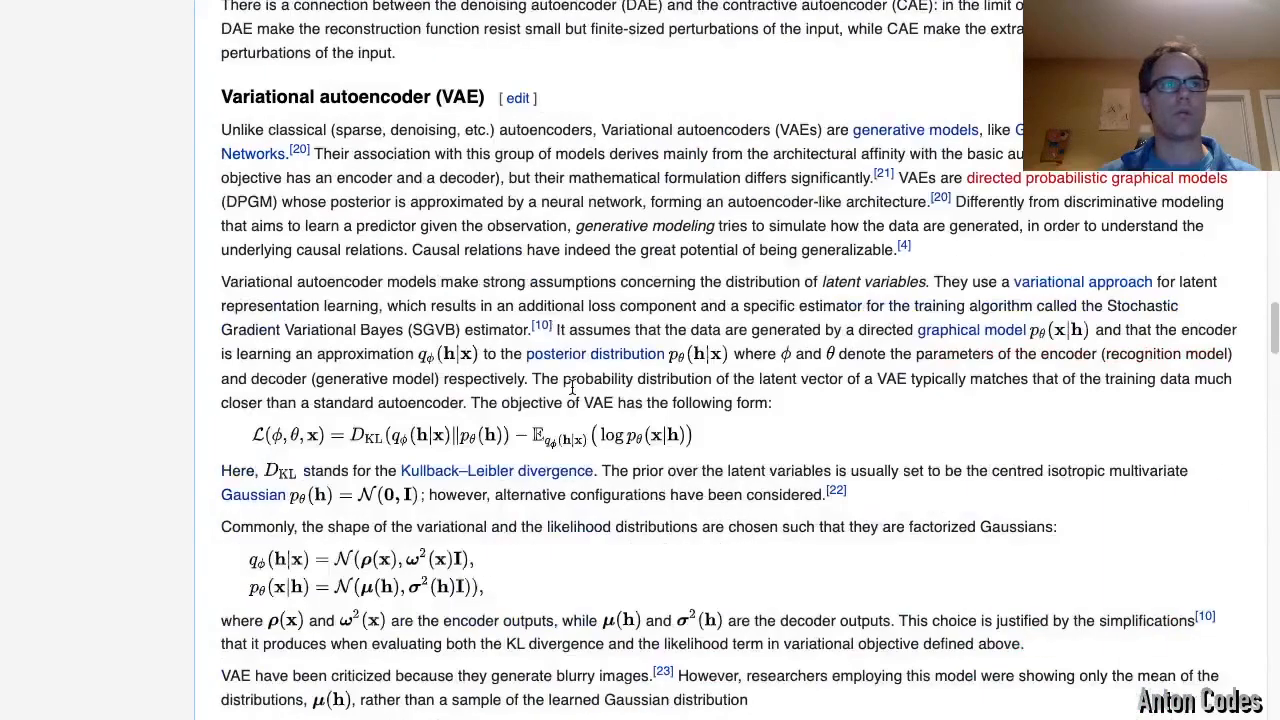
scroll("down", 3)
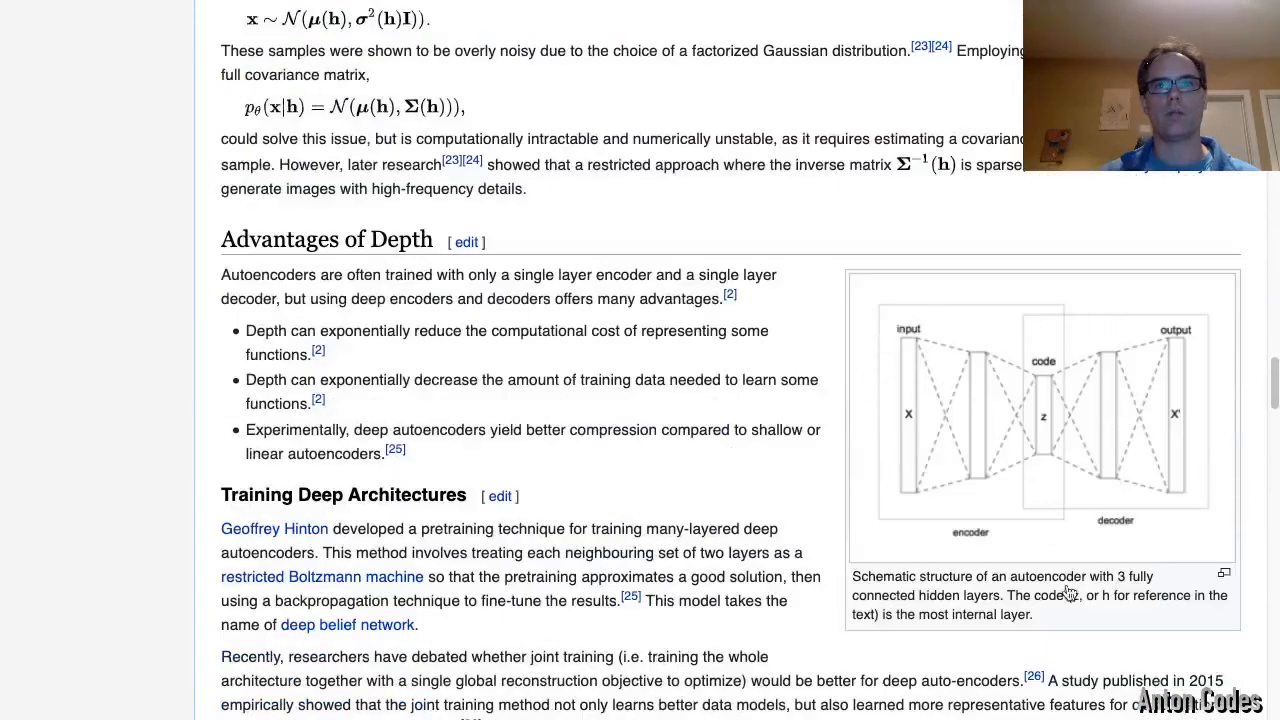
mouse_move(1070, 414)
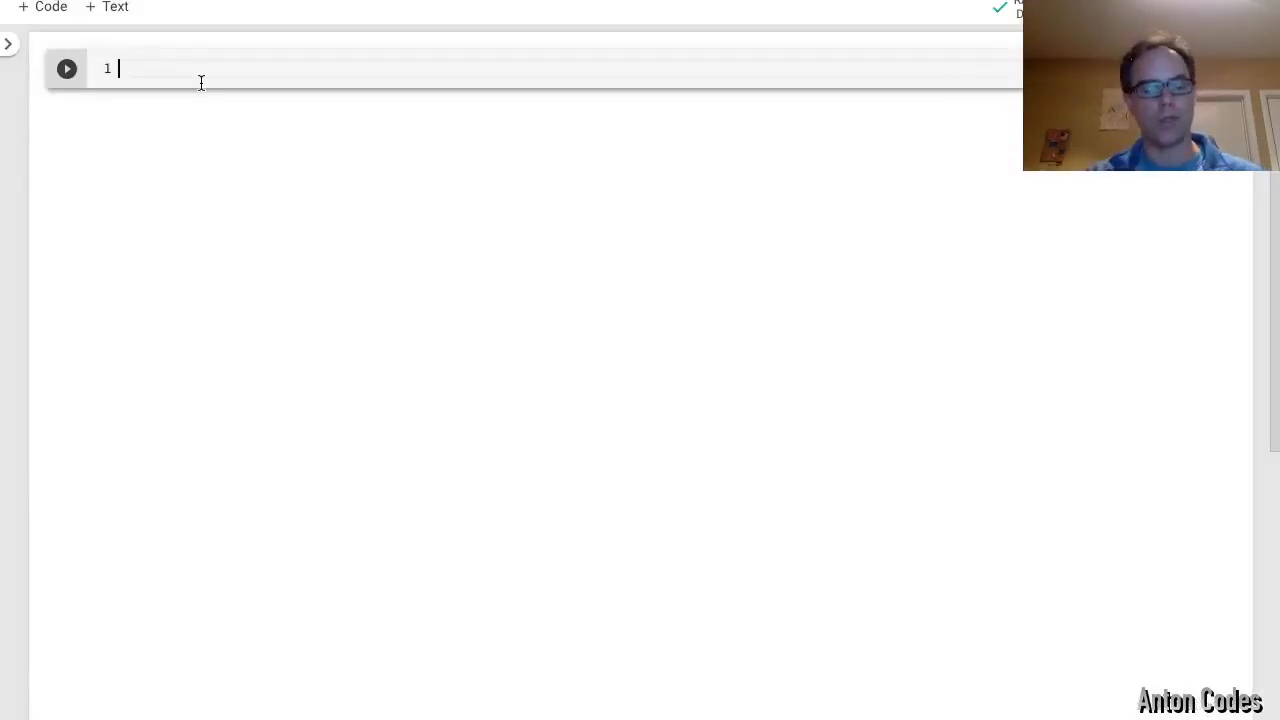
Write setup cells with %tensorflow_version 2.x, library imports and keras.datasets.mnist.load_data() into train/test tuples
type("%tensorflow_version 2.x")
type("(xtrain, ytra")
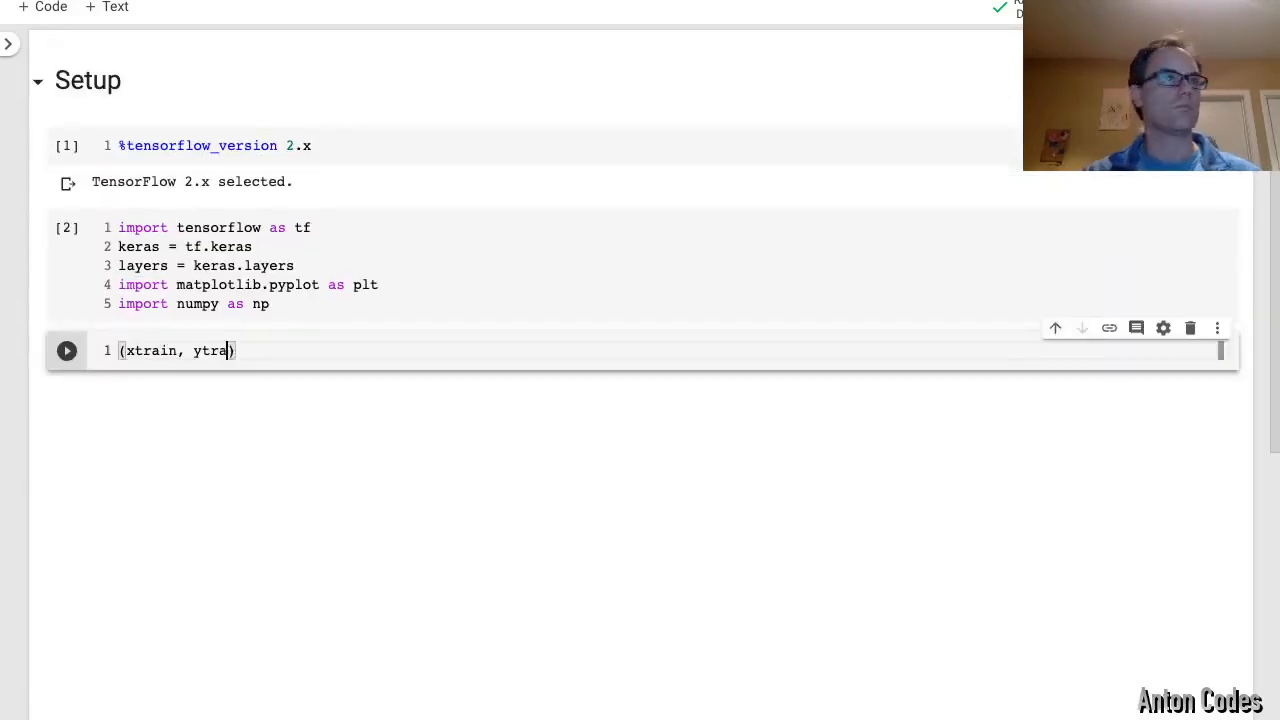
type("in) , (xtest, ytest) = keras.datasets.")
type("fig")
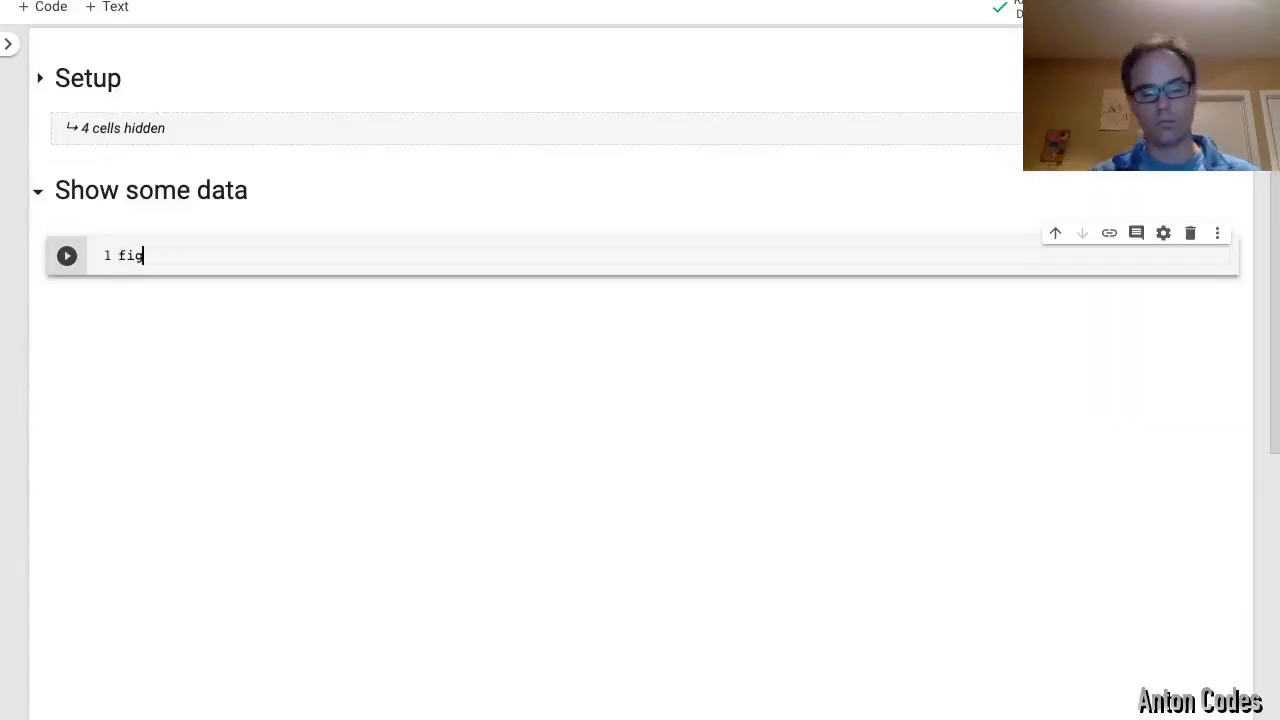
Plot the first 25 training digits with a plt.subplots(5,5, figsize=(8,8)) imshow loop
type(", axs = plt.sub")
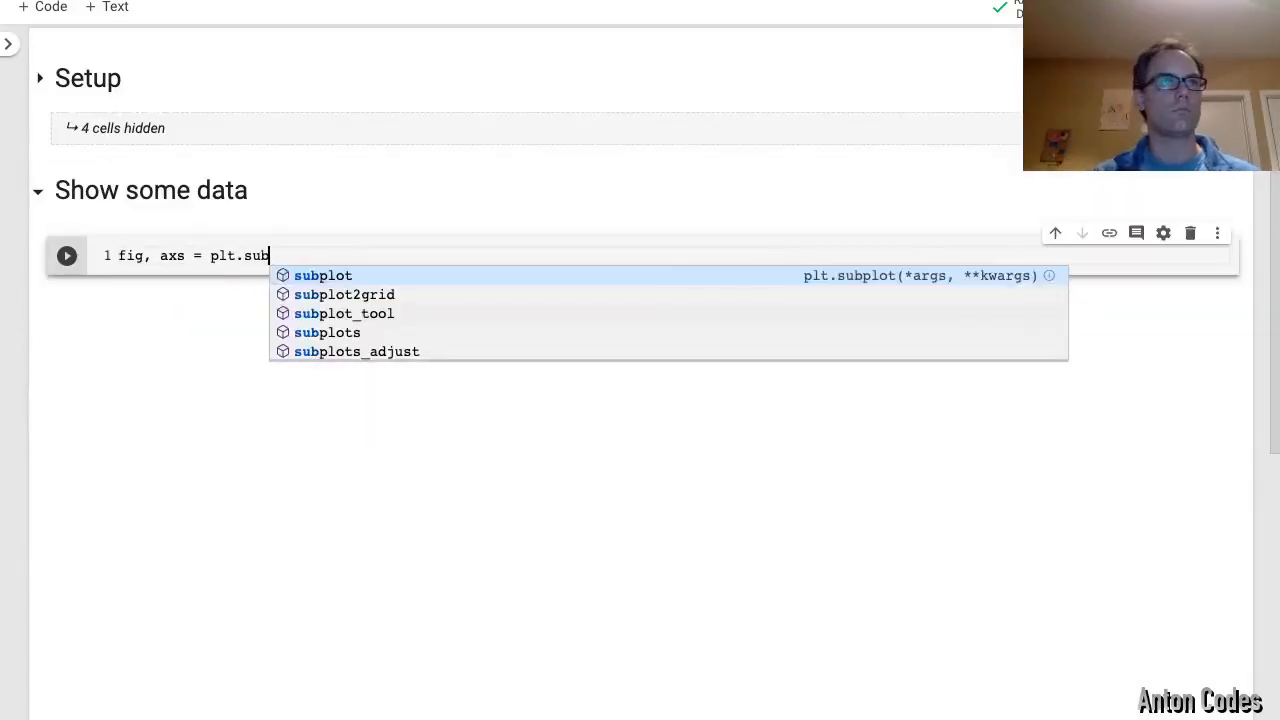
type("plots(5,5 , figsize=(8,8))")
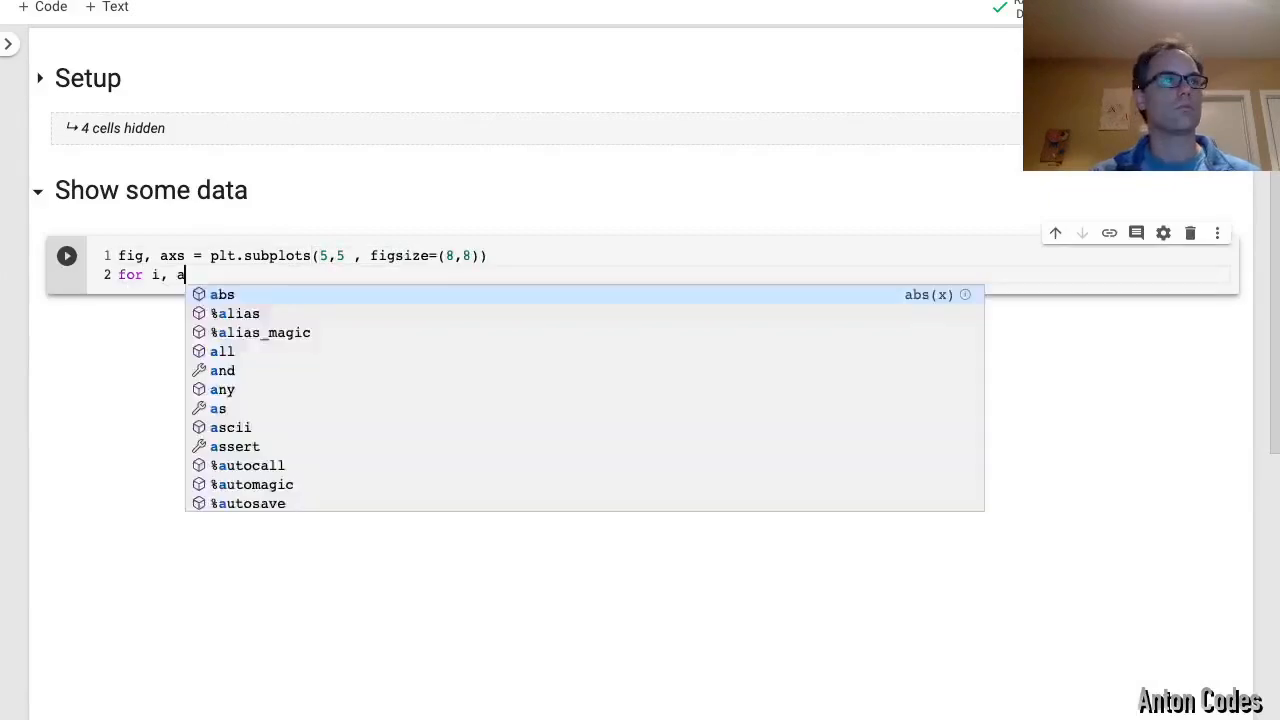
type("x in enumerate(axs.flat) :")
type("ax.imshow(xtrain[i])")
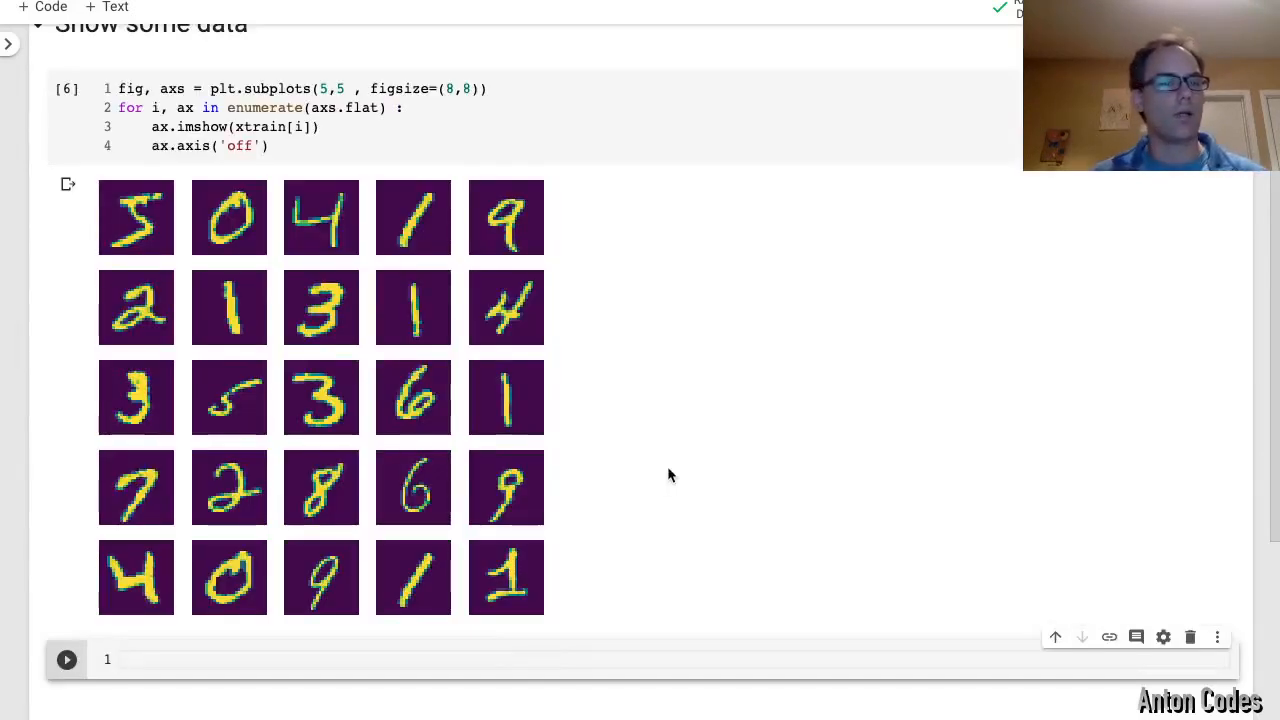
mouse_move(116, 224)
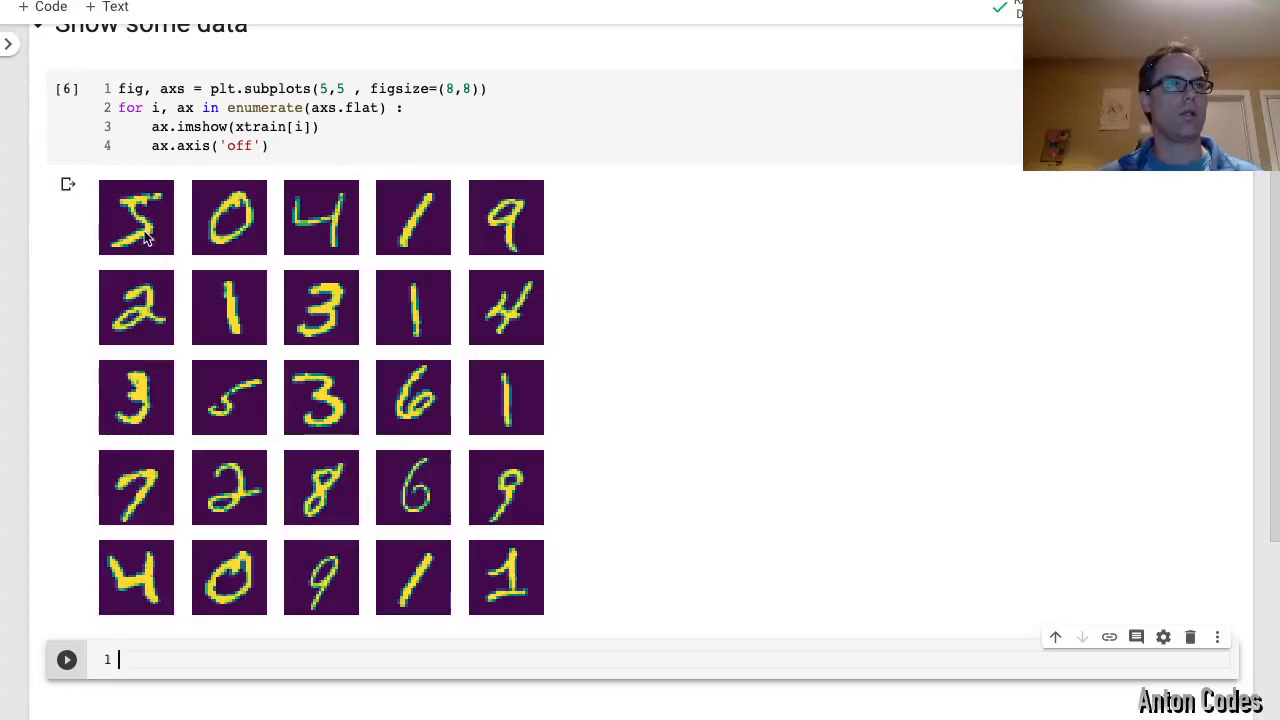
mouse_move(118, 202)
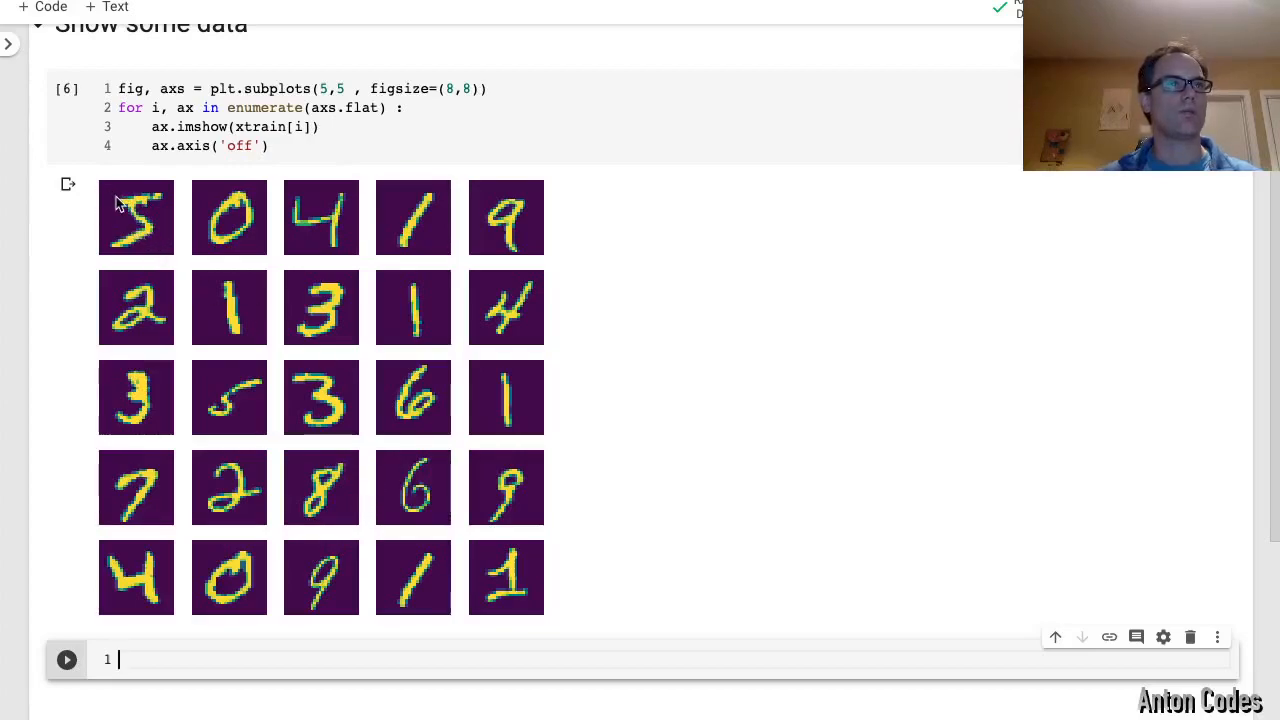
mouse_move(308, 412)
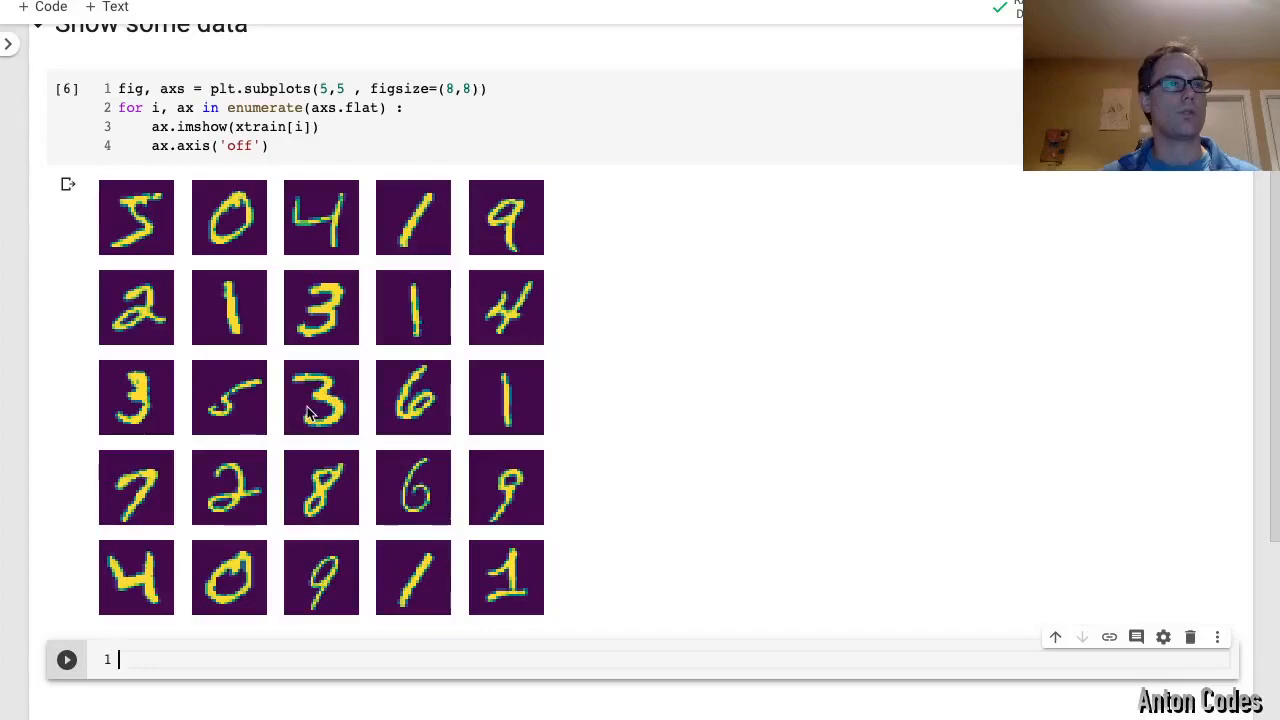
mouse_move(324, 418)
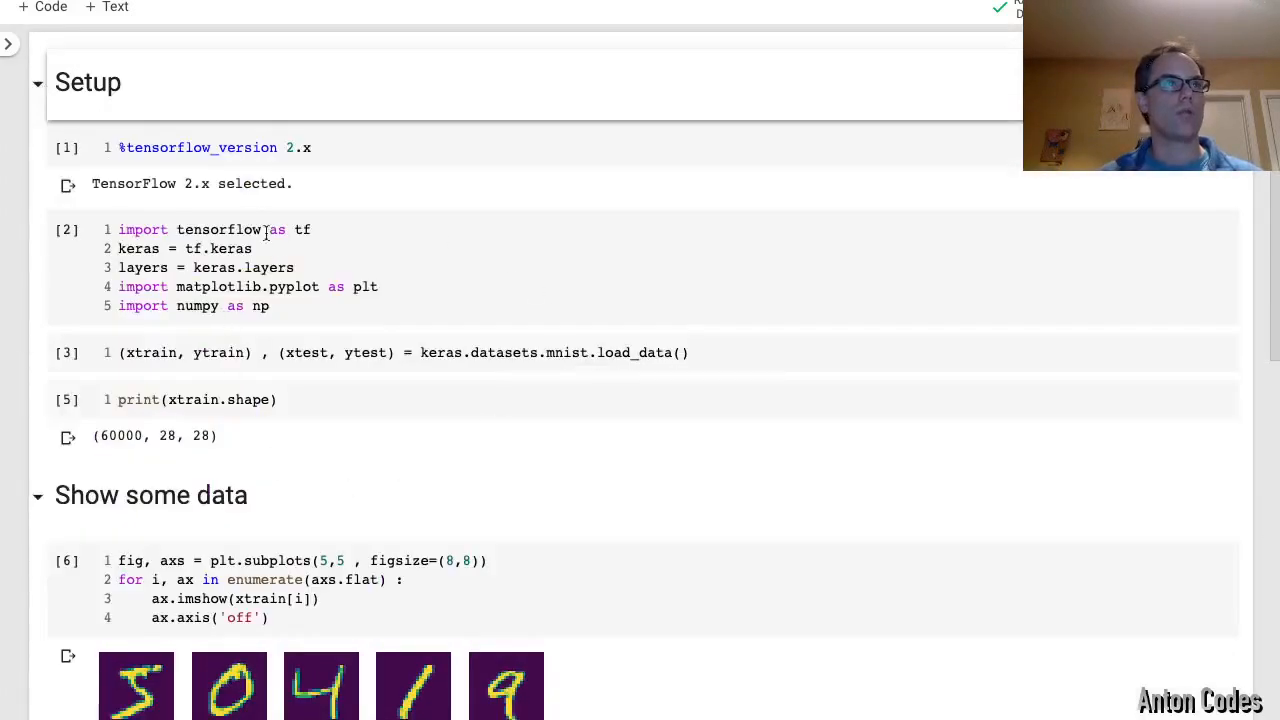
Write a text cell reading '# First is fully connected Dense' below the digit grid
scroll("down", 3)
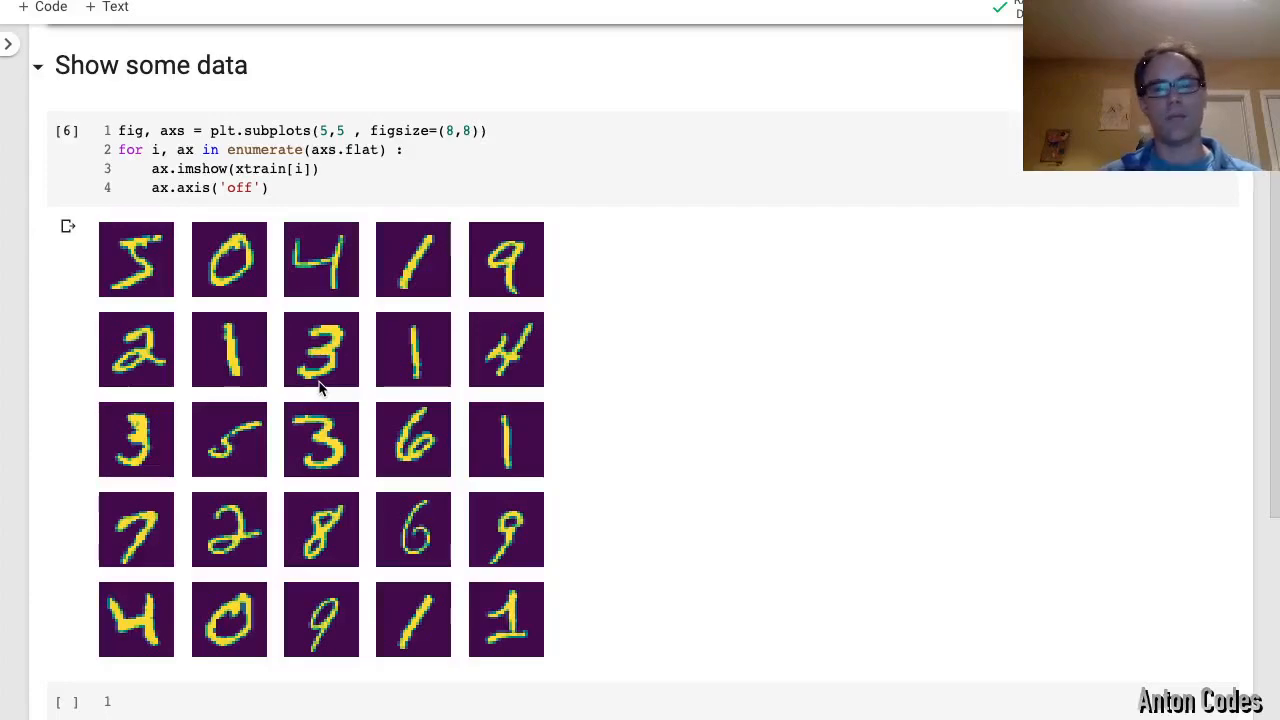
type("# First is fu")
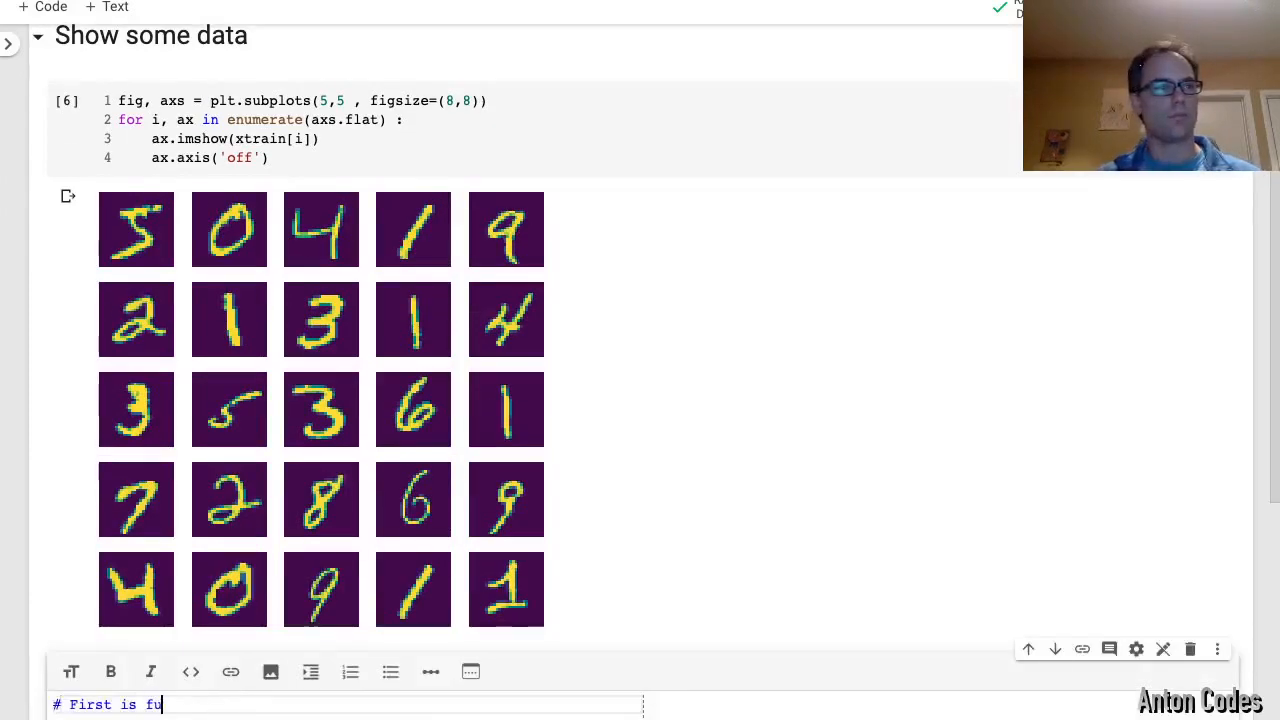
type("lly connected Dense")
type("img_in =")
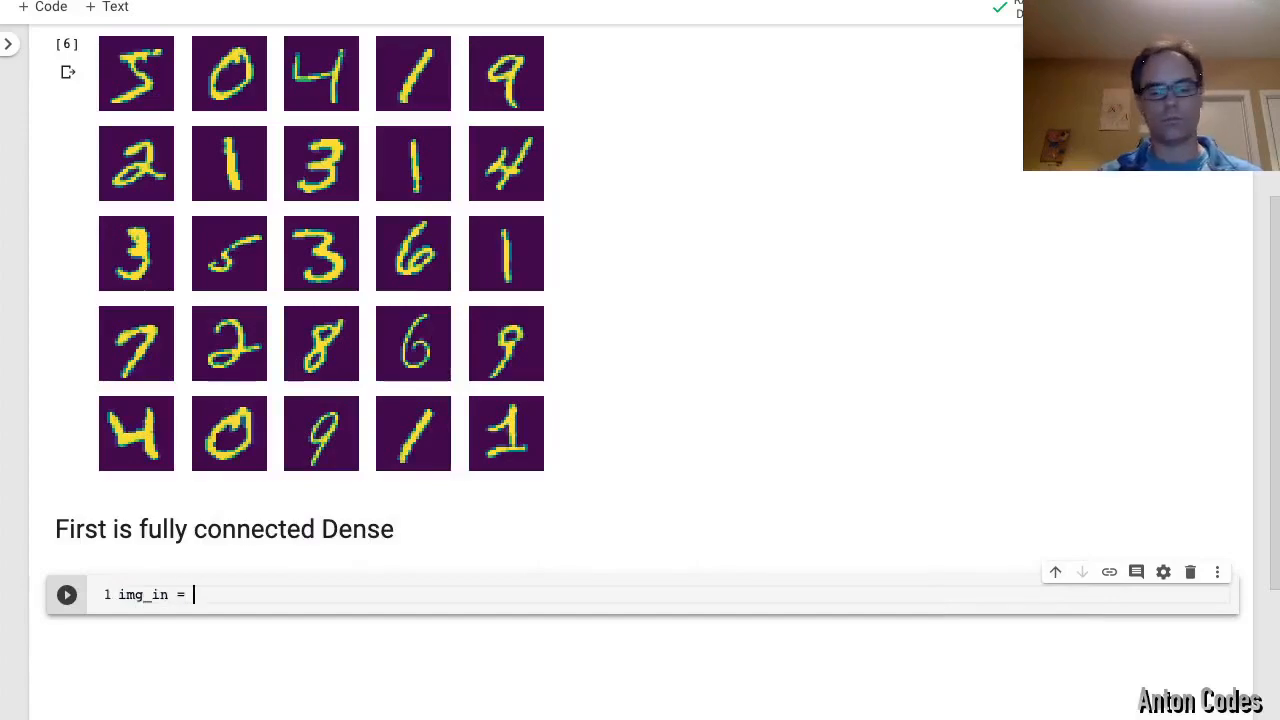
Define img_in = layers.Input(shape=(28,28,1)) and edit the shape cell to reshape and scale the arrays
type("layers.I")
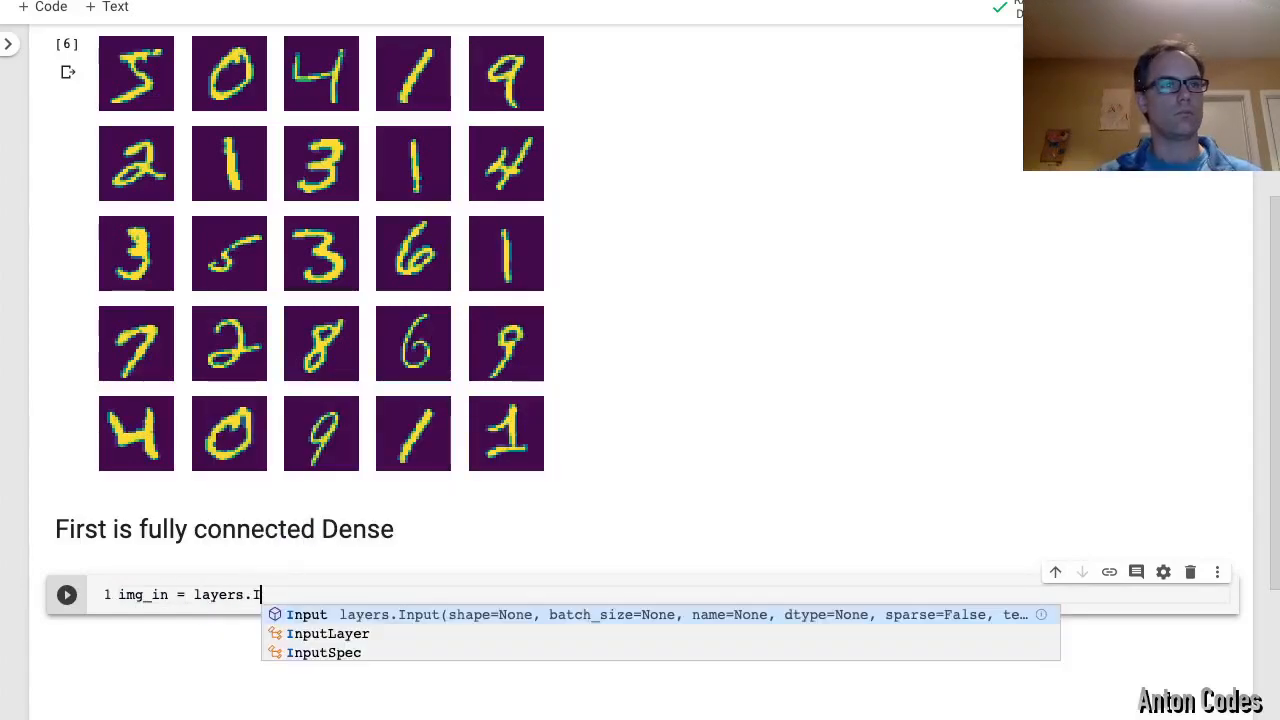
type("nput( shape=(28,28,1) )")
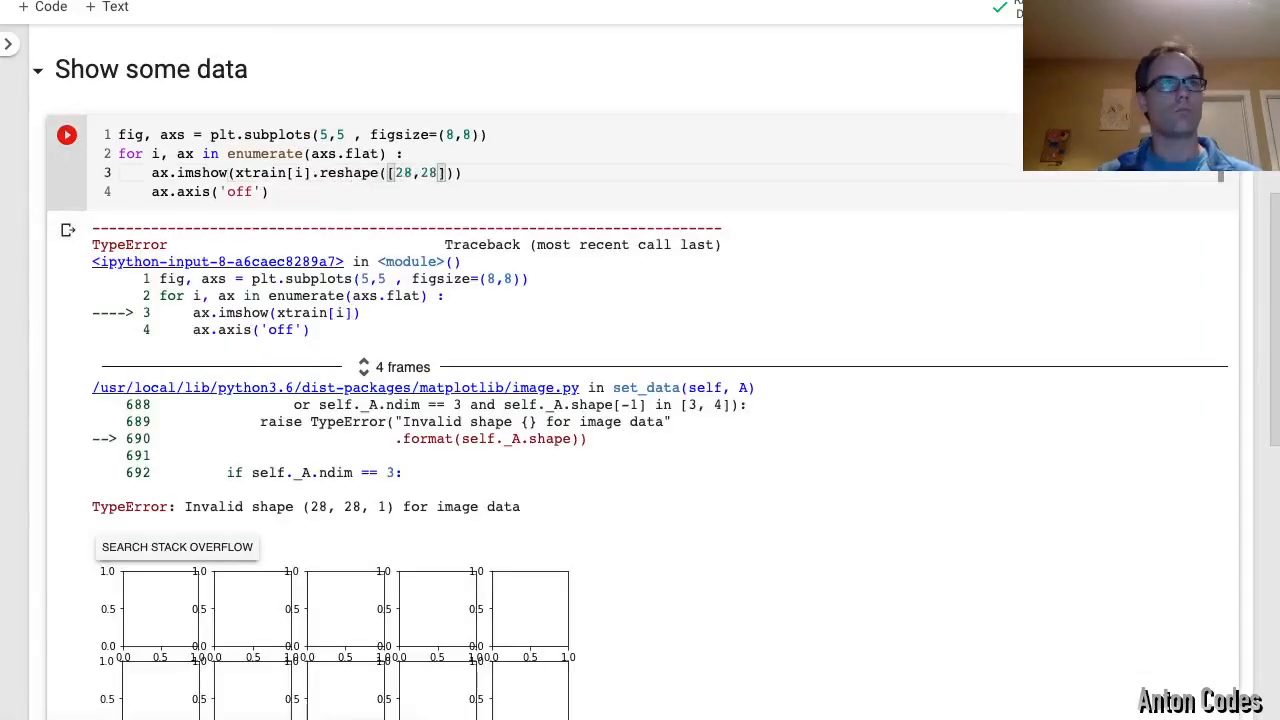
left_click(66, 134)
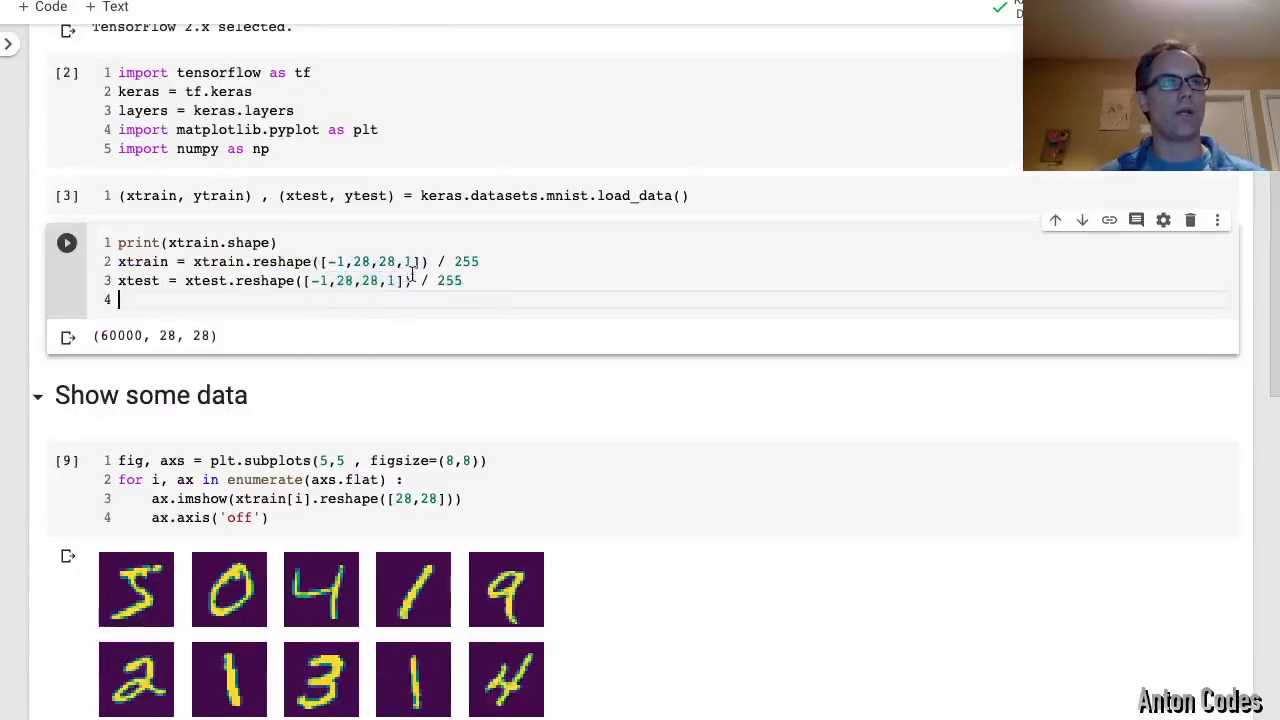
Write the encoding layer: Flatten the input image and add the Dense(100) encoding
scroll("down", 3)
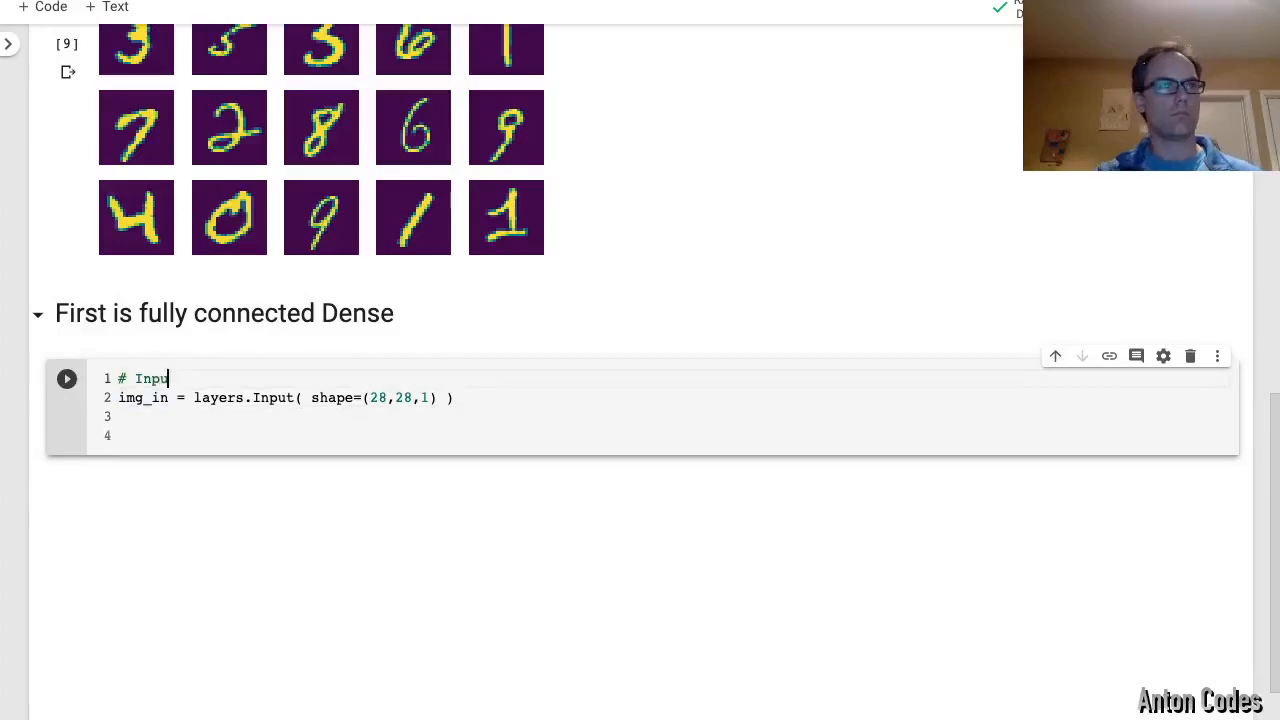
type("# En")
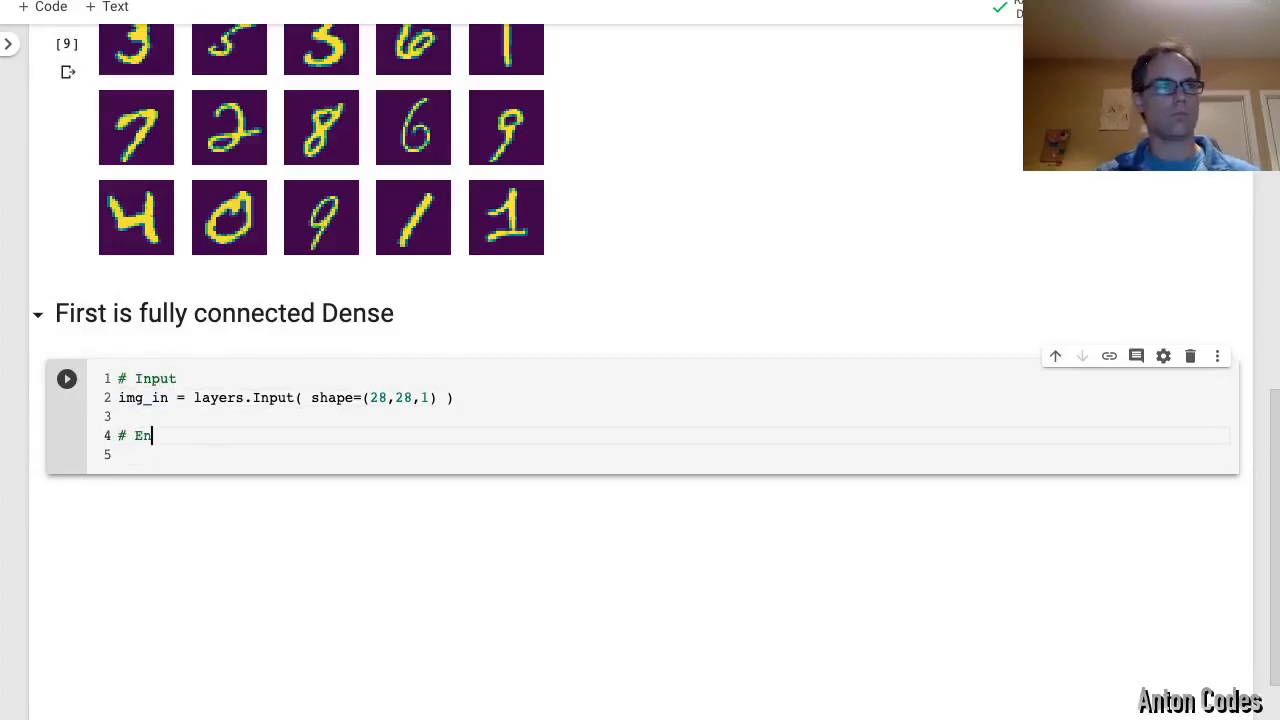
type("coding Layer")
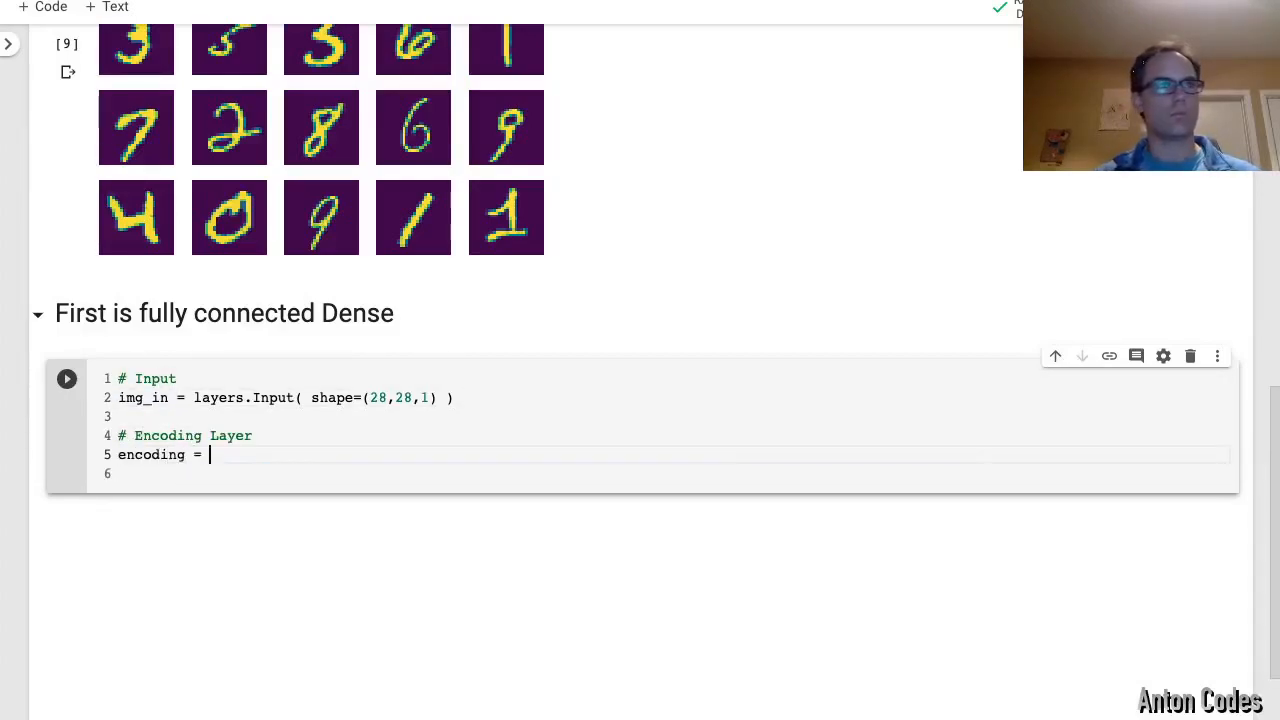
type("layers.Flatten()(img_in)")
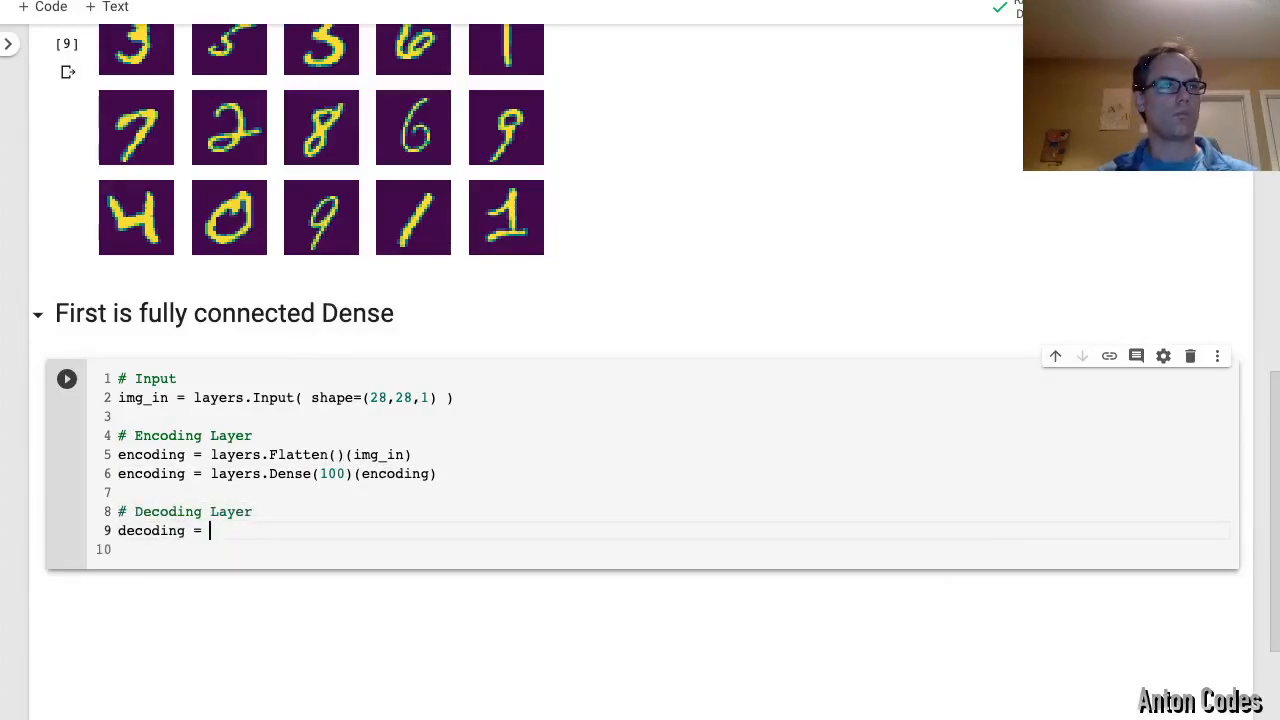
type("layers.Dense(28*28)(encoding")
type("model =")
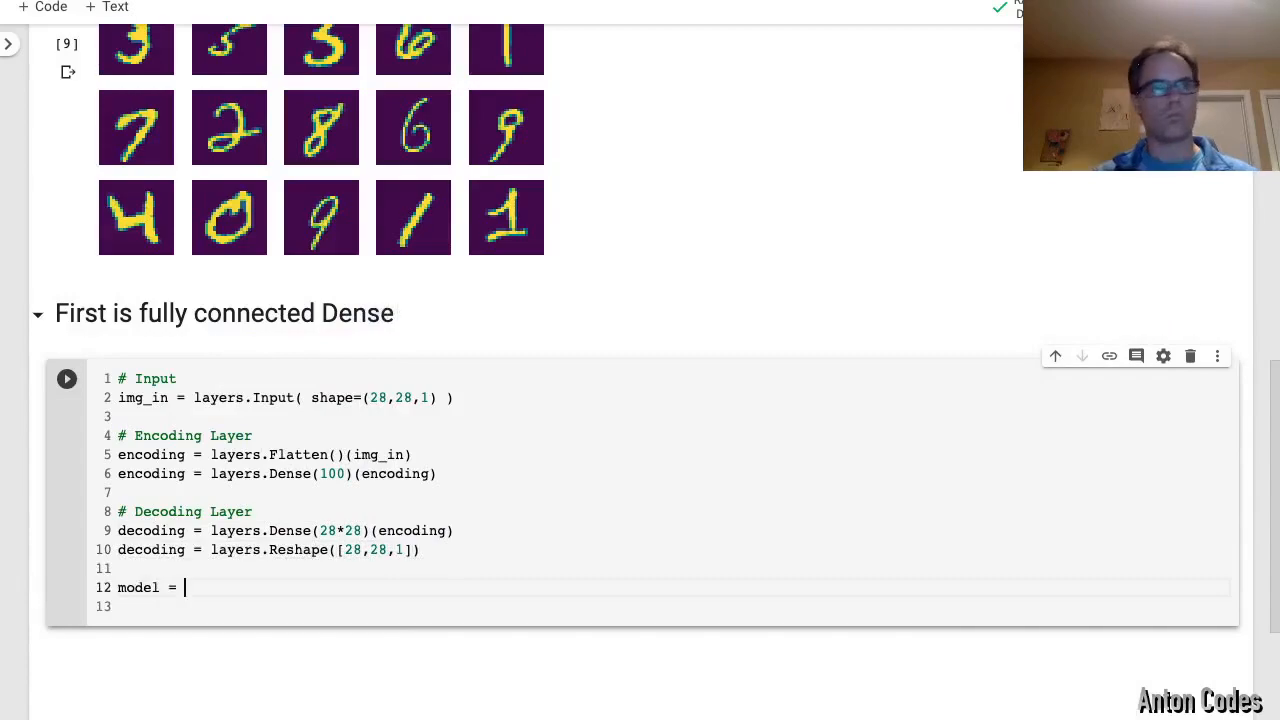
Build keras.Model autoencoder and encoder models from img_in, fixing the decoding Reshape call
type("keras.Model(inputs=img_in,")
left_click(662, 606)
type("encoder =")
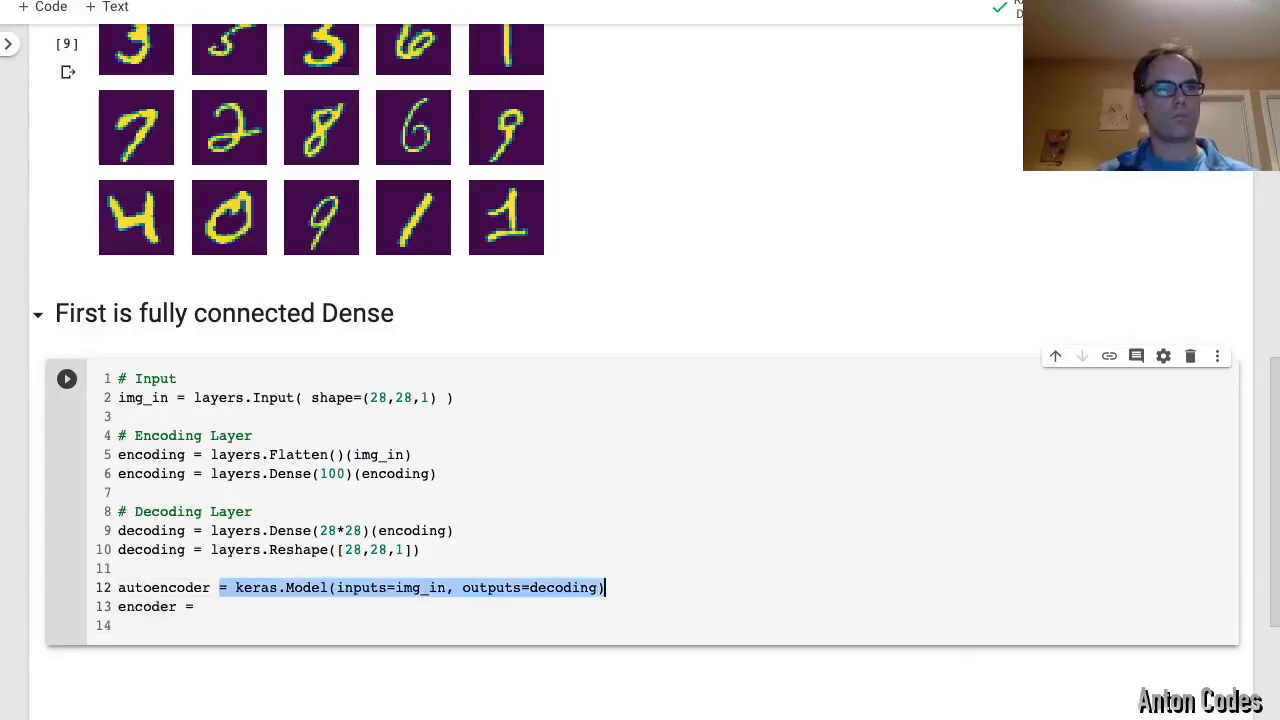
type("keras.Model(inputs=img_in, outputs=encoding)")
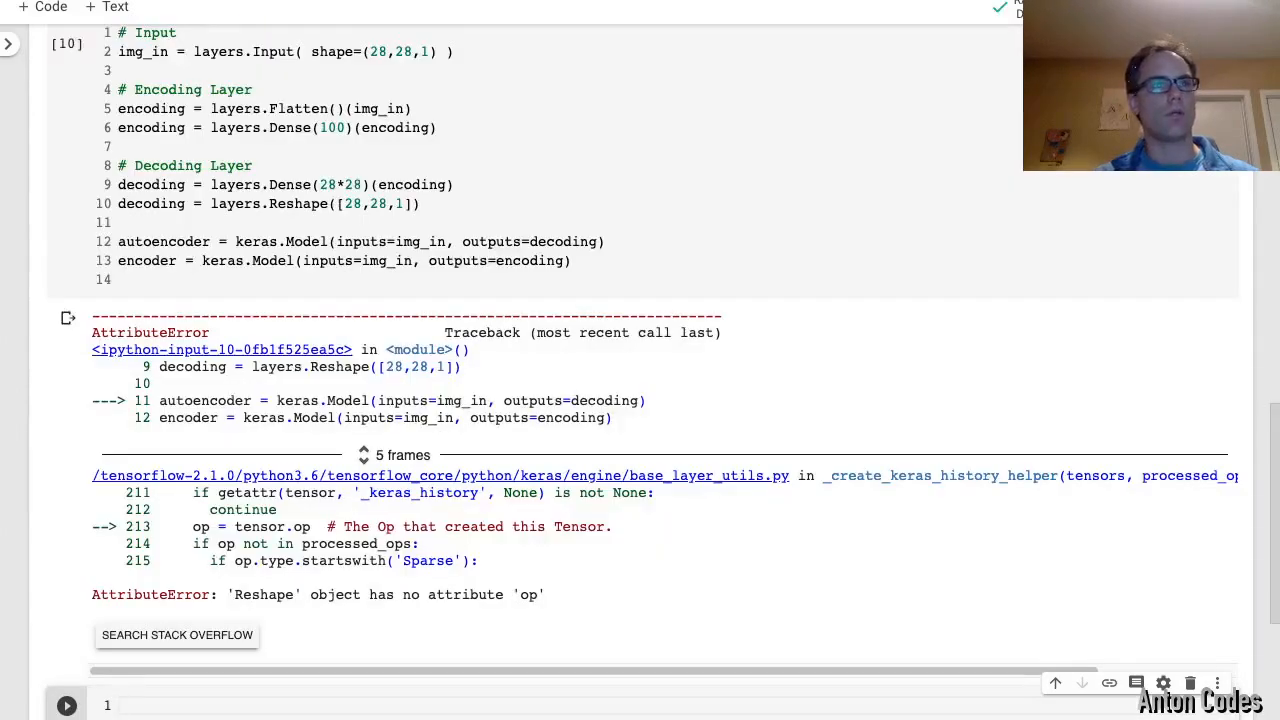
type("(decoding")
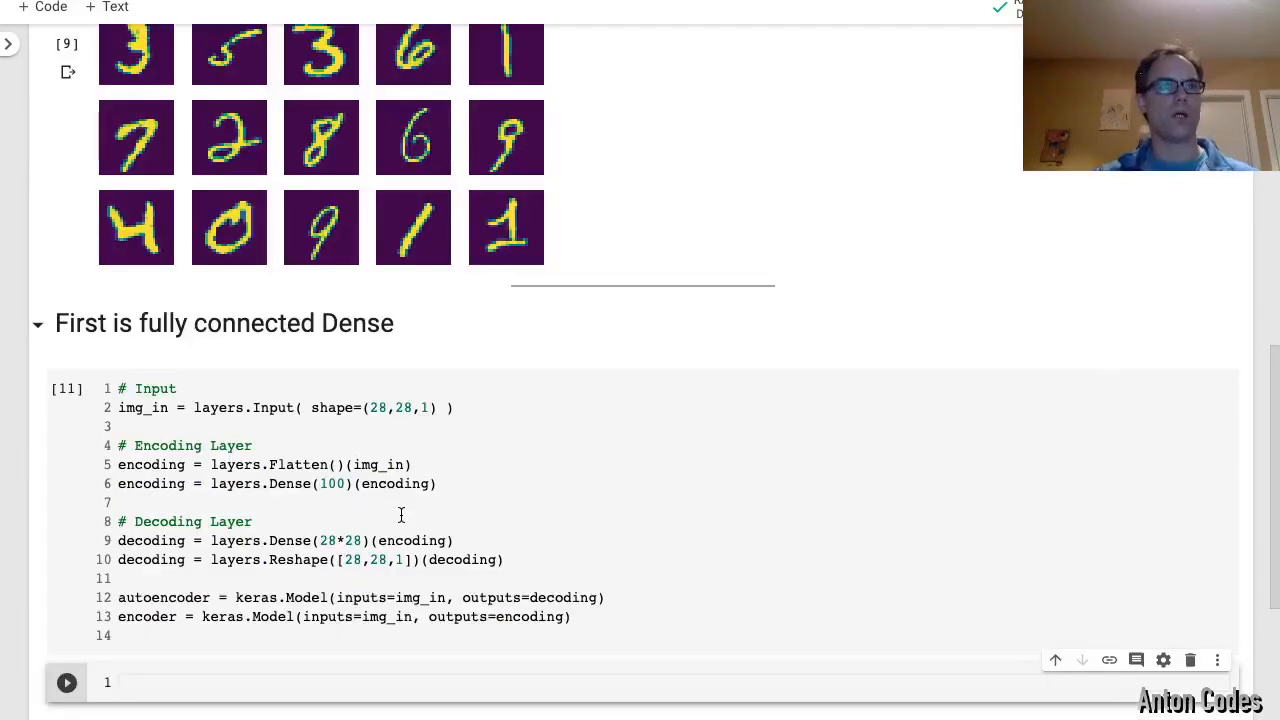
double_click(460, 560)
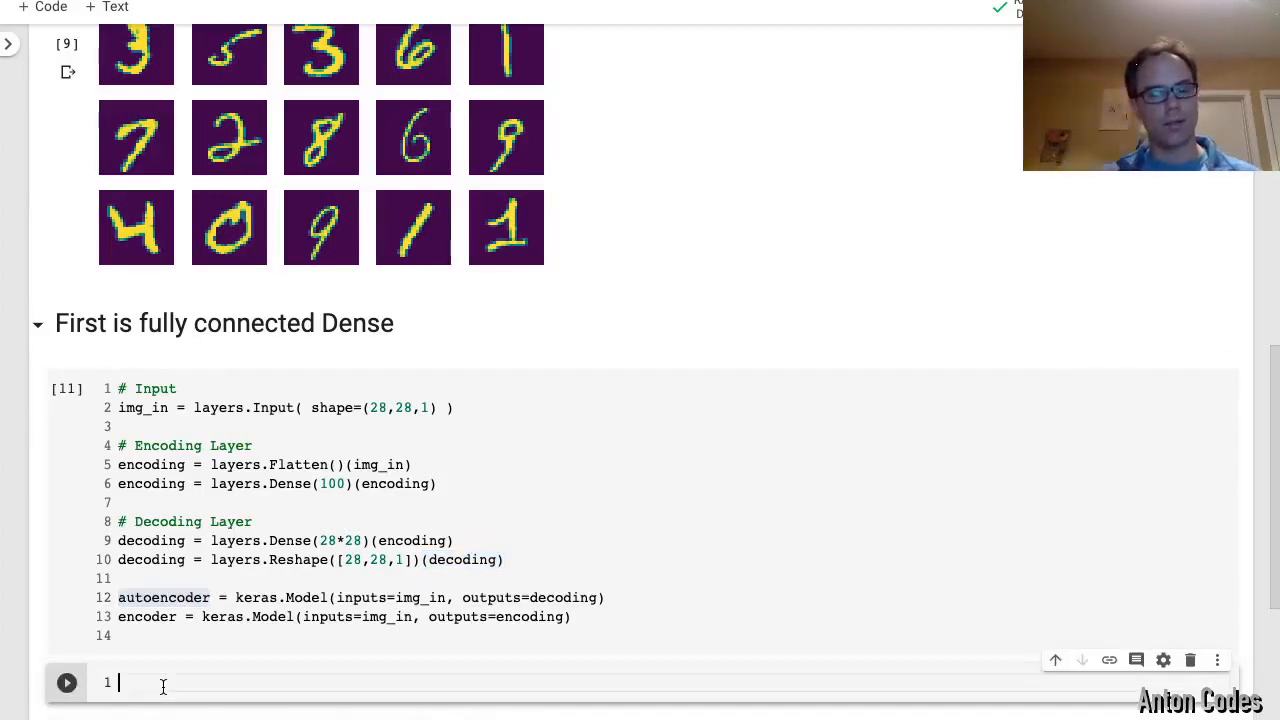
Compile the autoencoder with MSE loss and optimizer=keras.optimizers.SGD()
type("au")
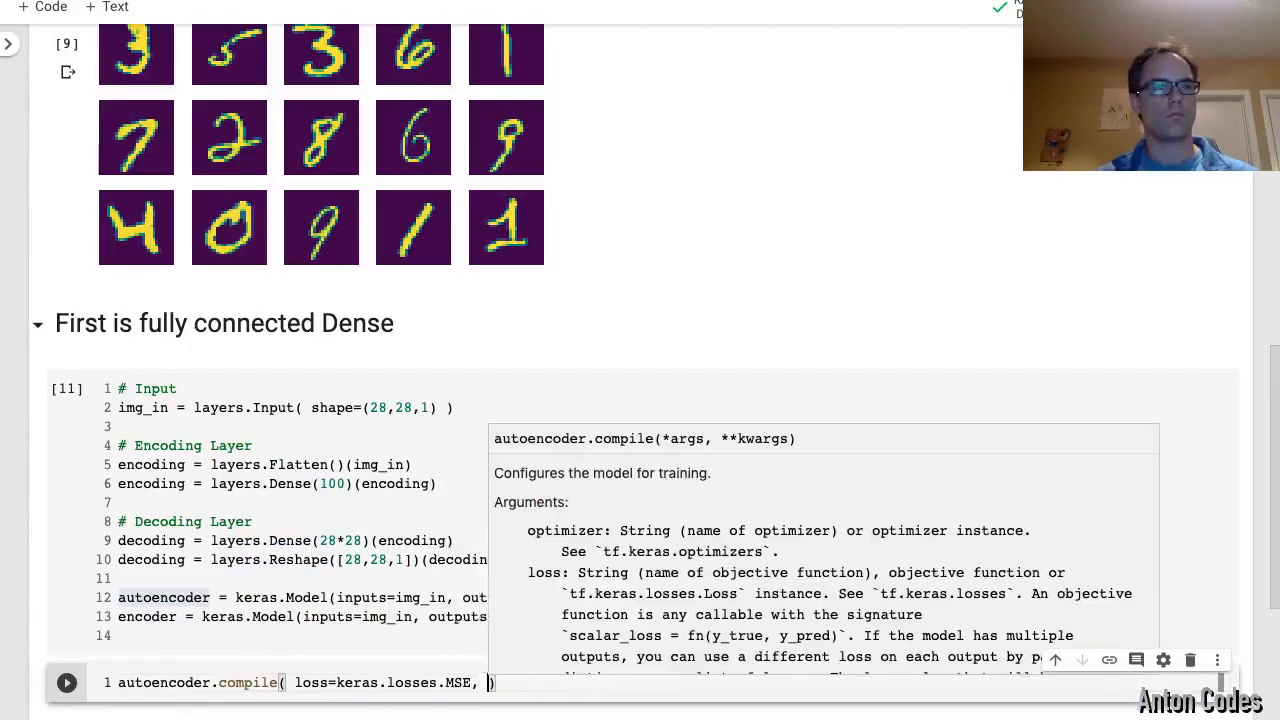
type("optimizer=keras.optimizers.SGD(")
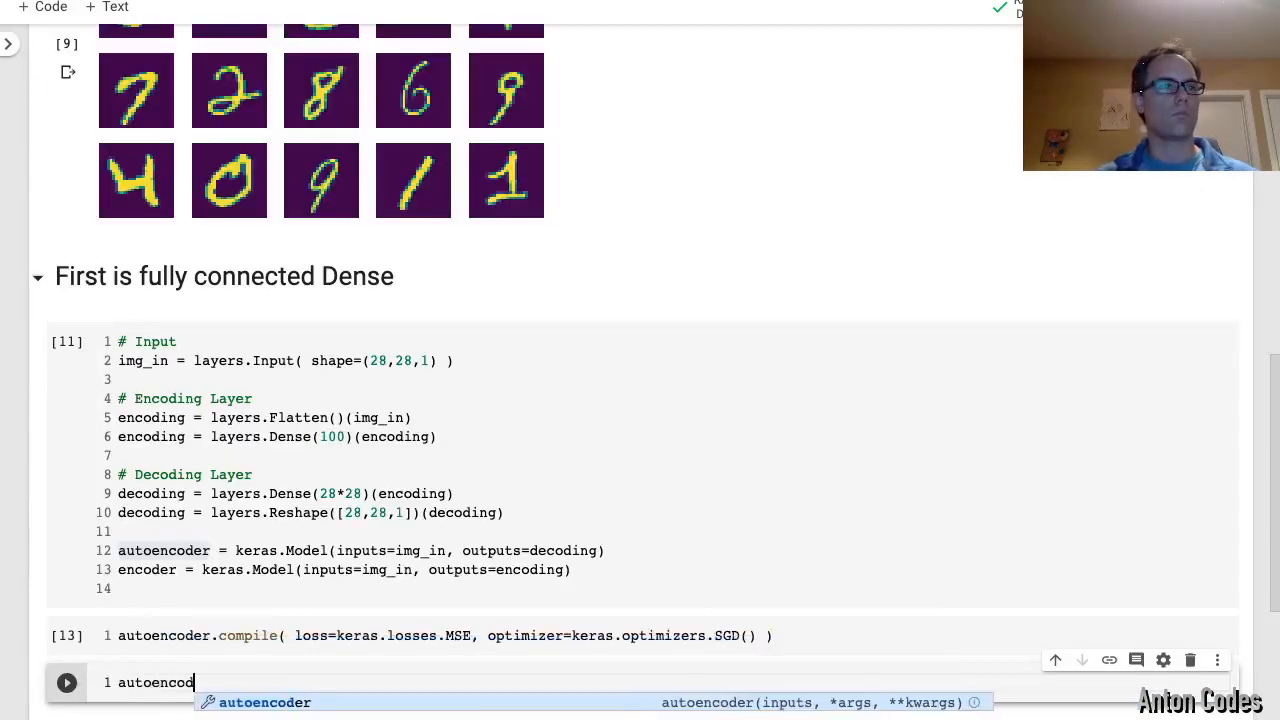
Write autoencoder.fit(x=xtrain, y=xtrain) as the training call
type(".fit()")
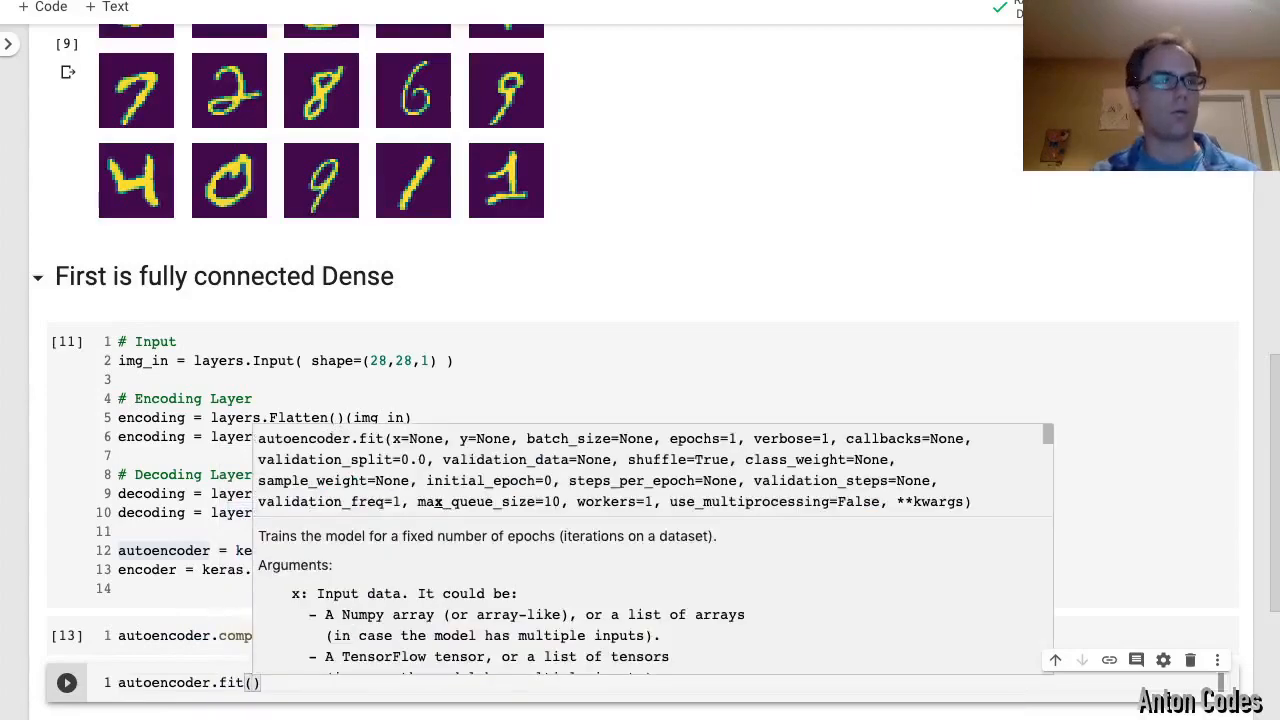
type("x=xtrain, y=xtrain")
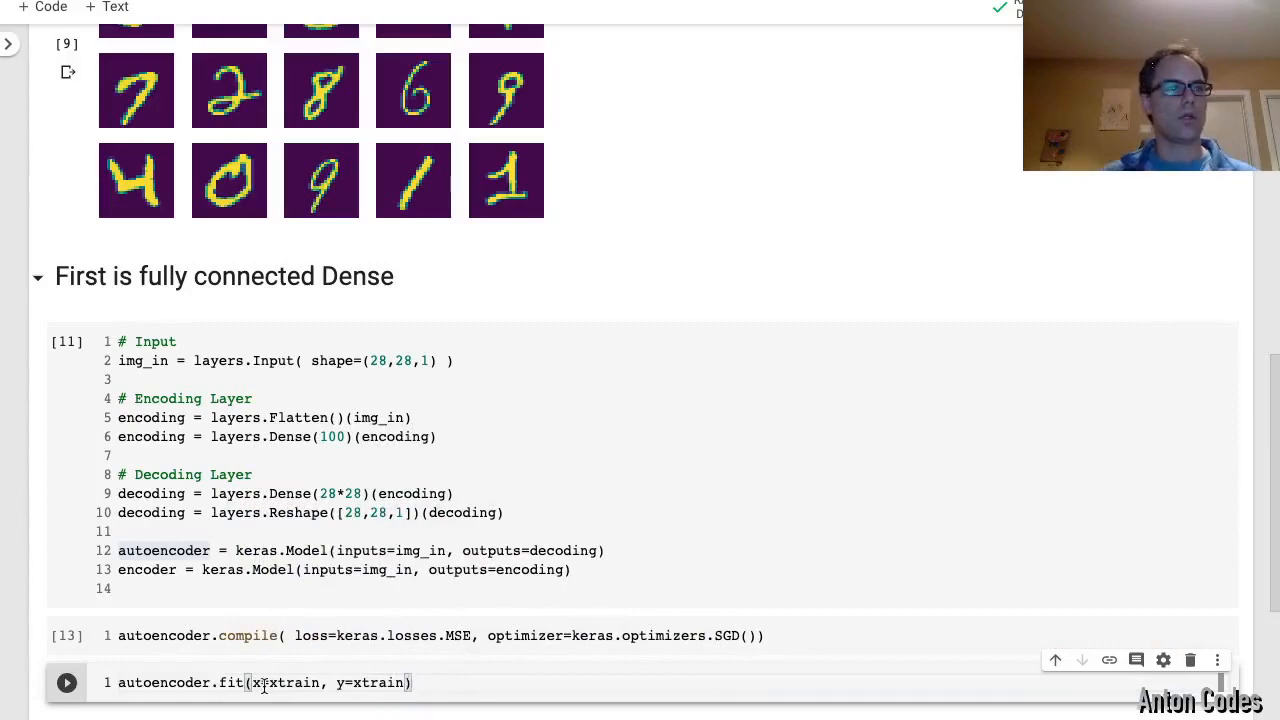
left_click(256, 684)
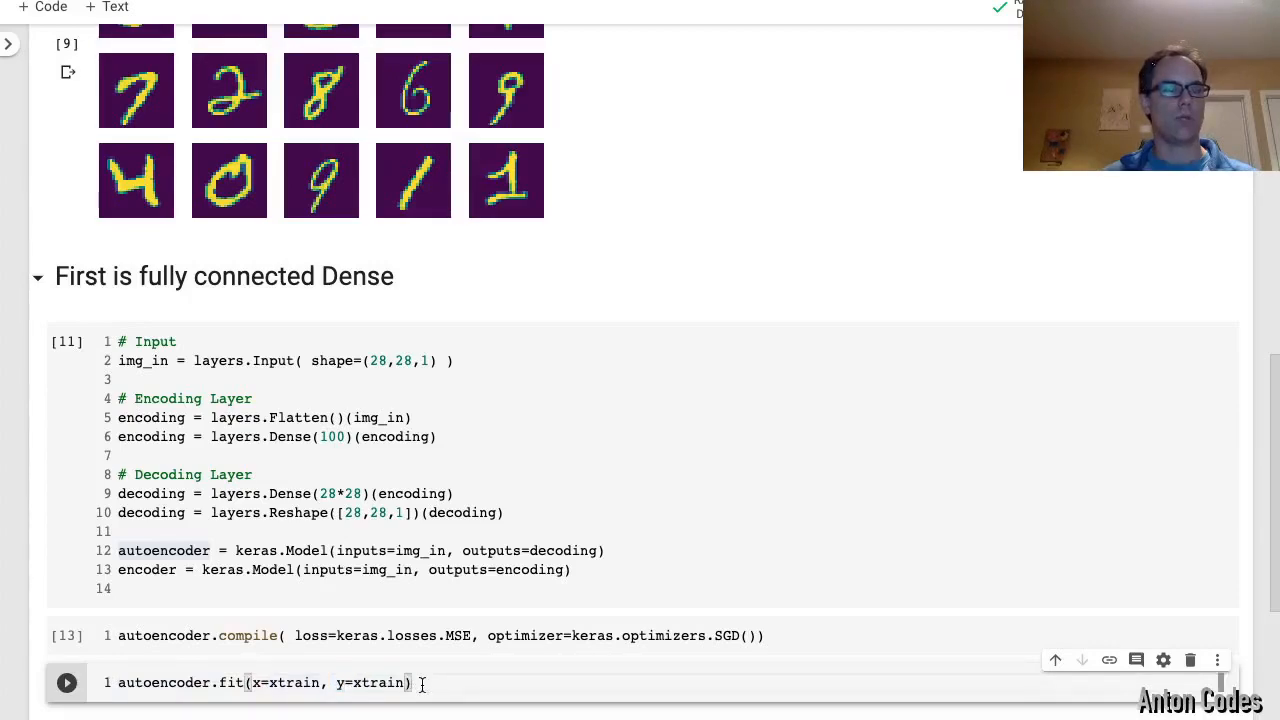
double_click(294, 682)
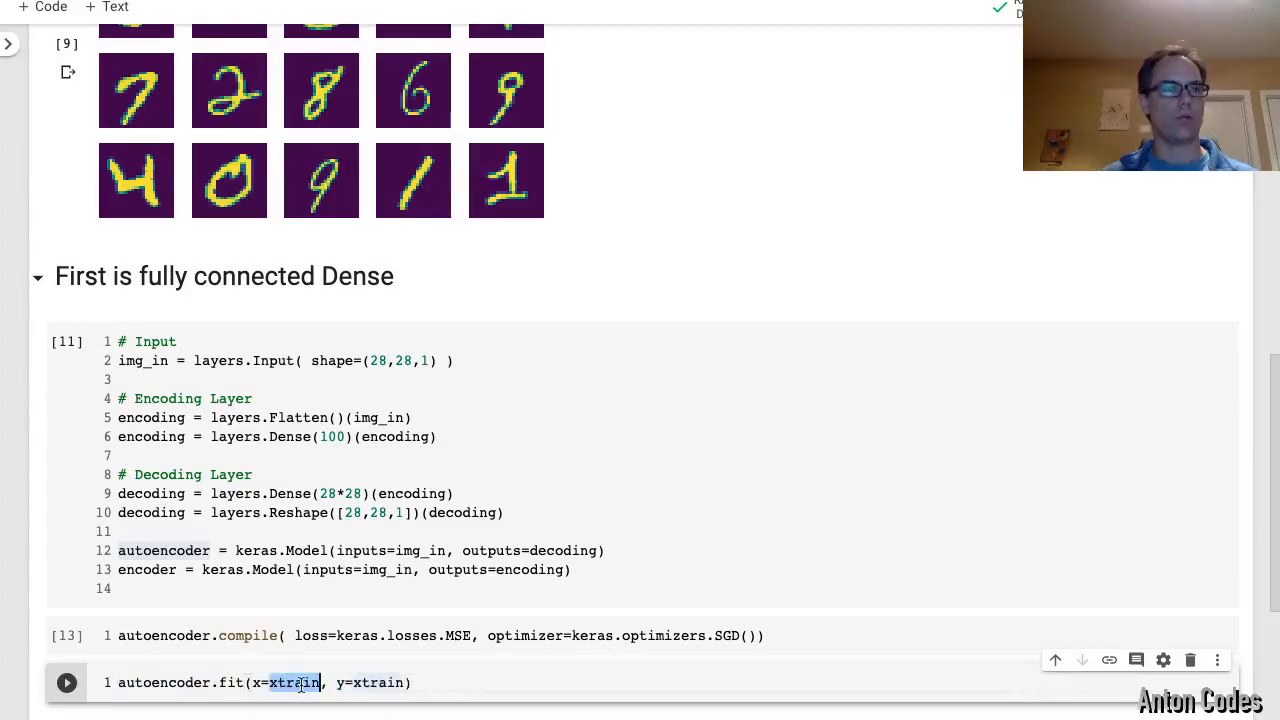
Add xpred = autoencoder.predict(x=xtrain[:25]) to the plot cell and epochs=10 to the fit call
left_click(66, 682)
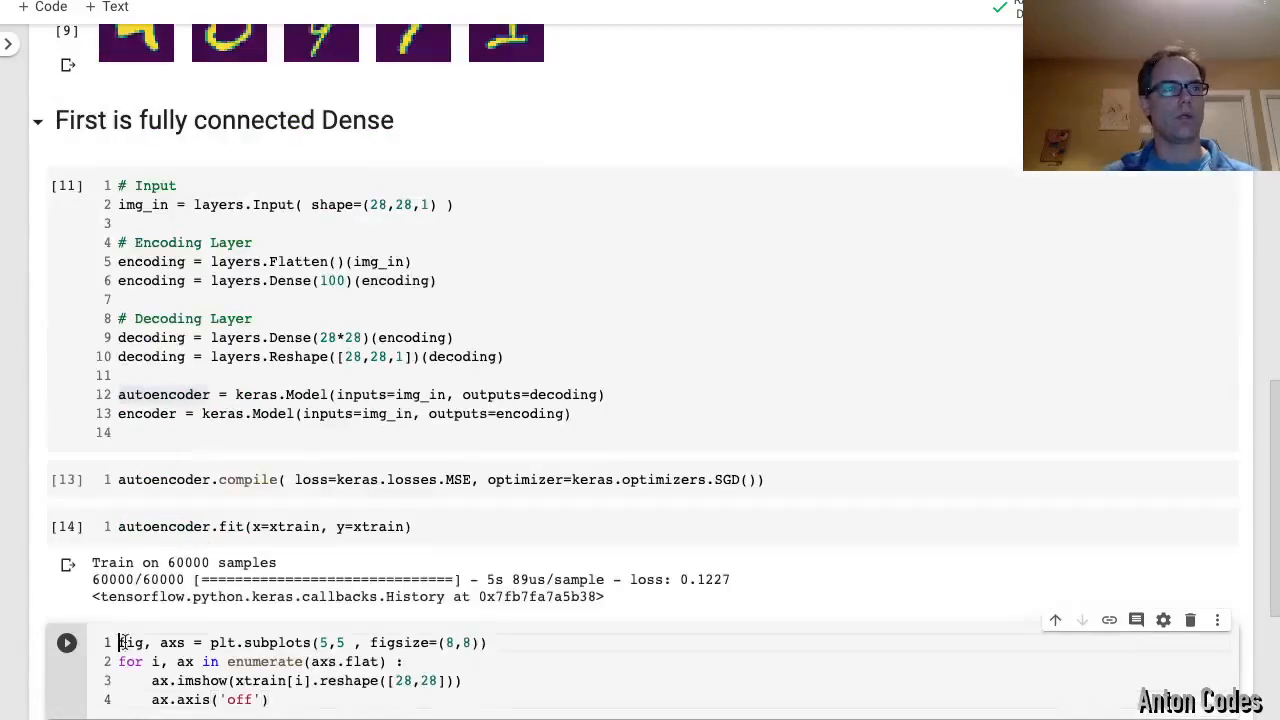
key("Enter")
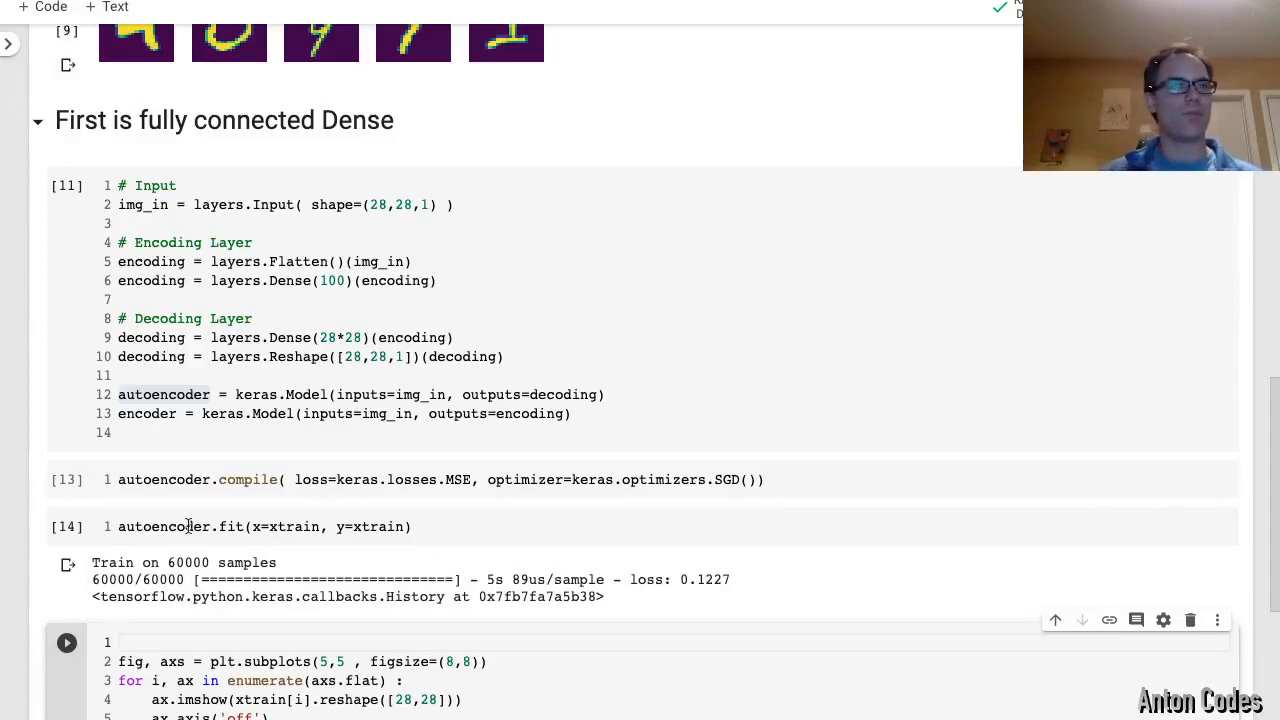
type("autoencoder.predict(x=x")
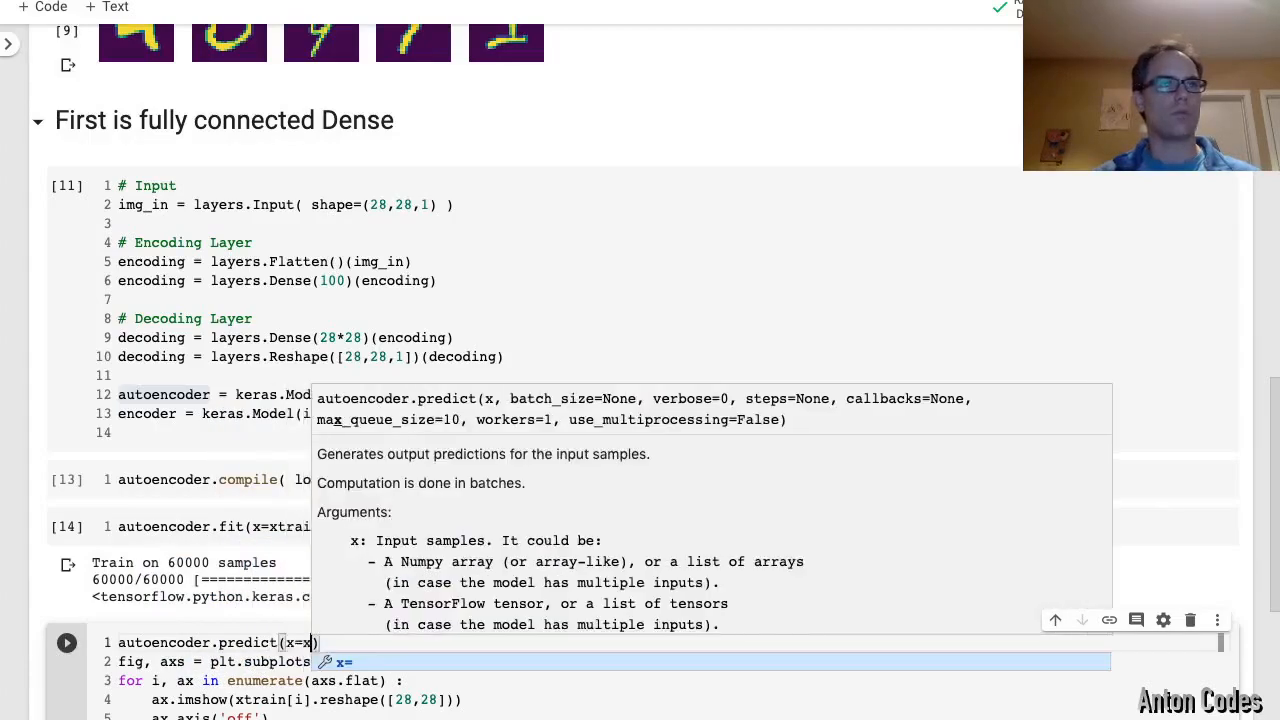
type("train[:25]")
left_click(280, 698)
type("pred")
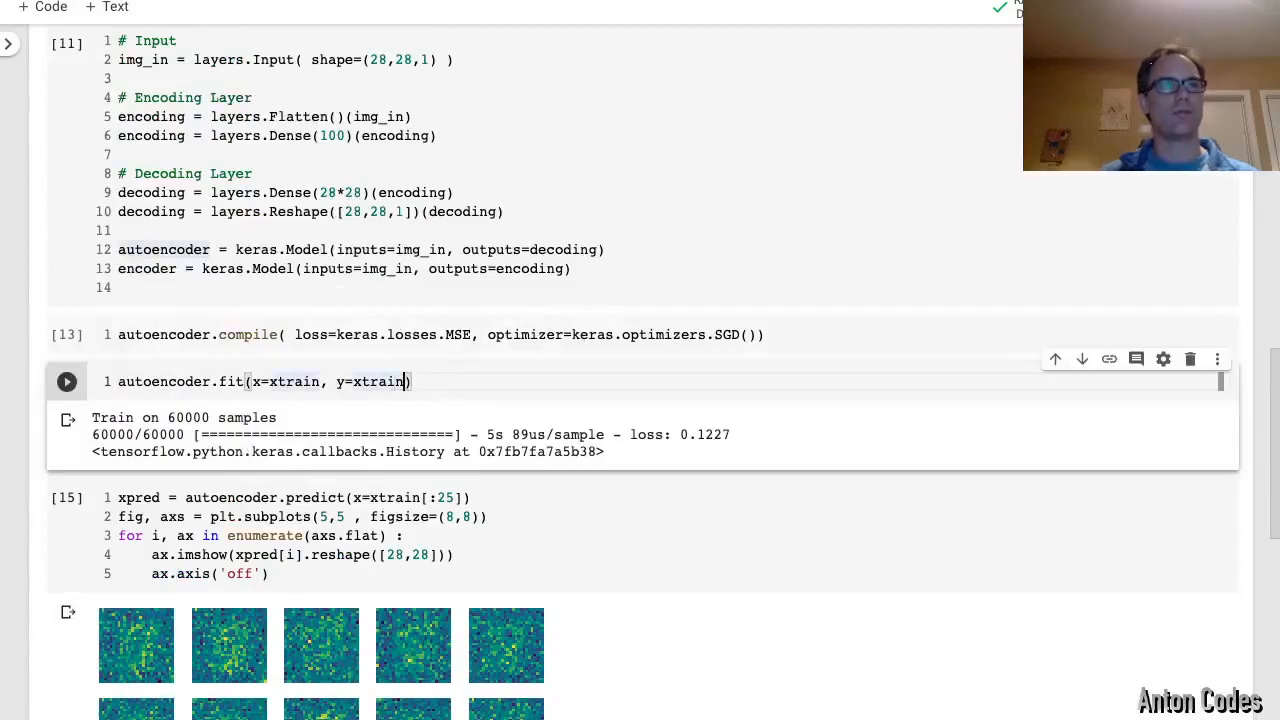
type(", epochs=10")
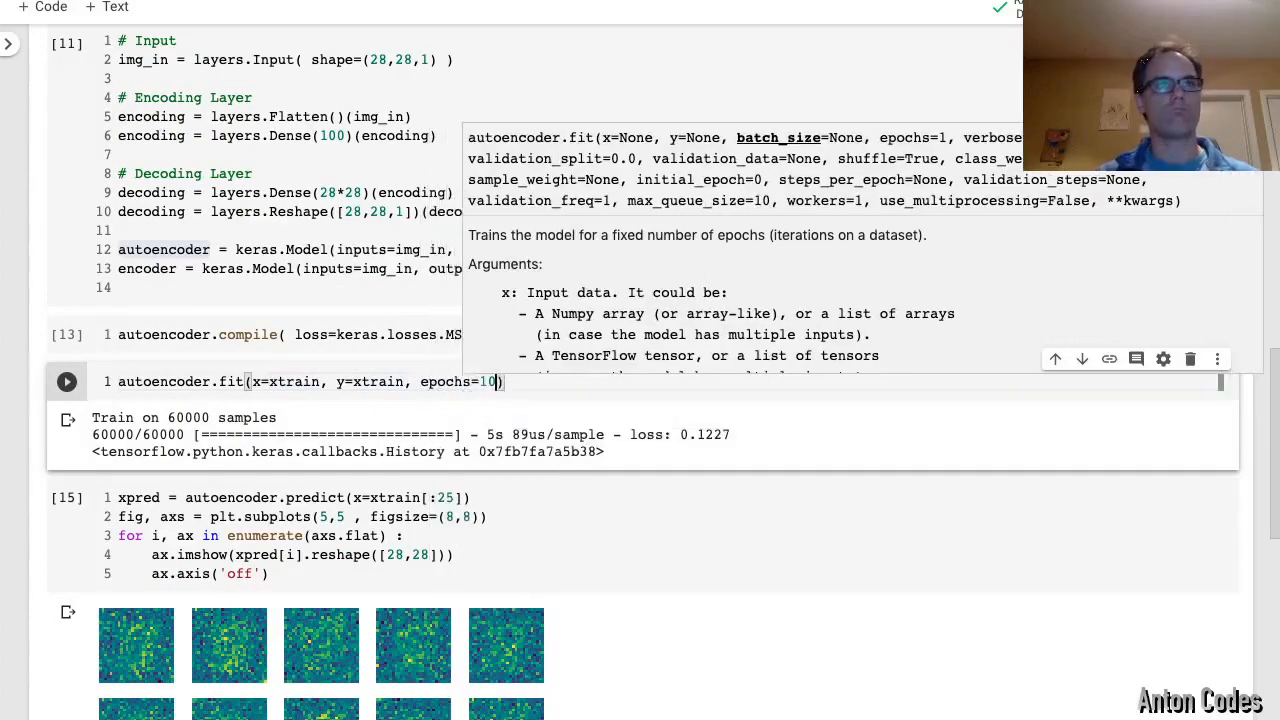
Run the 10-epoch training, switch the optimizer to Adam, and rerun to get clear reconstructions
left_click(66, 380)
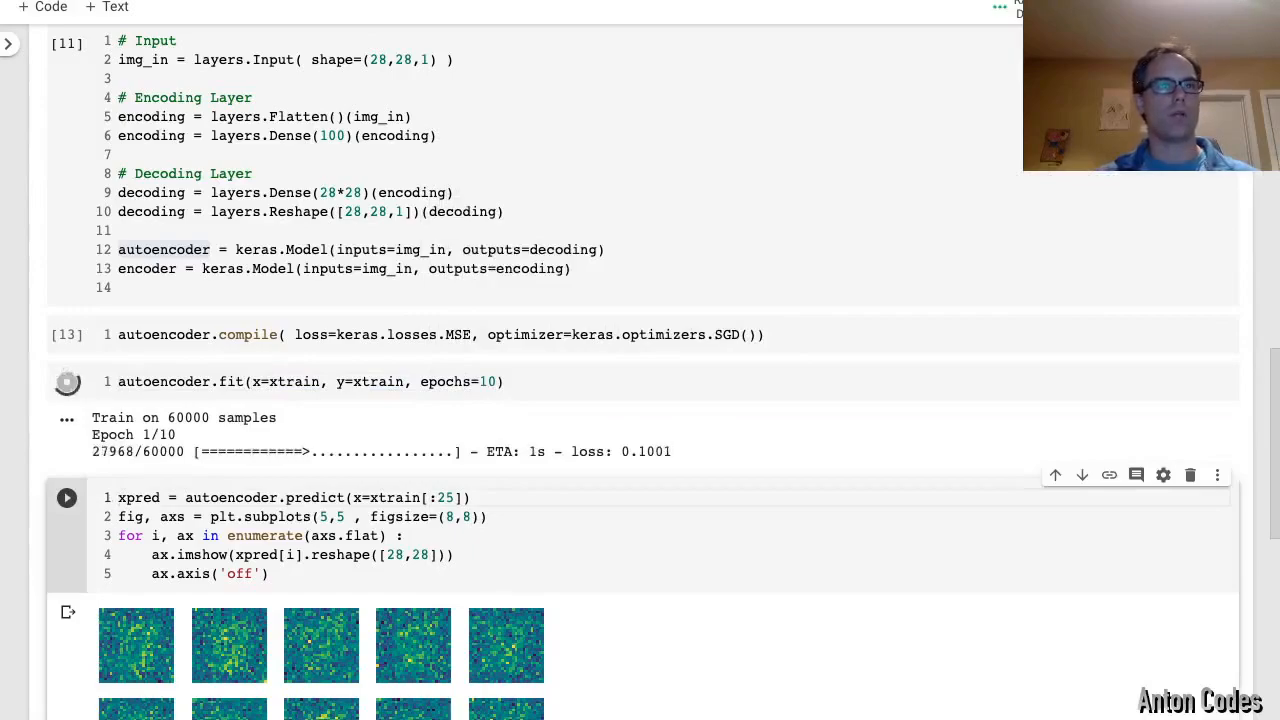
scroll("down", 3)
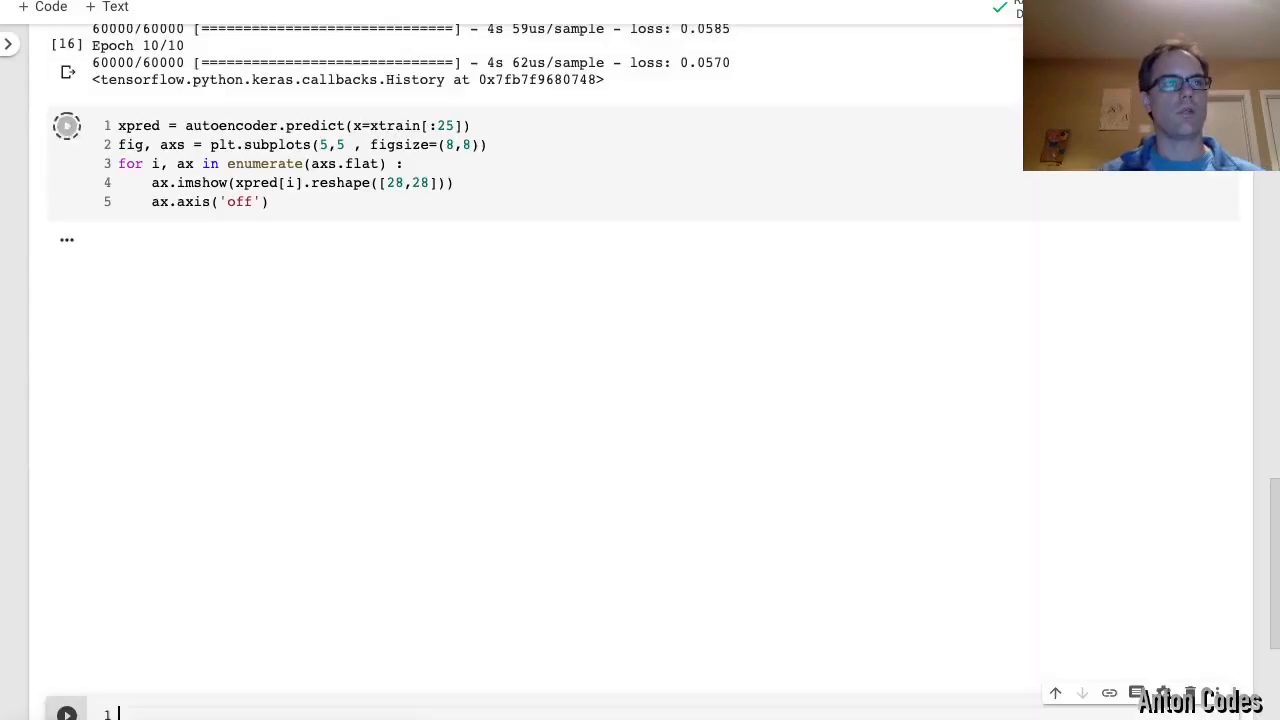
left_click(66, 124)
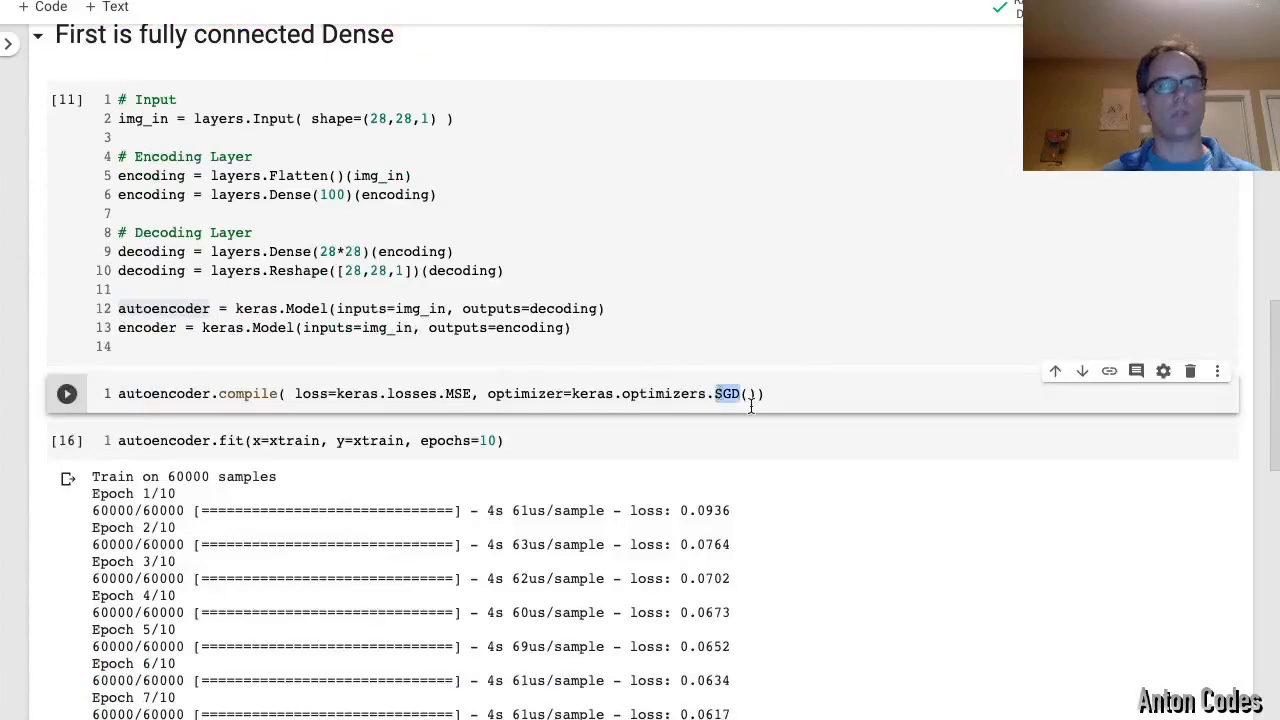
type("Adam")
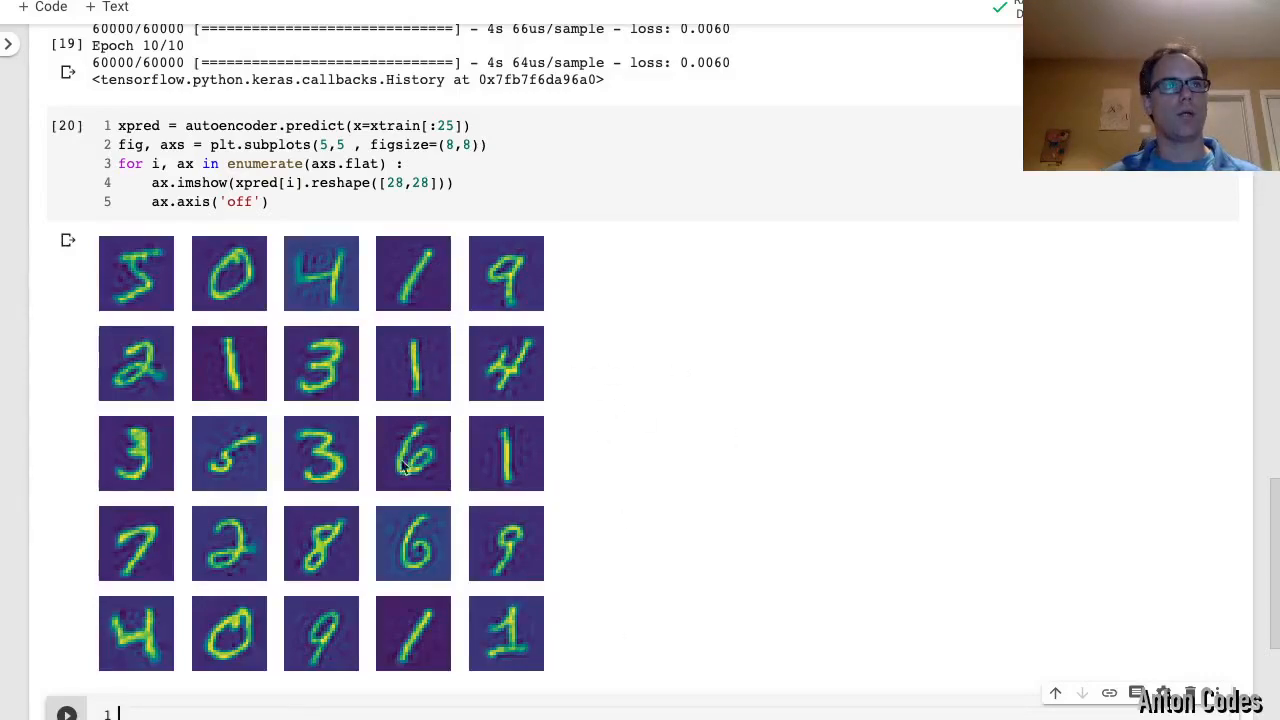
scroll("down", 3)
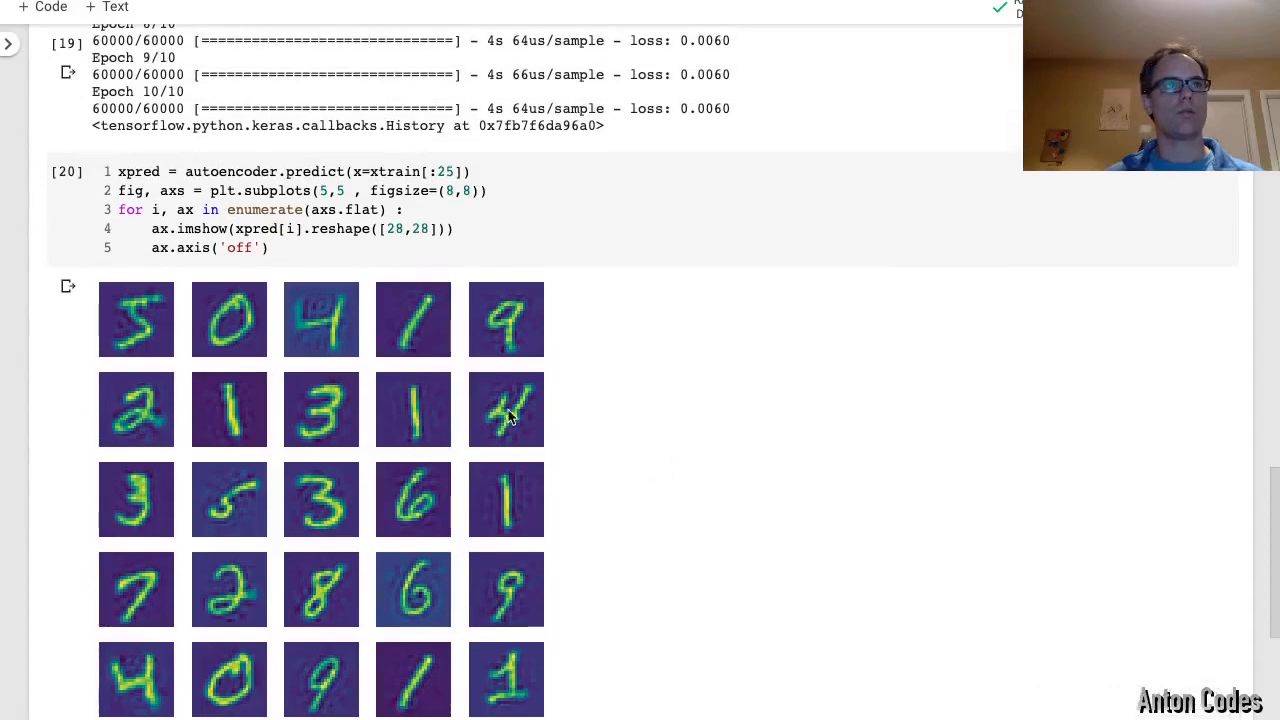
scroll("down", 3)
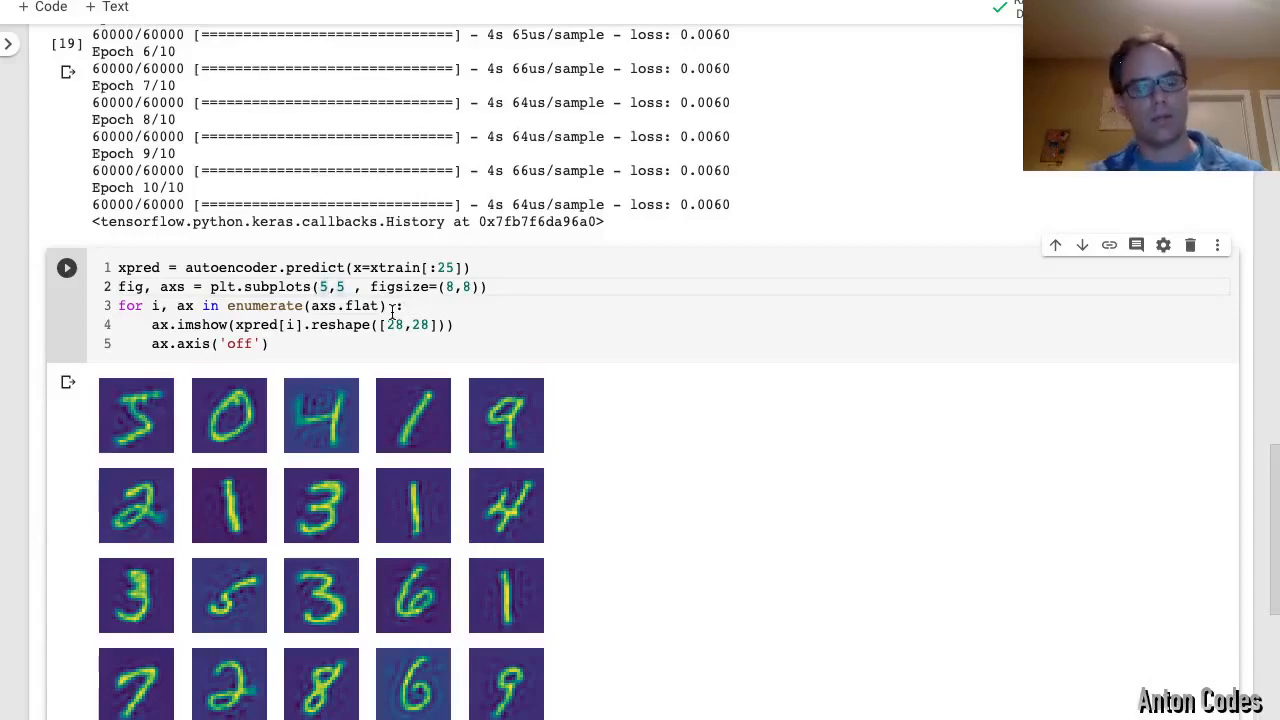
Change subplots to (6,6) pairing each original xtrain digit with its xpred reconstruction
type("6,6")
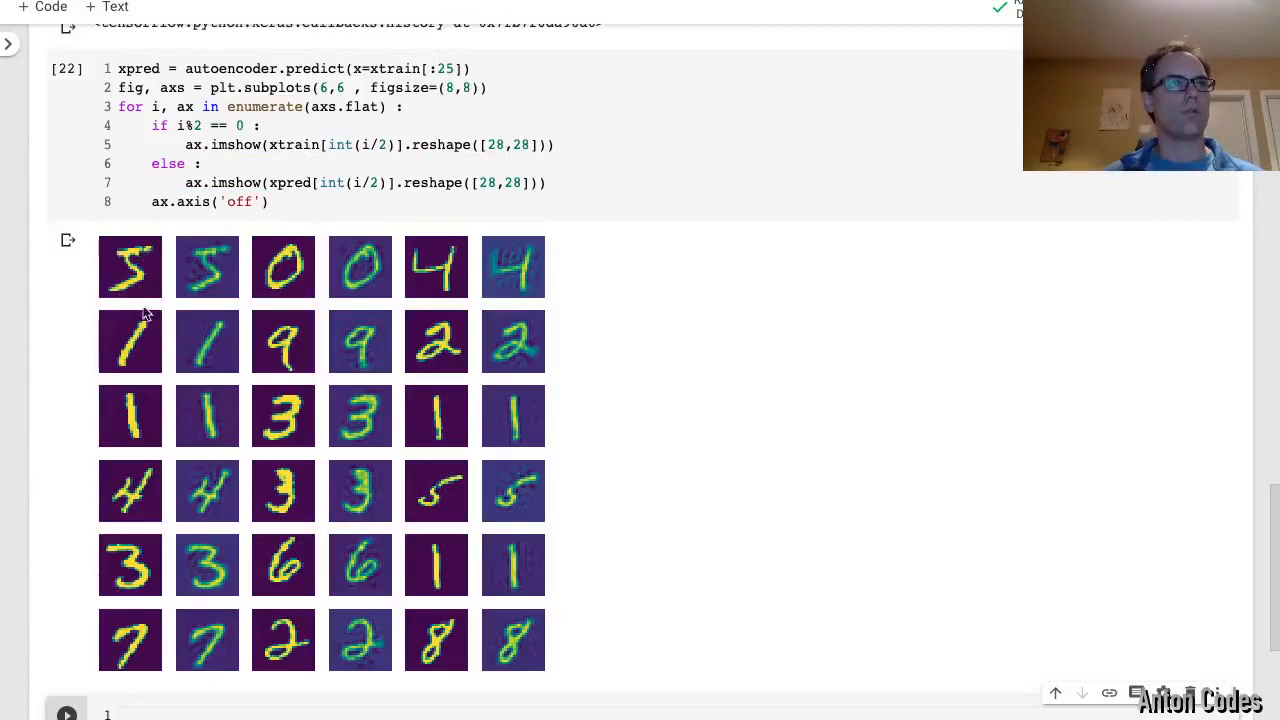
mouse_move(296, 348)
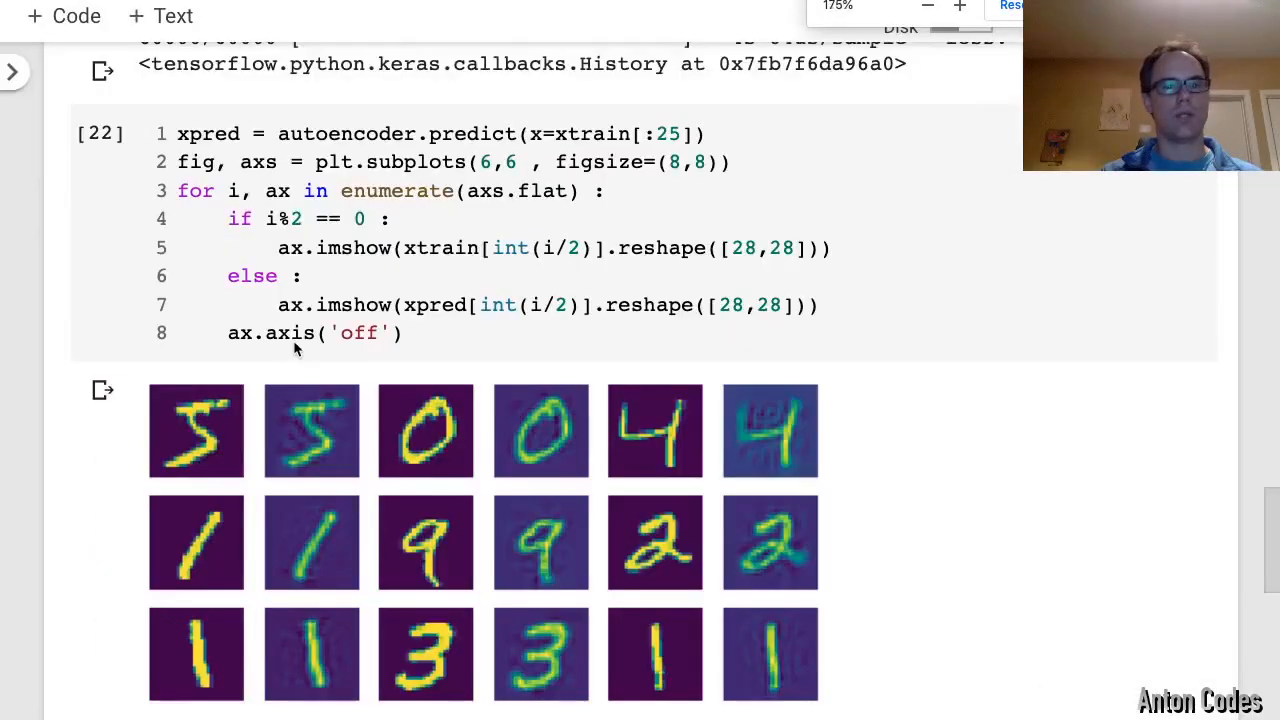
scroll("down", 3)
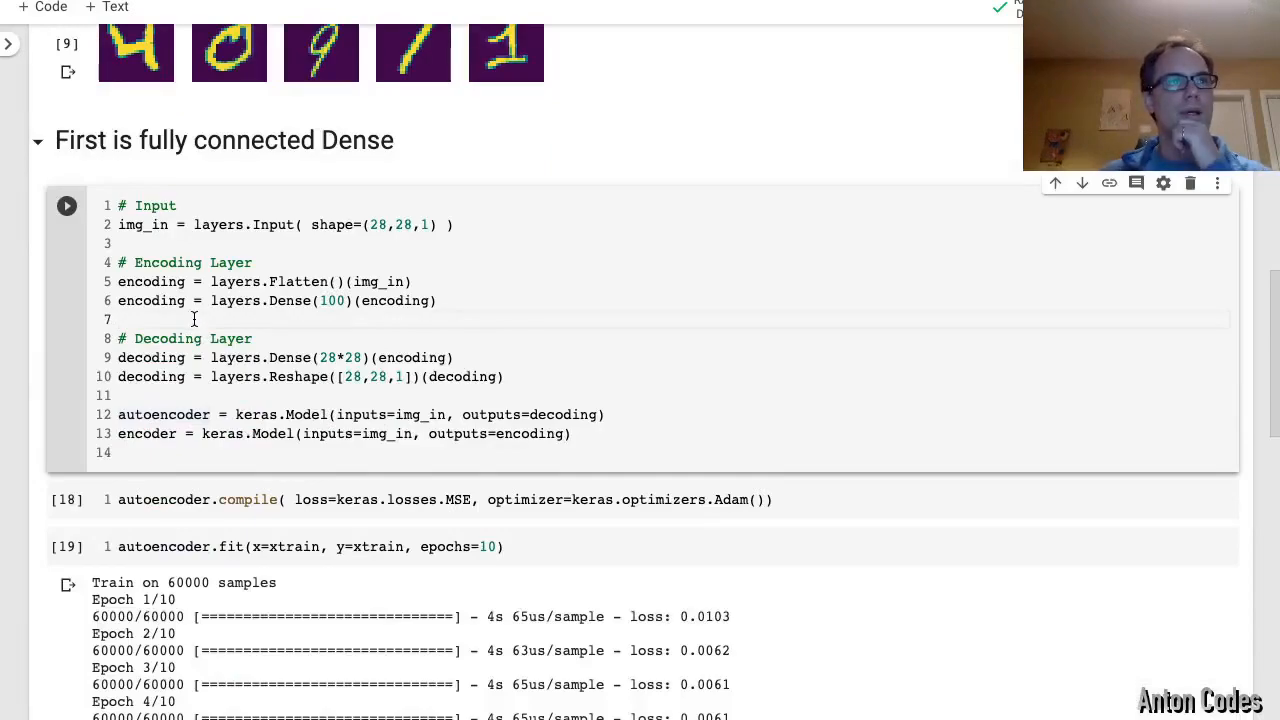
Reuse the dense model code and rewrite the encoder with Conv2D(filters=20, ...) and MaxPool2D layers
left_click(120, 320)
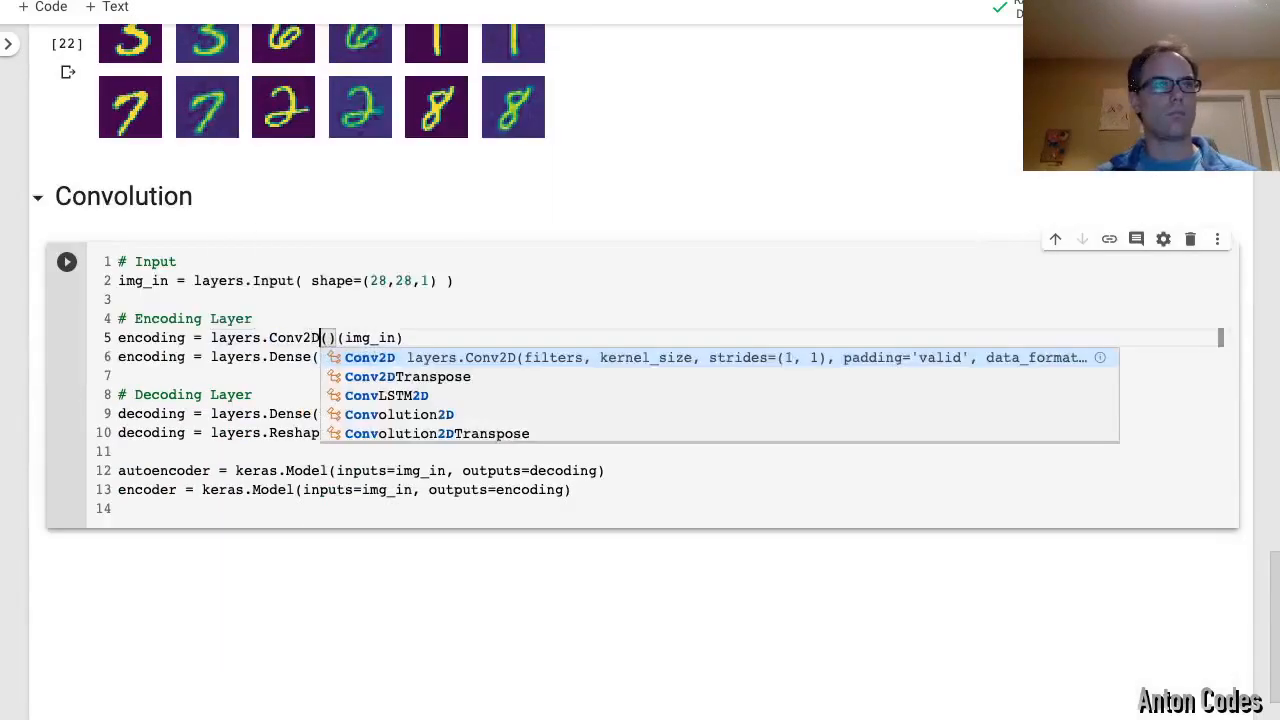
type("filters=20, kern")
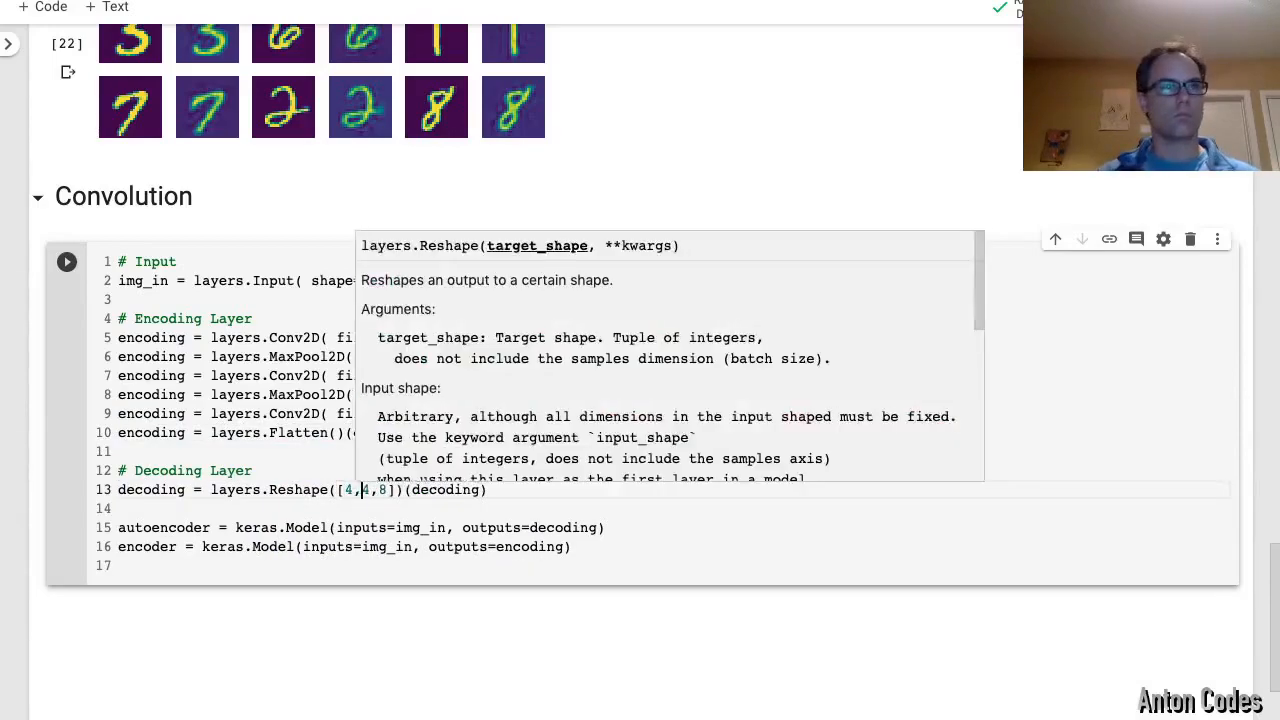
type("dec")
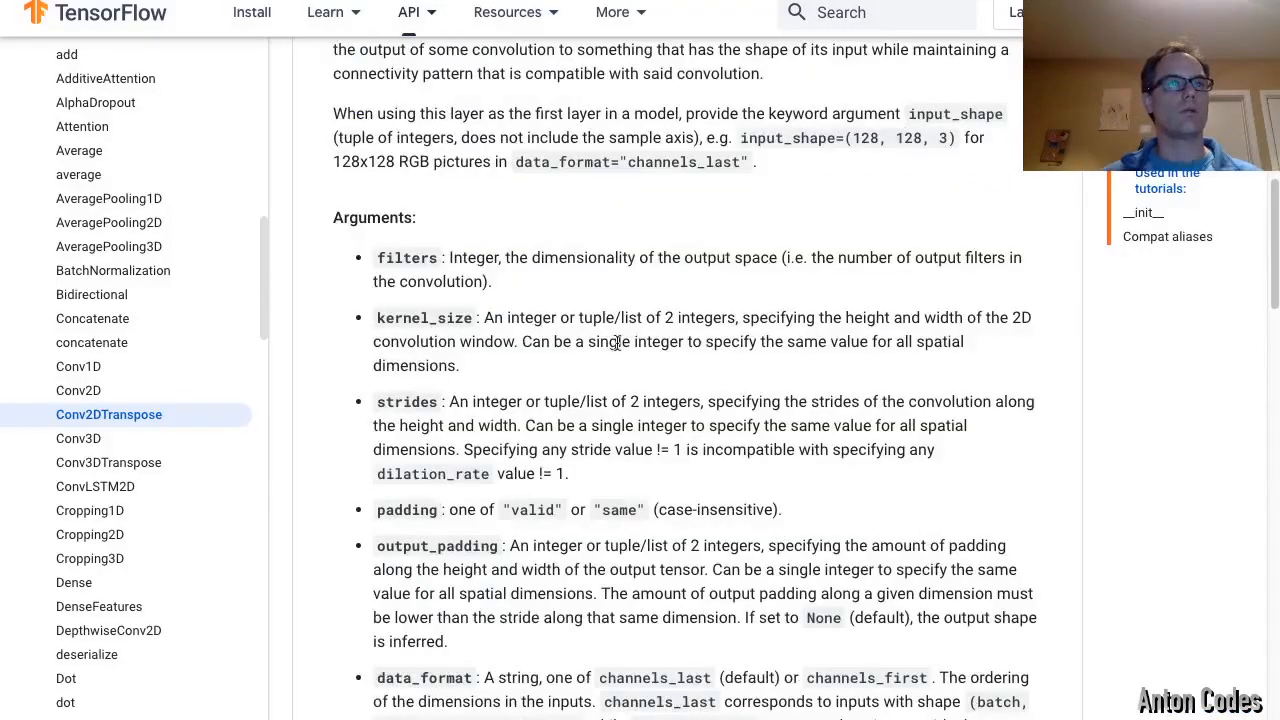
mouse_move(532, 384)
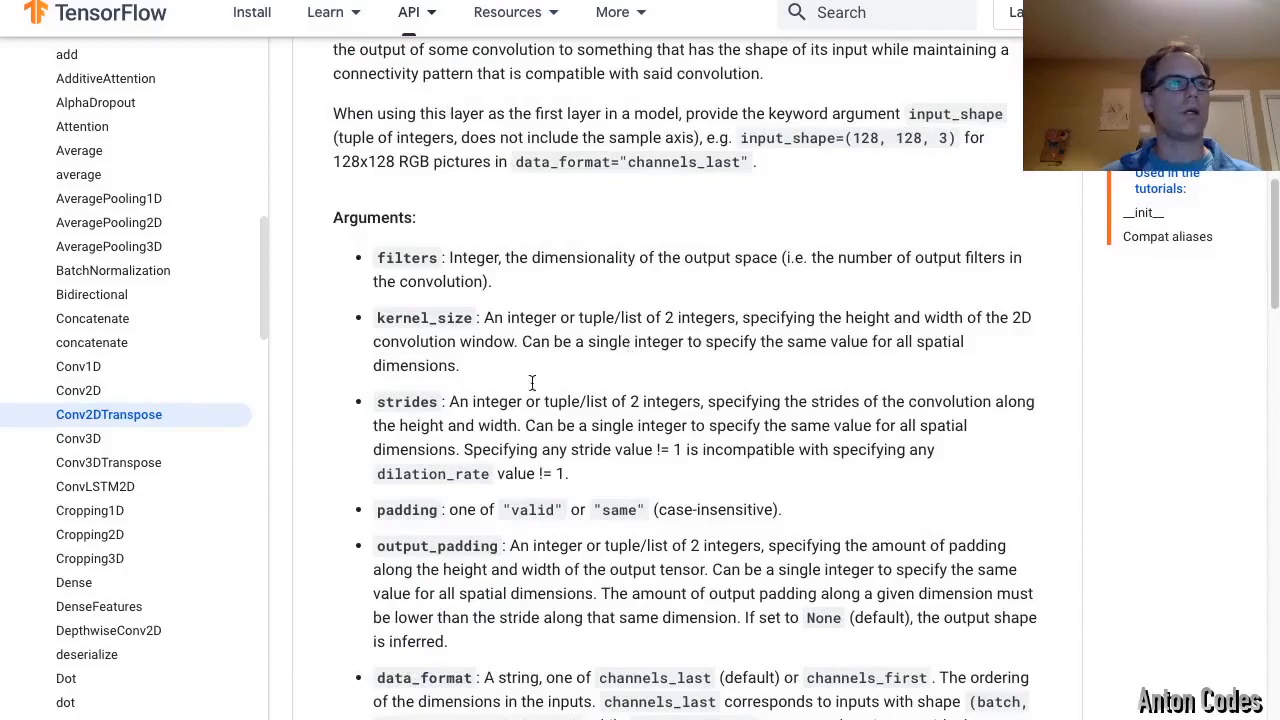
mouse_move(212, 504)
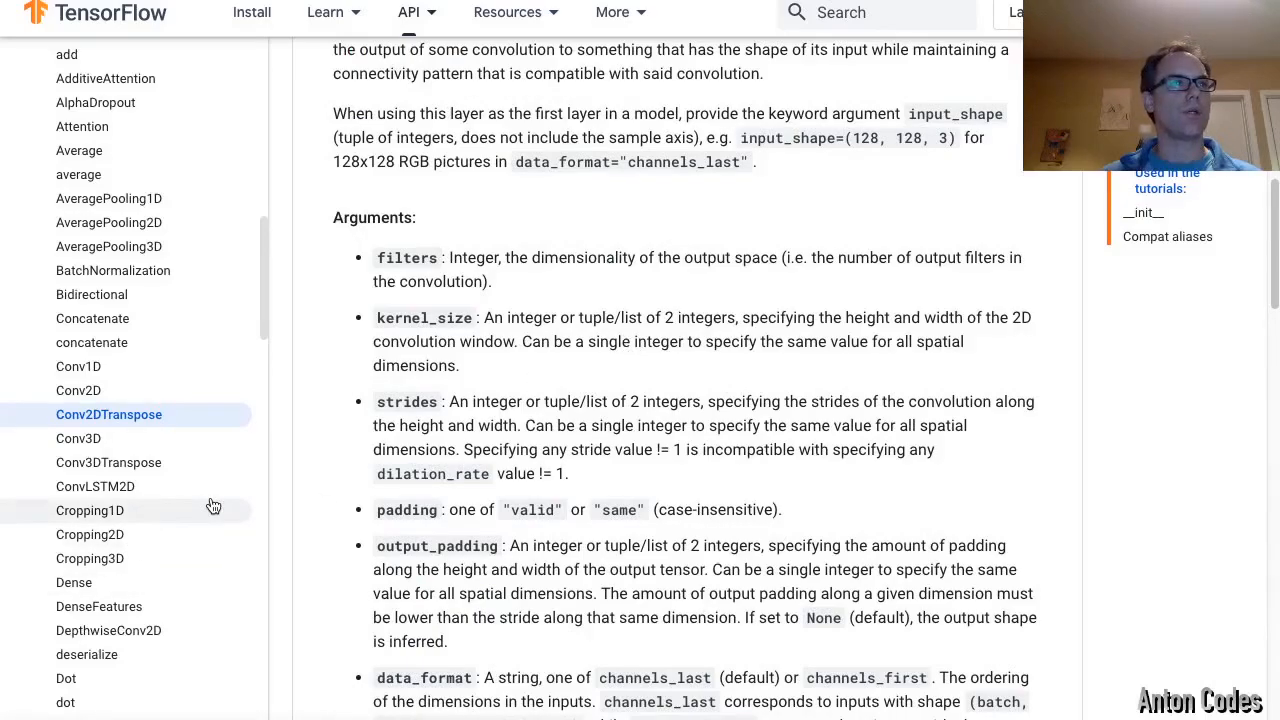
scroll("down", 3)
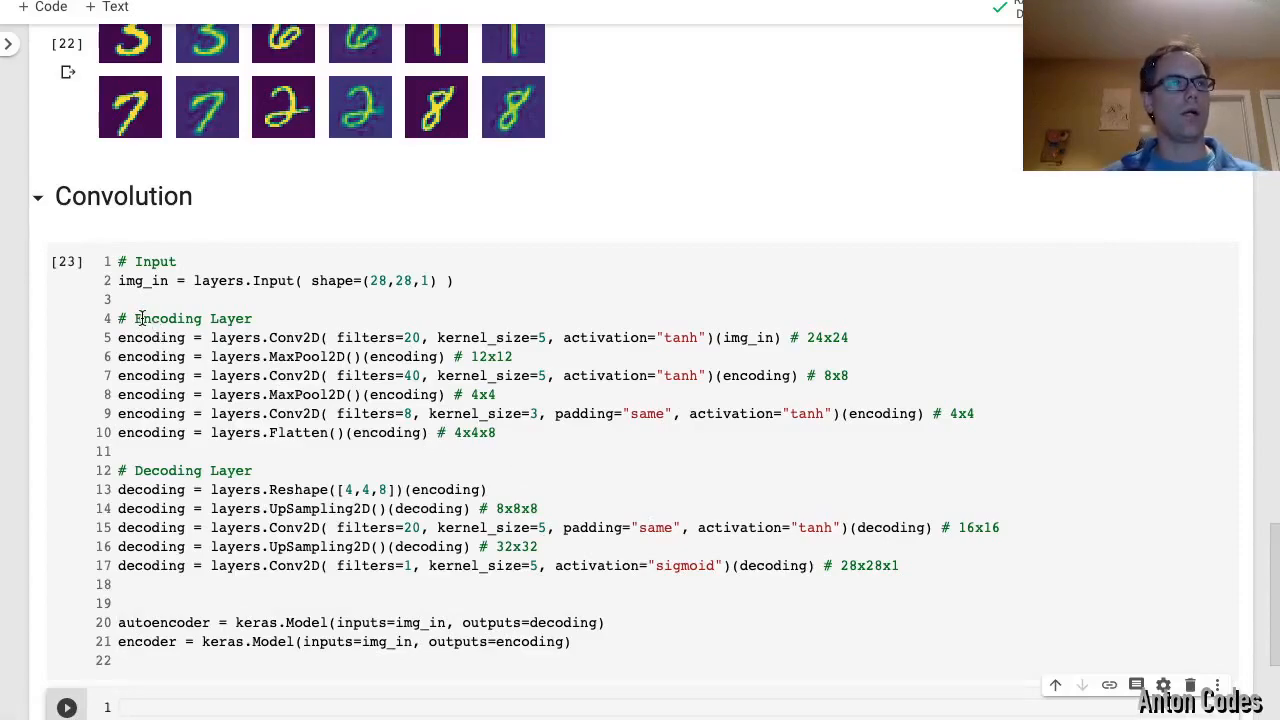
Annotate the decoder's Reshape line with a '# 4' shape comment and continue editing the decoder layers
left_click(352, 338)
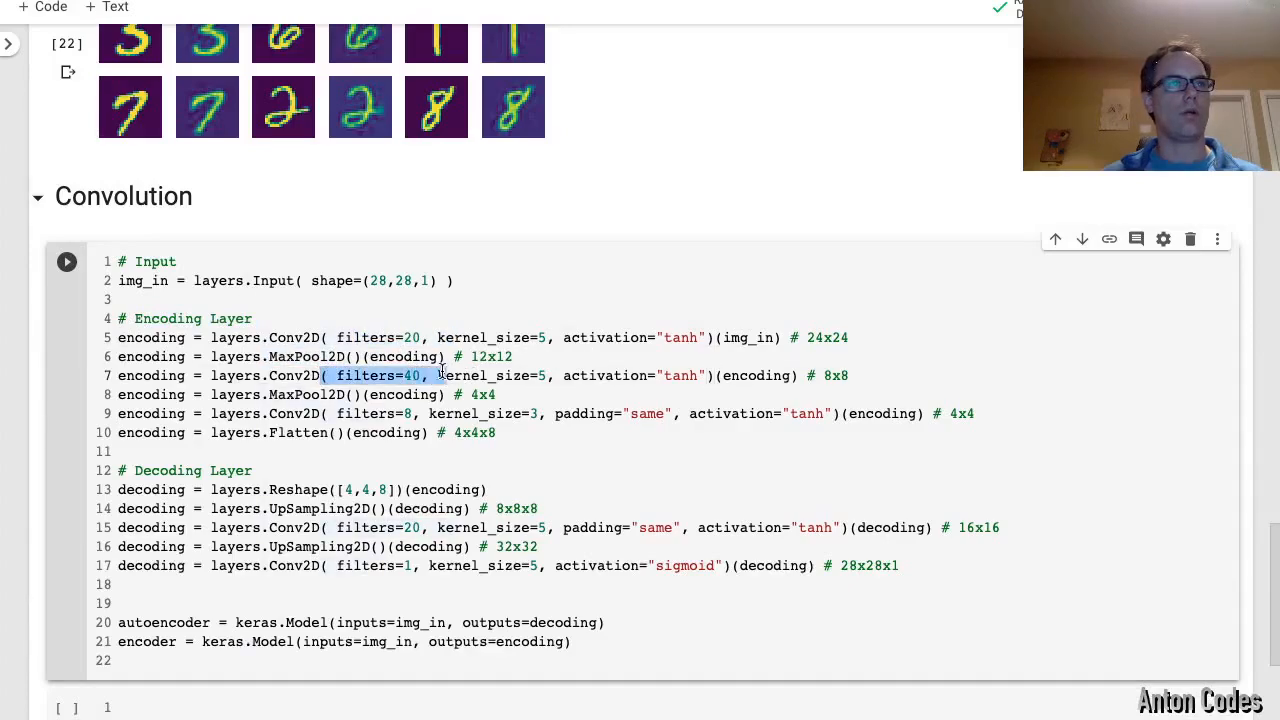
left_click(370, 412)
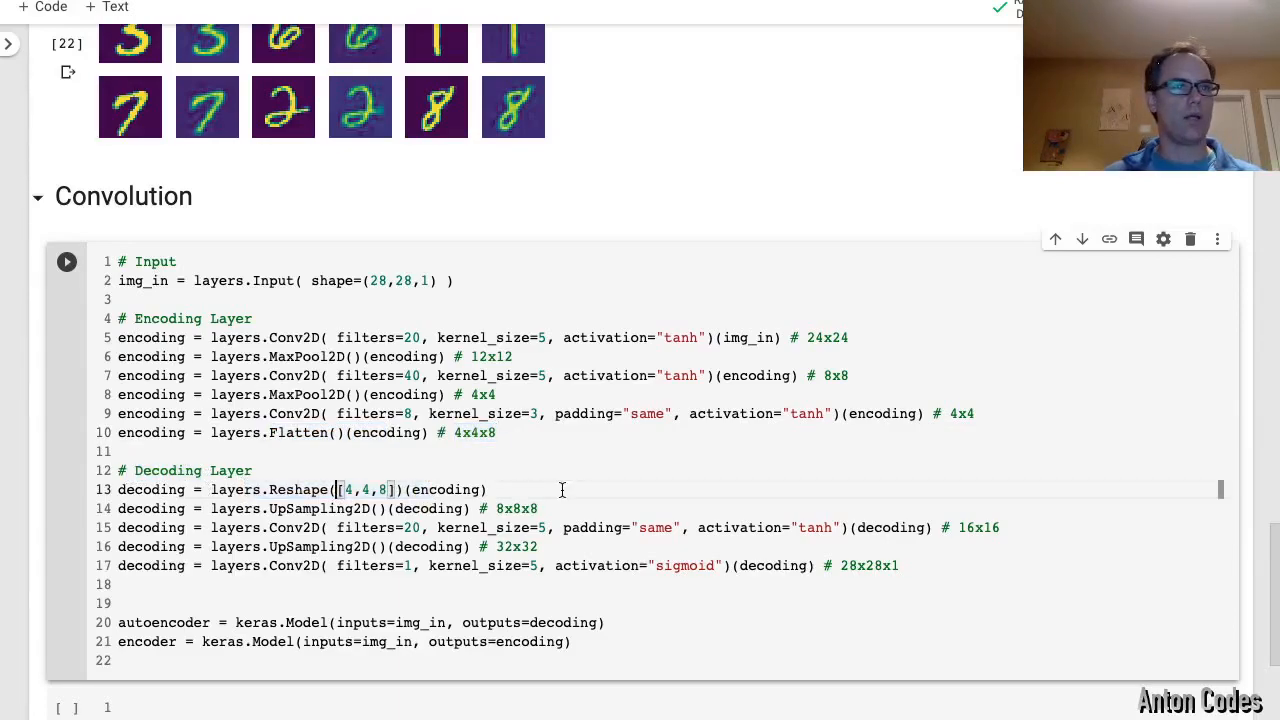
type("# 4")
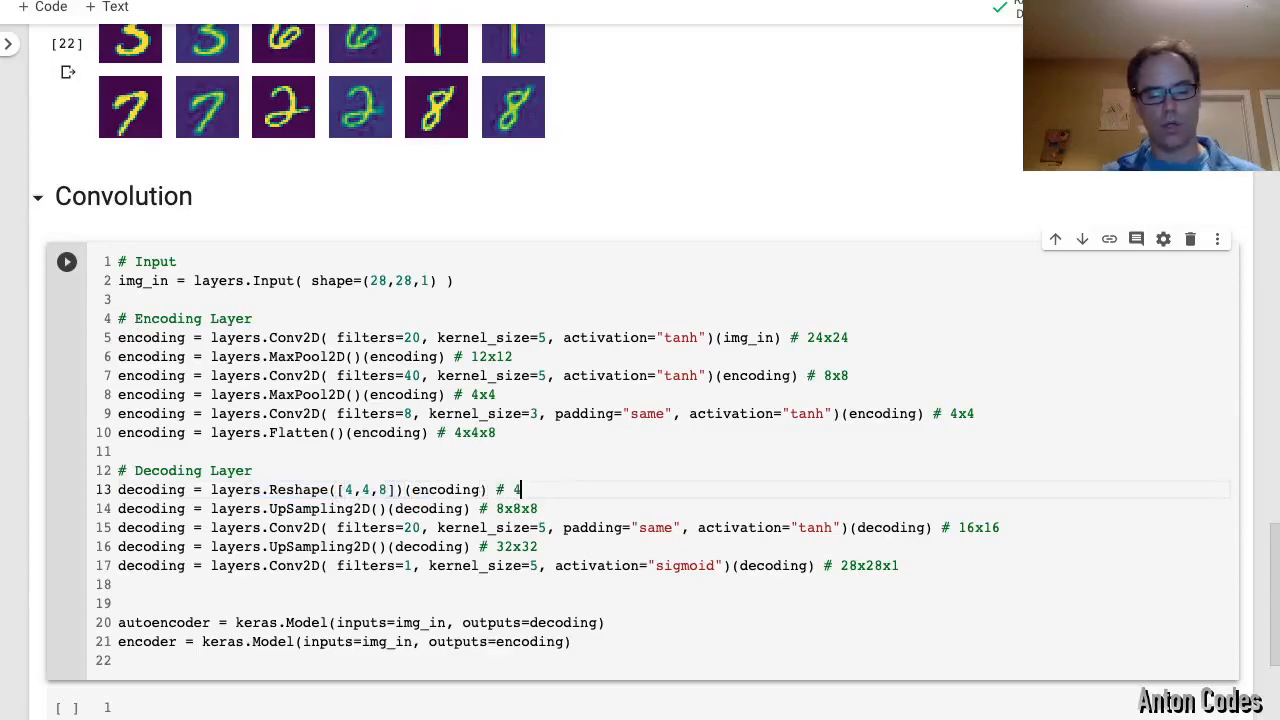
double_click(320, 510)
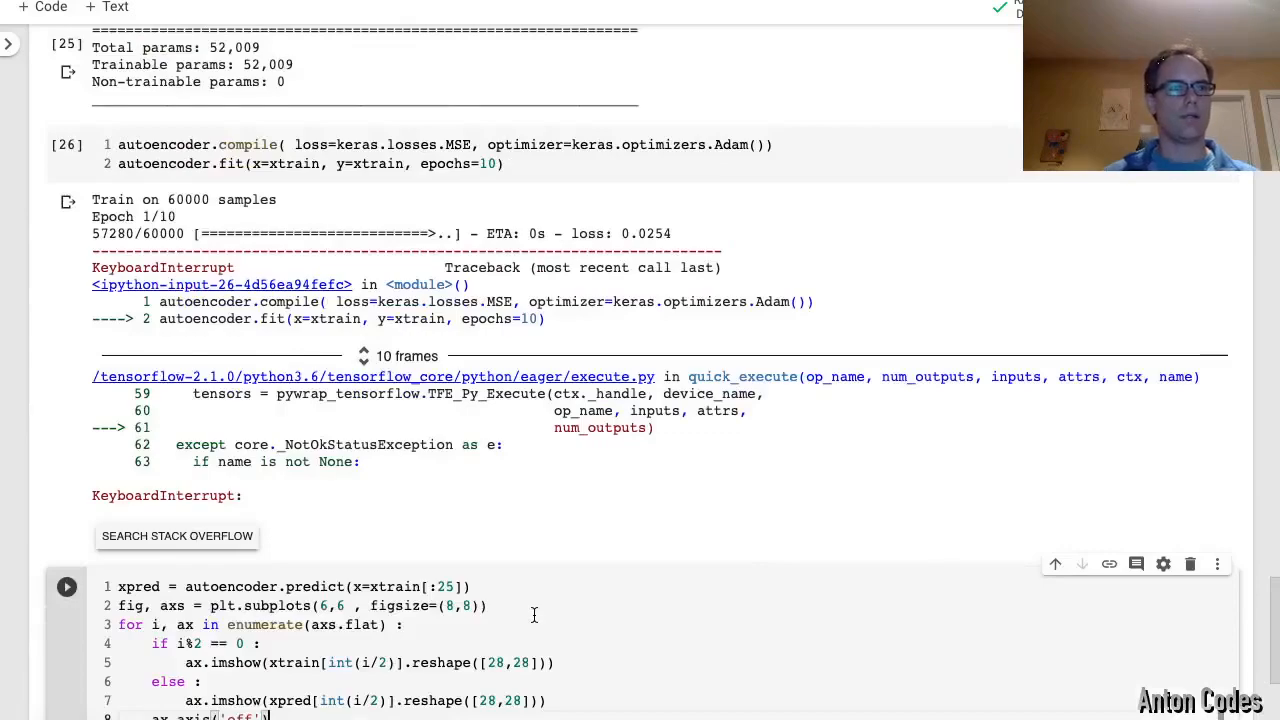
Retrain the autoencoder for one epoch and rerun the cell plotting originals beside reconstructions
left_click(66, 586)
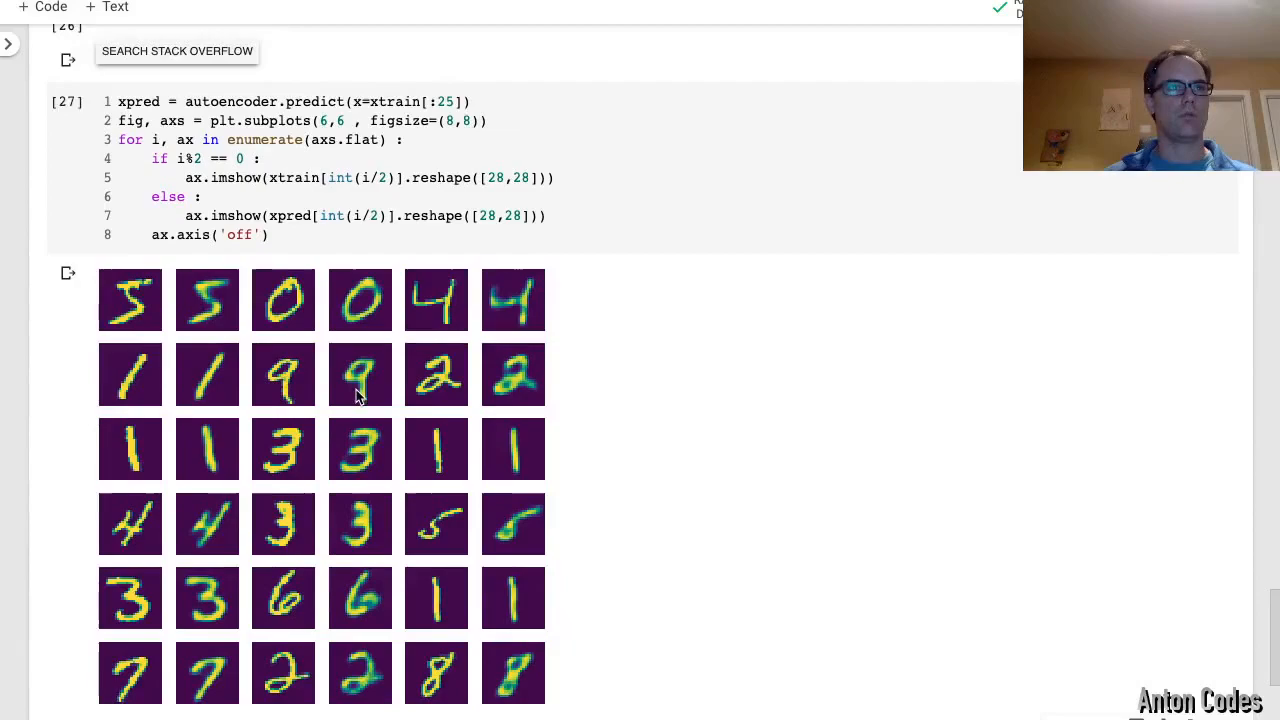
scroll("up", 3)
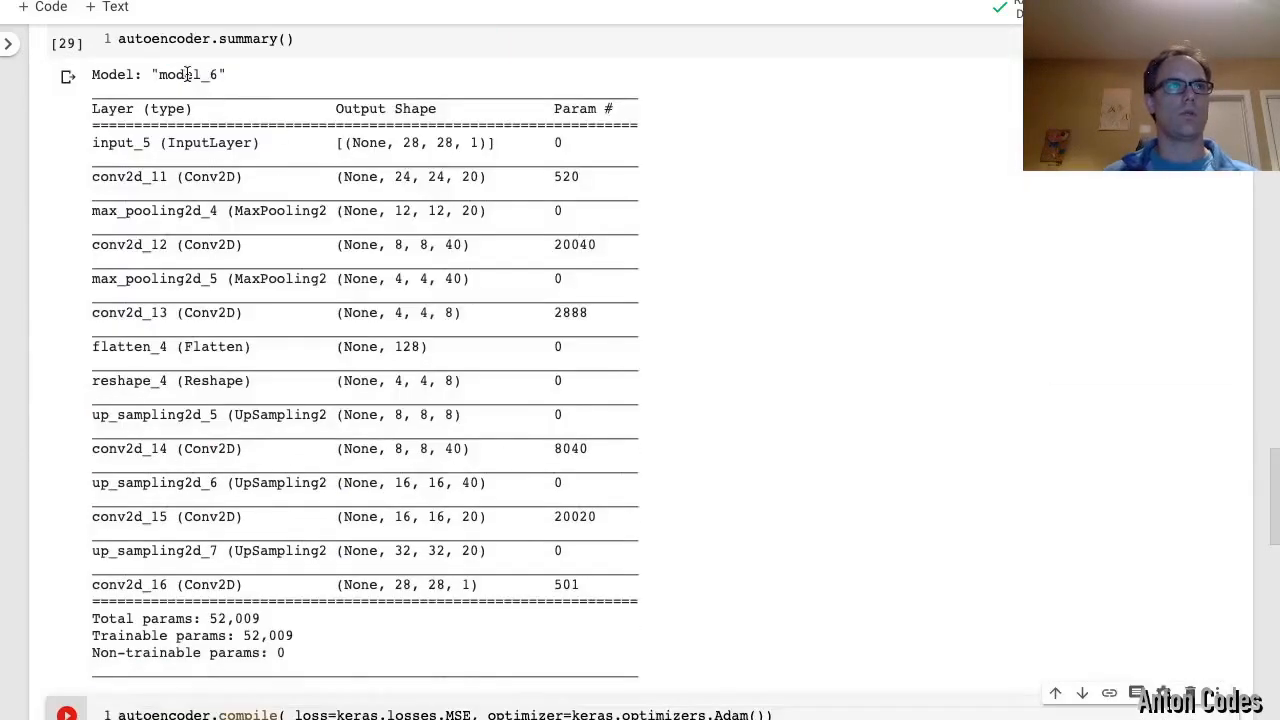
scroll("down", 3)
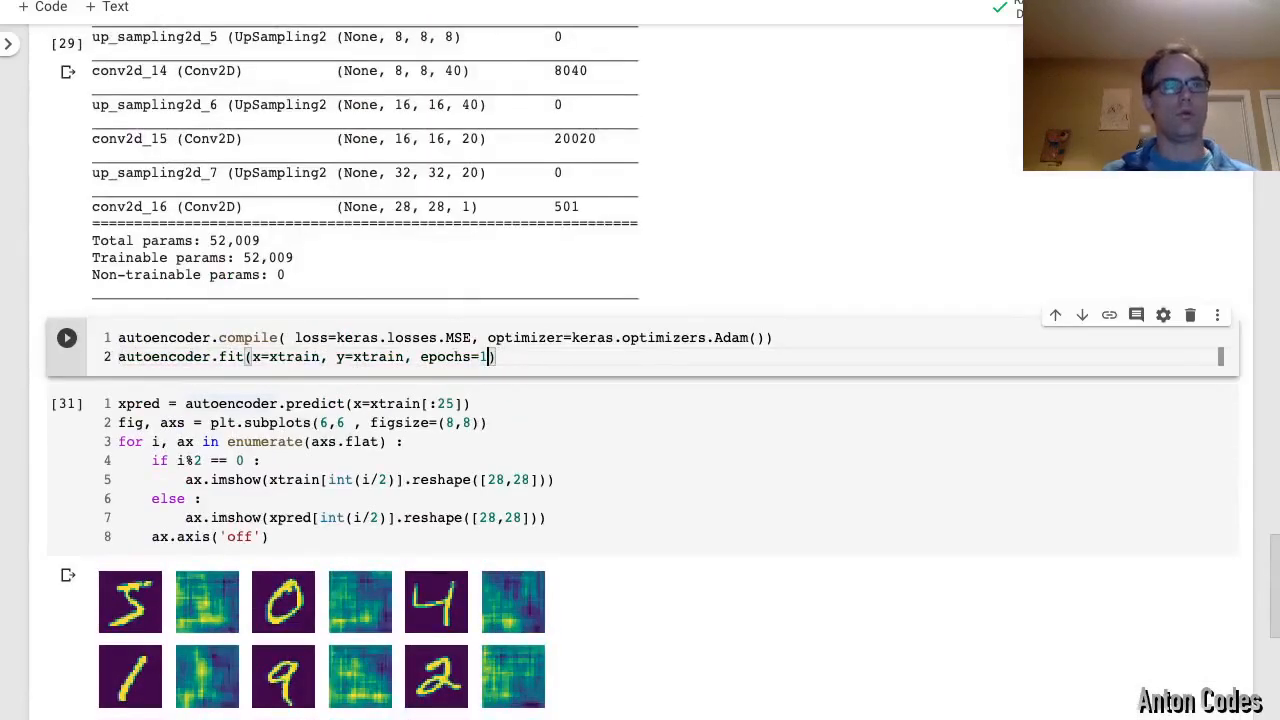
left_click(66, 336)
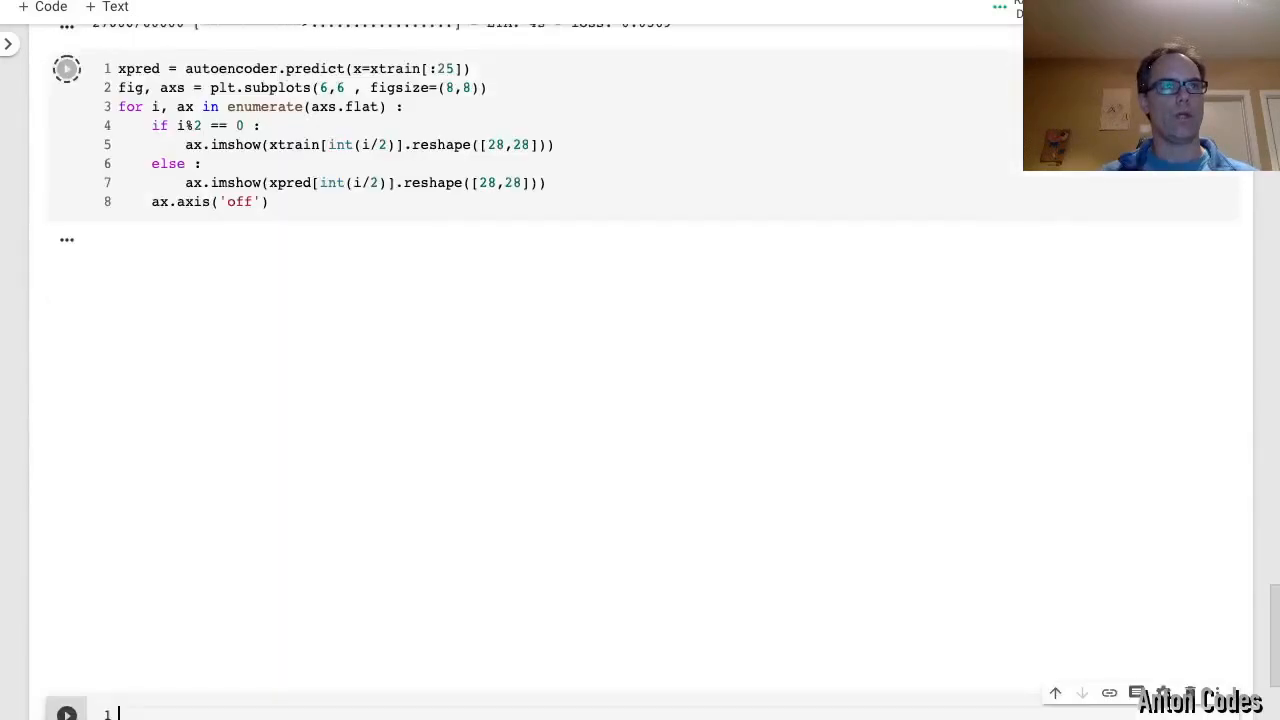
left_click(66, 68)
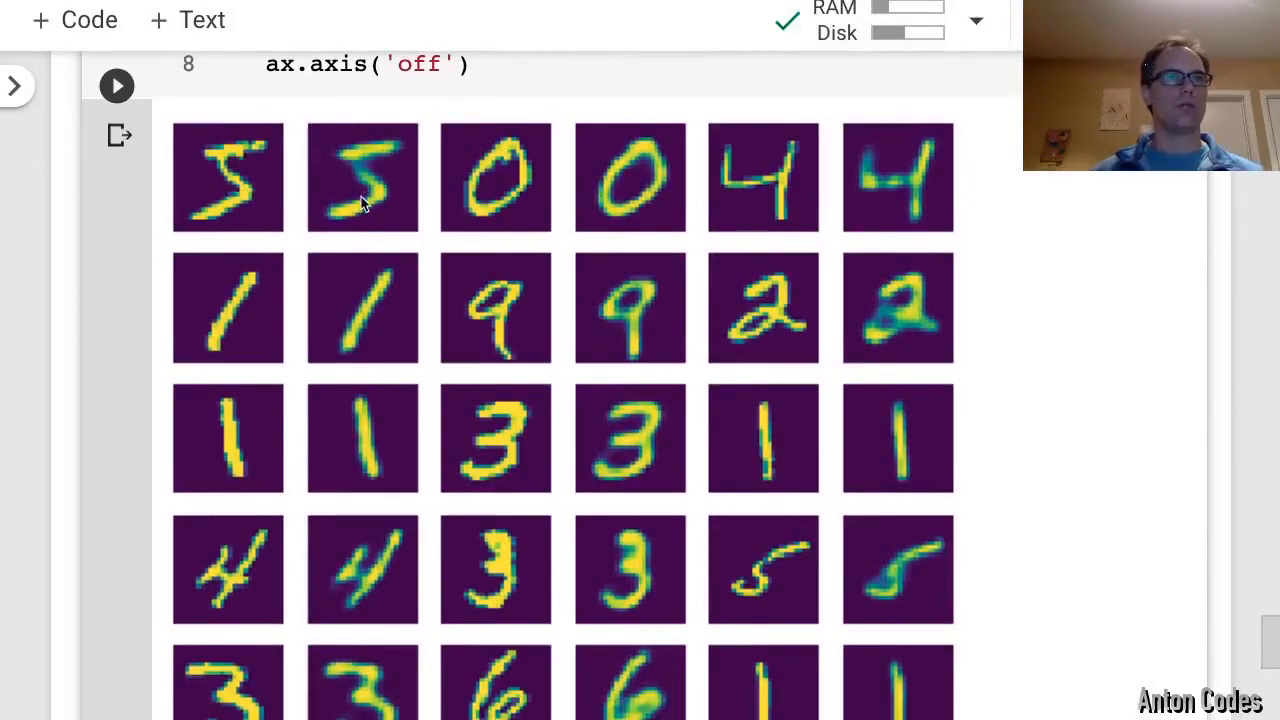
mouse_move(376, 180)
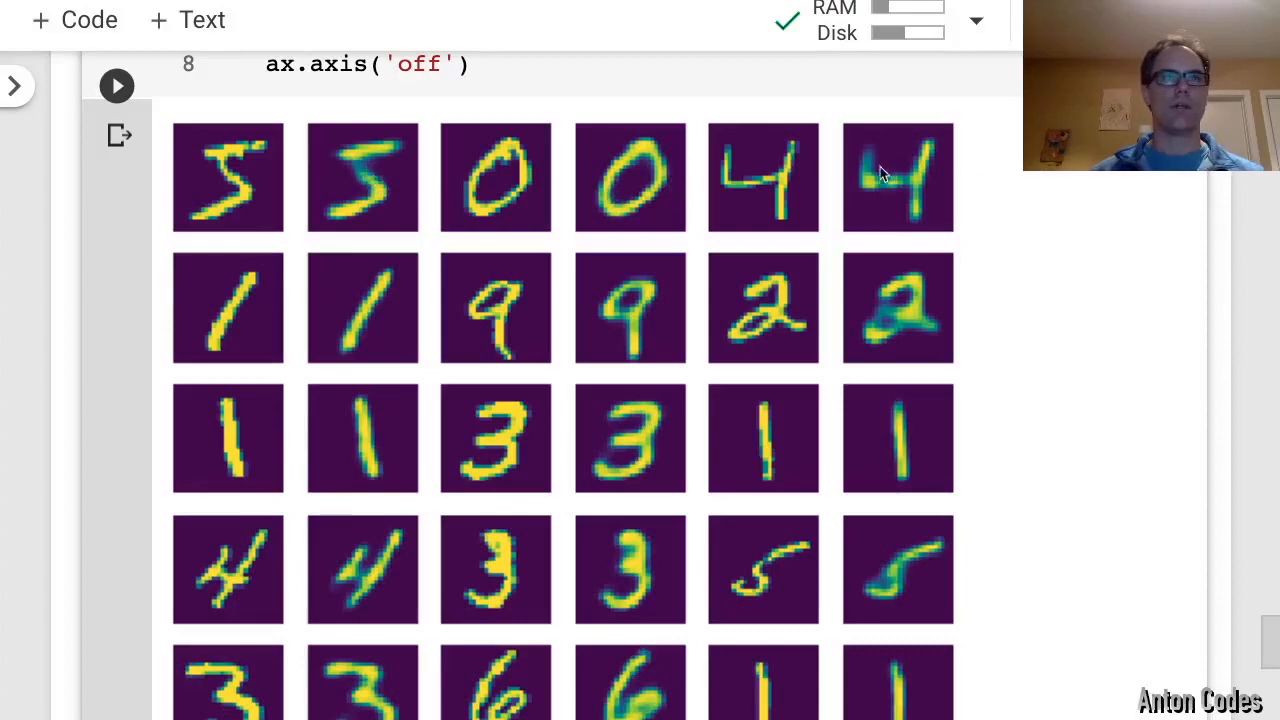
mouse_move(656, 612)
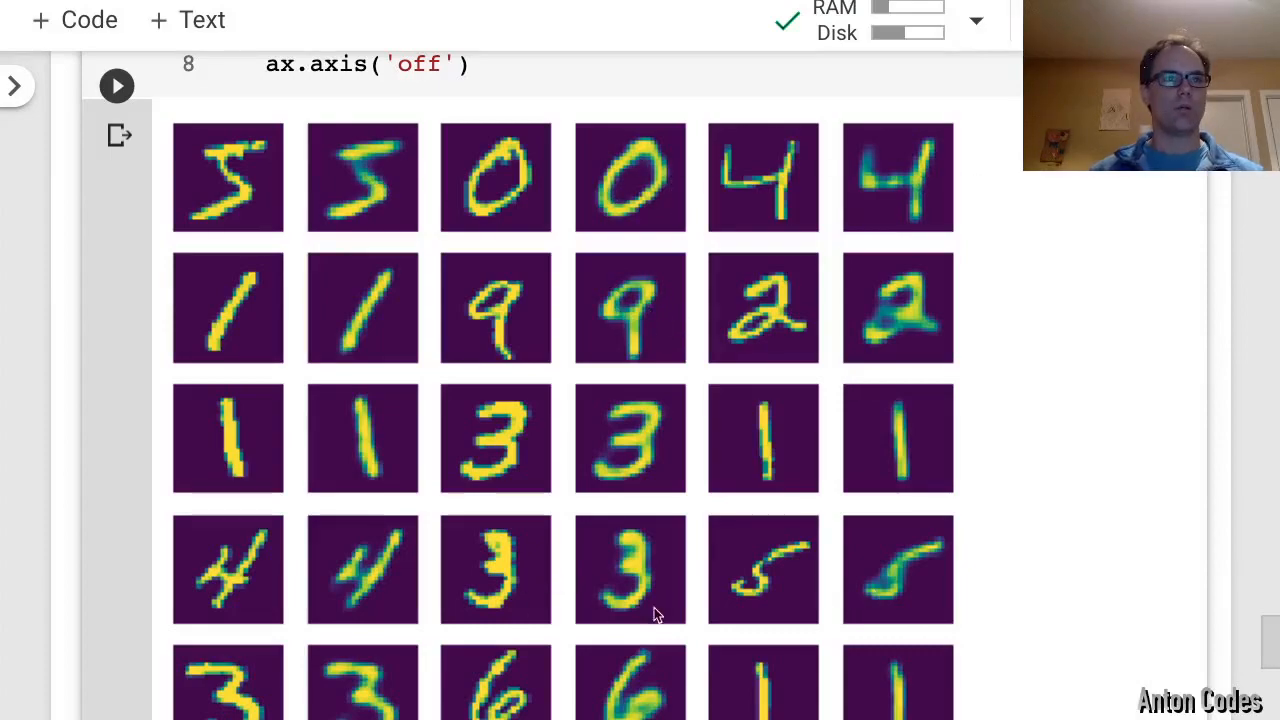
Scroll through the grid of original digits and their one-epoch reconstructions
scroll("down", 3)
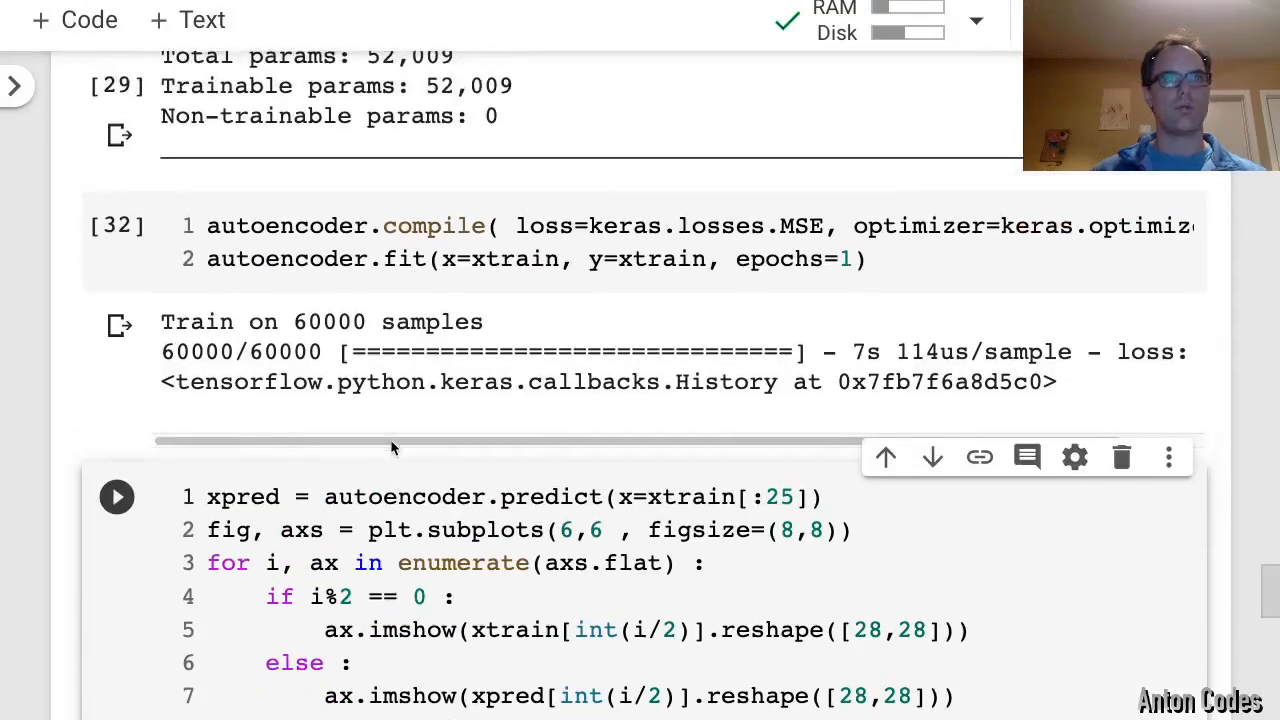
Change the compile loss from keras.losses.MSE to keras.losses.MAE
left_click(116, 496)
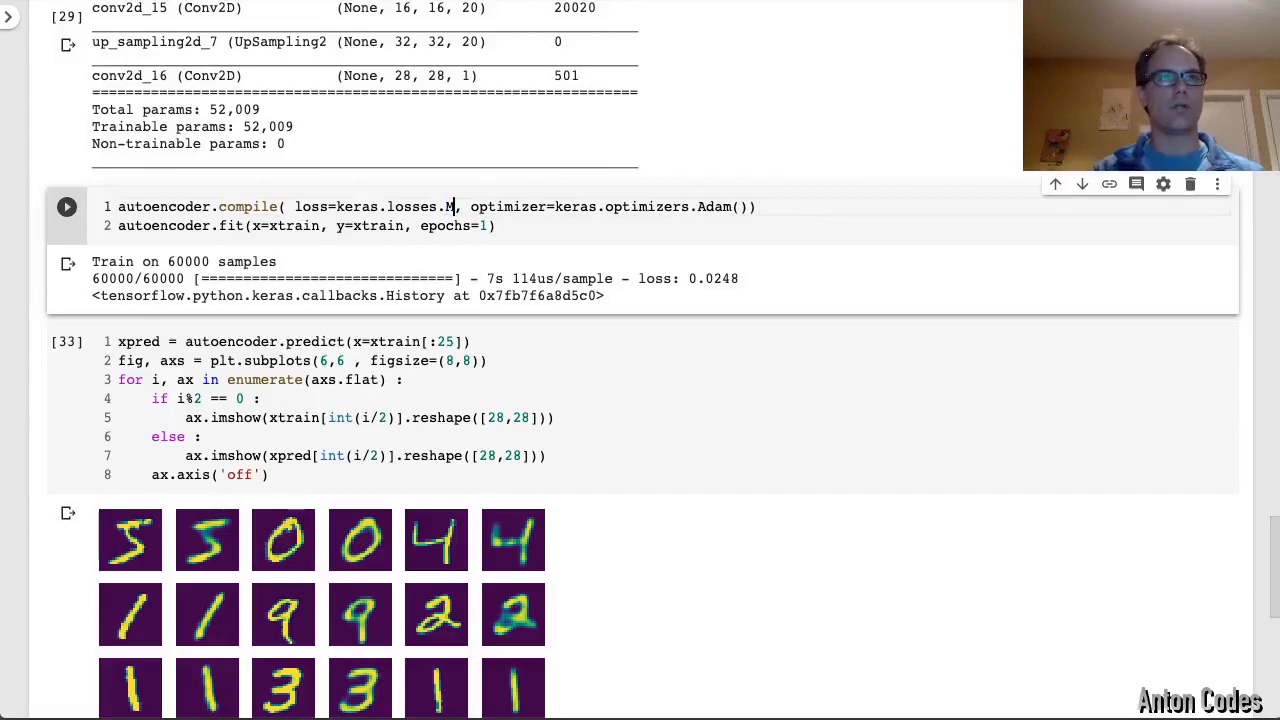
type("AE")
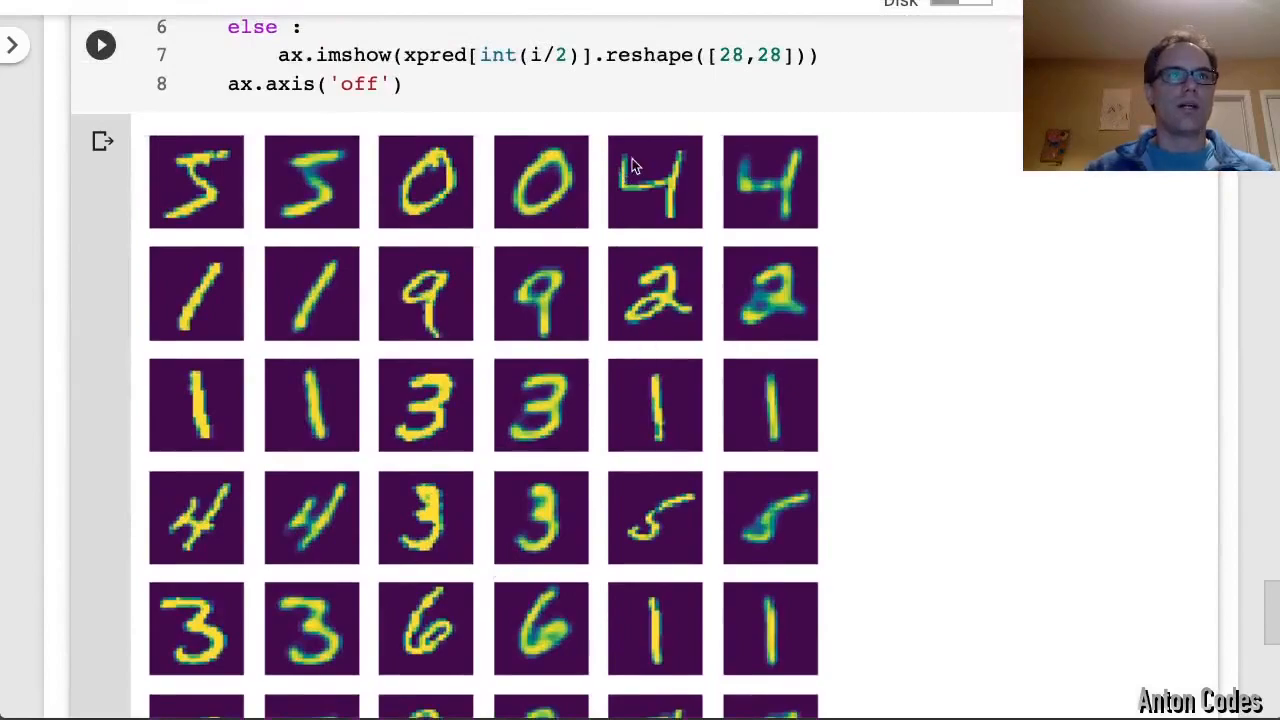
mouse_move(750, 178)
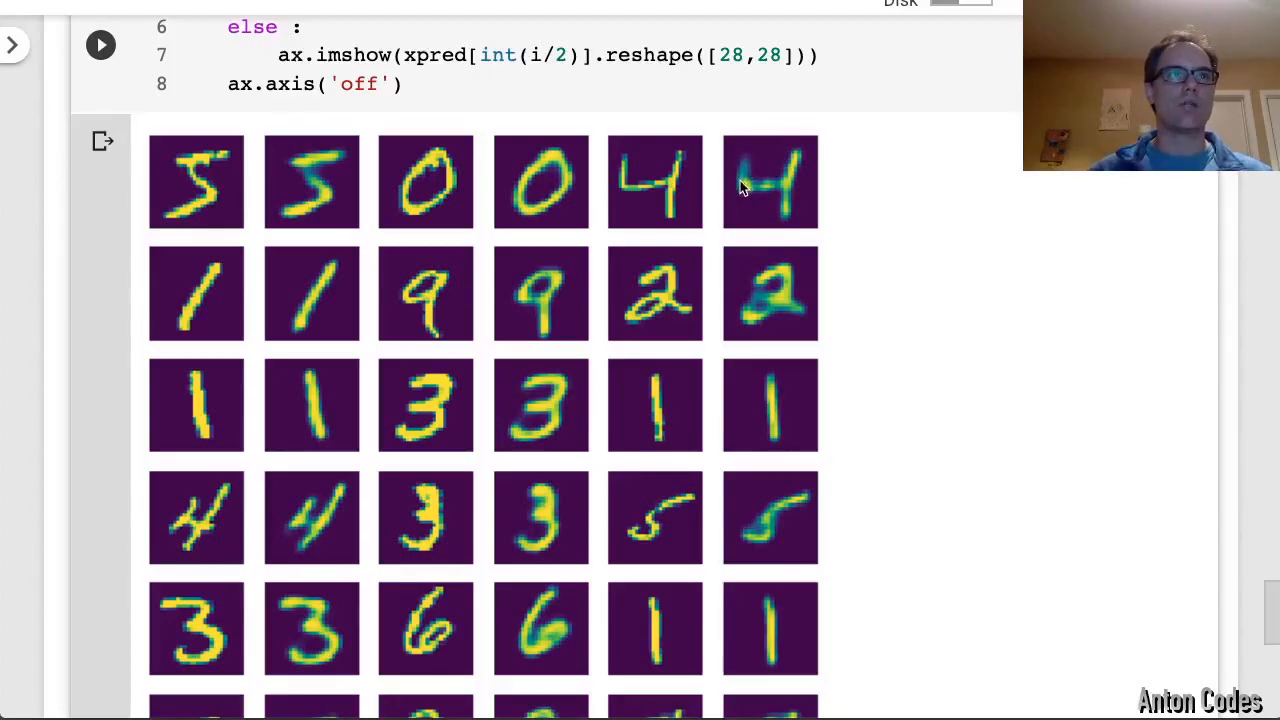
mouse_move(744, 168)
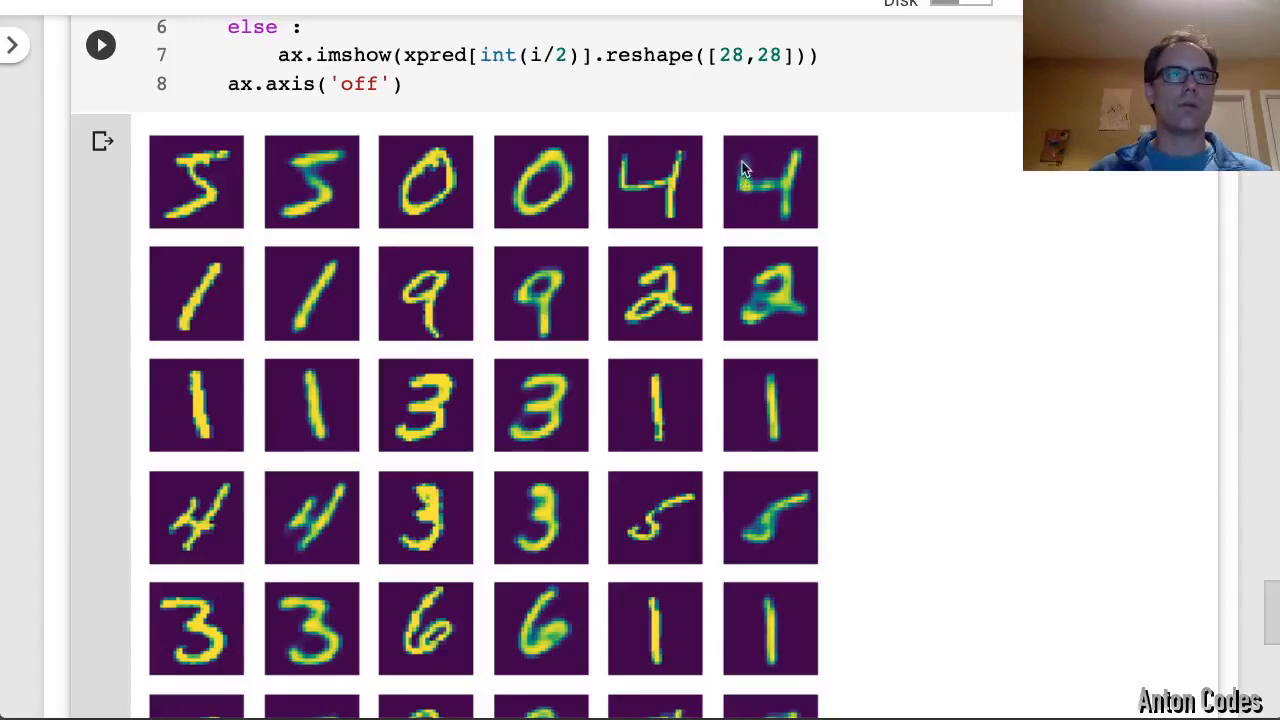
mouse_move(756, 180)
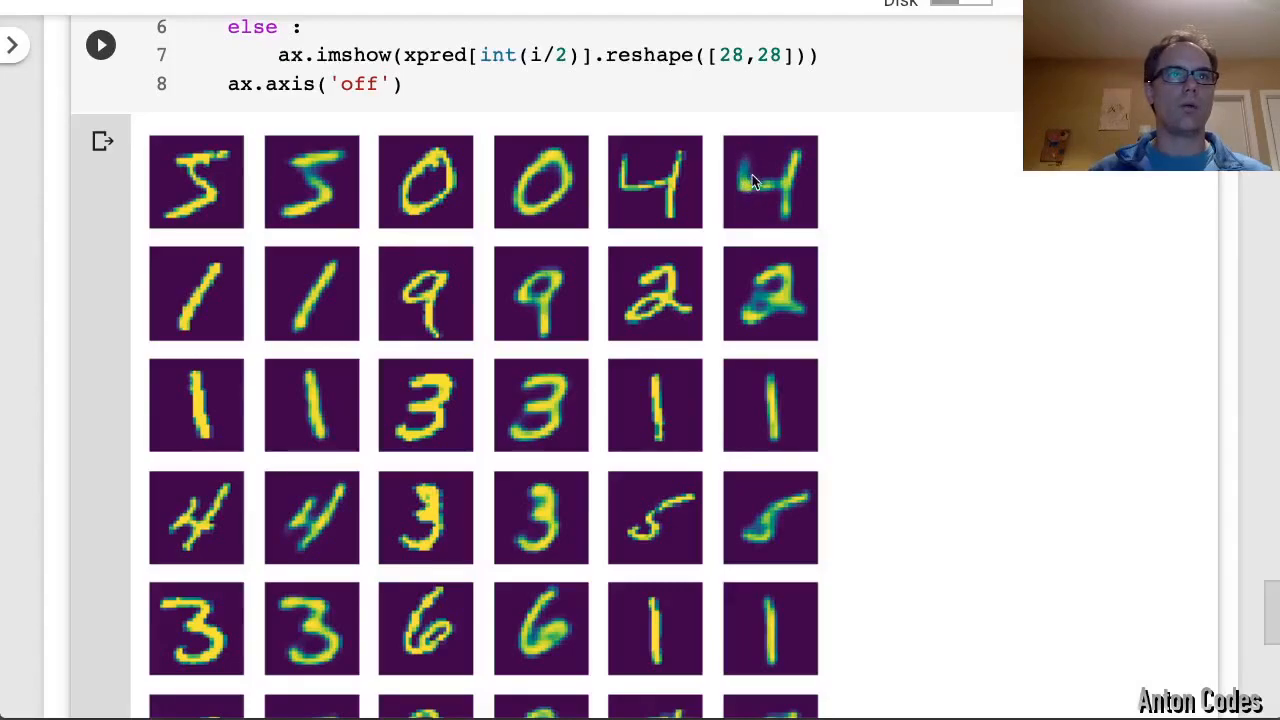
mouse_move(618, 198)
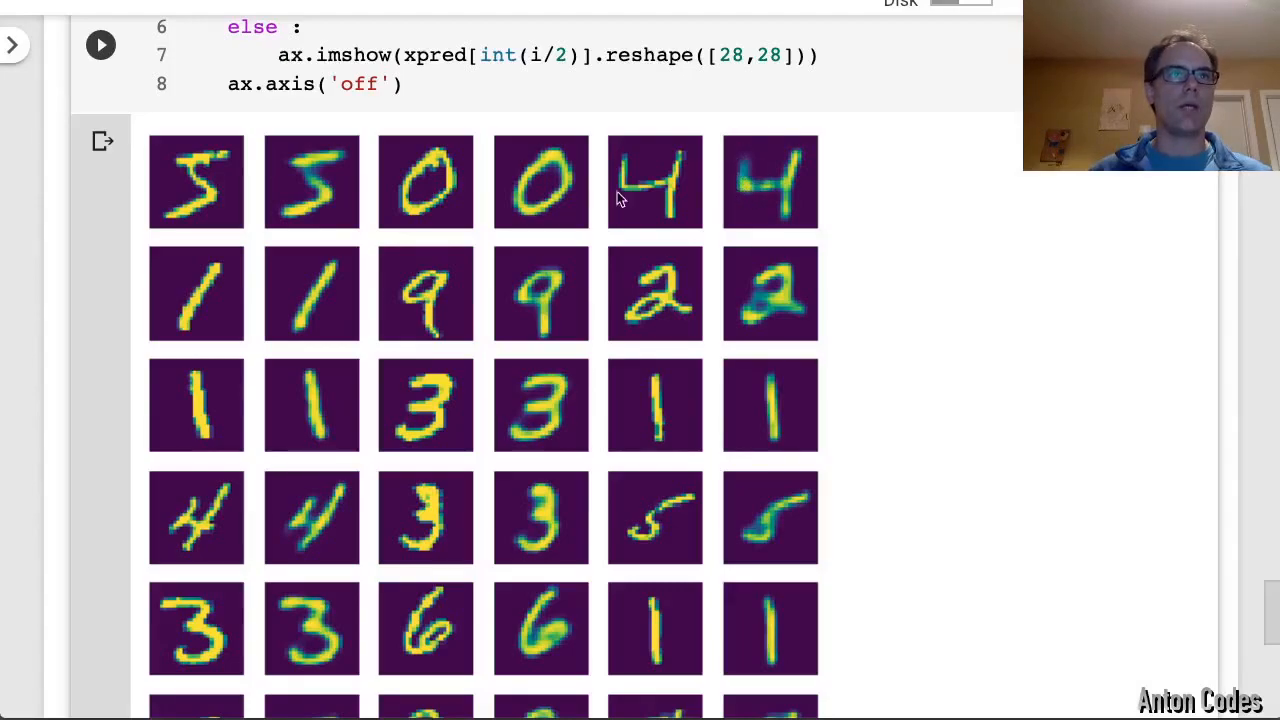
mouse_move(622, 176)
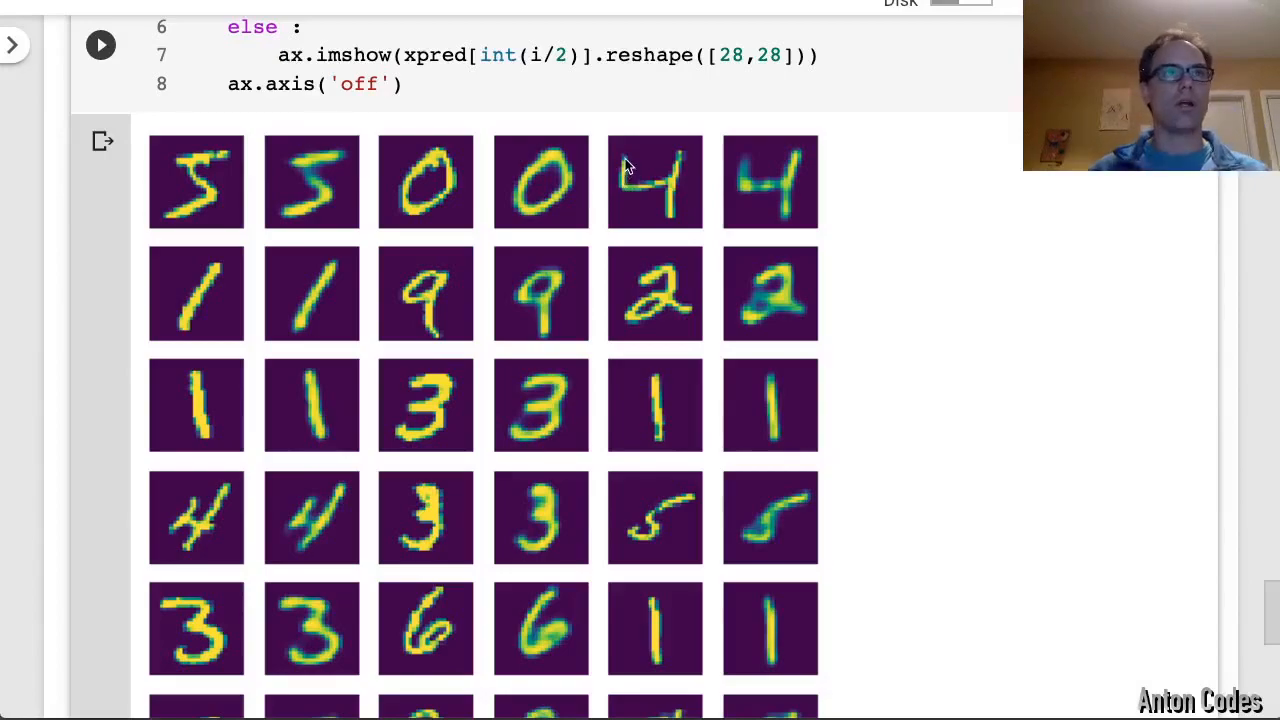
mouse_move(624, 194)
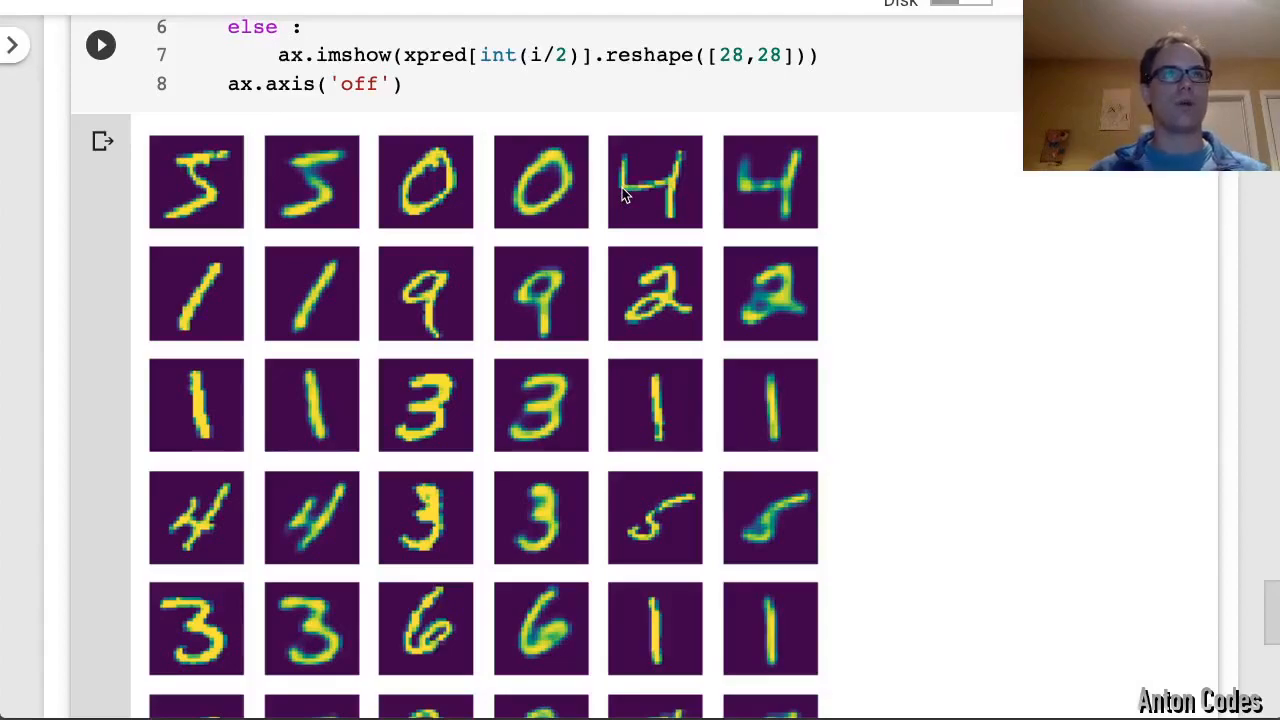
mouse_move(750, 162)
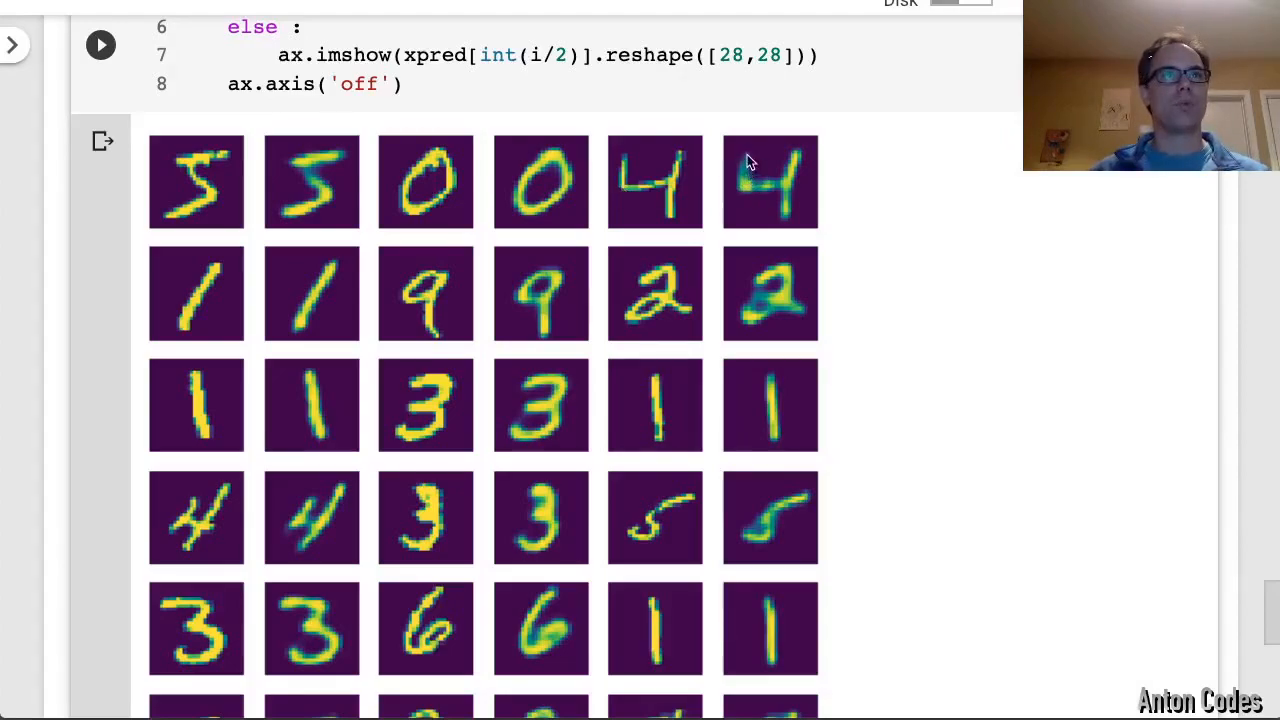
mouse_move(744, 180)
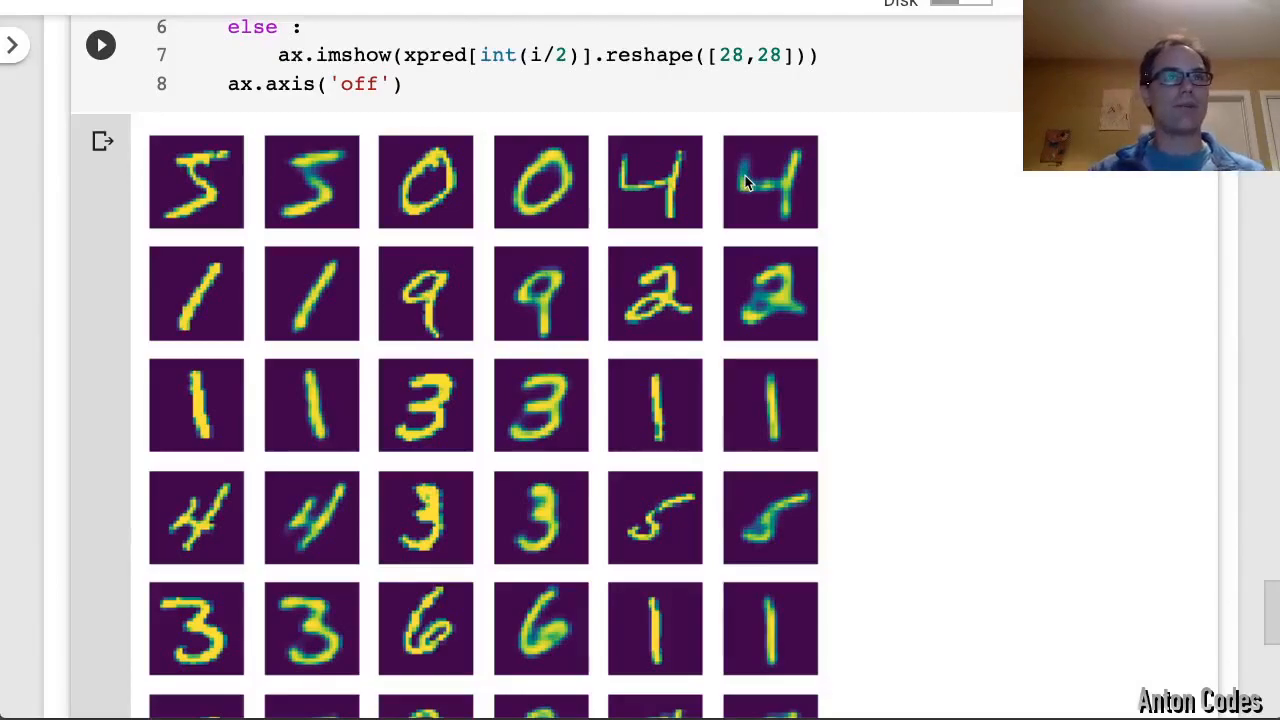
mouse_move(624, 170)
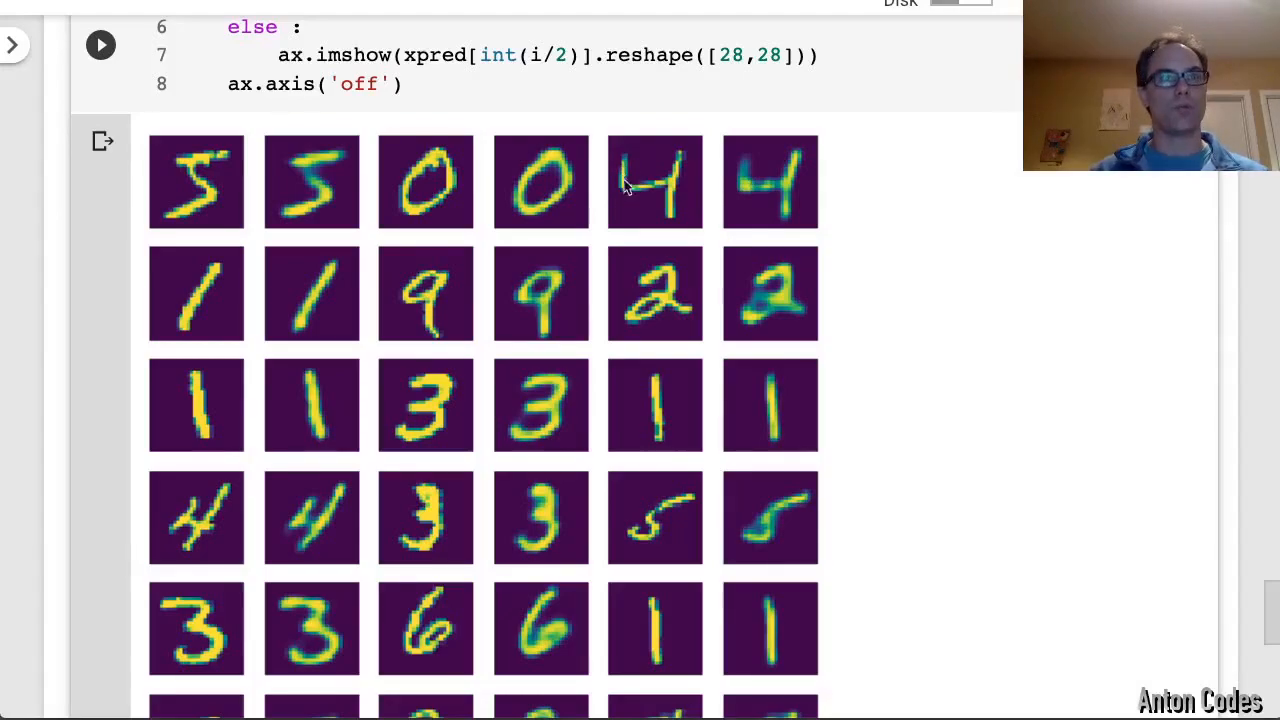
mouse_move(744, 178)
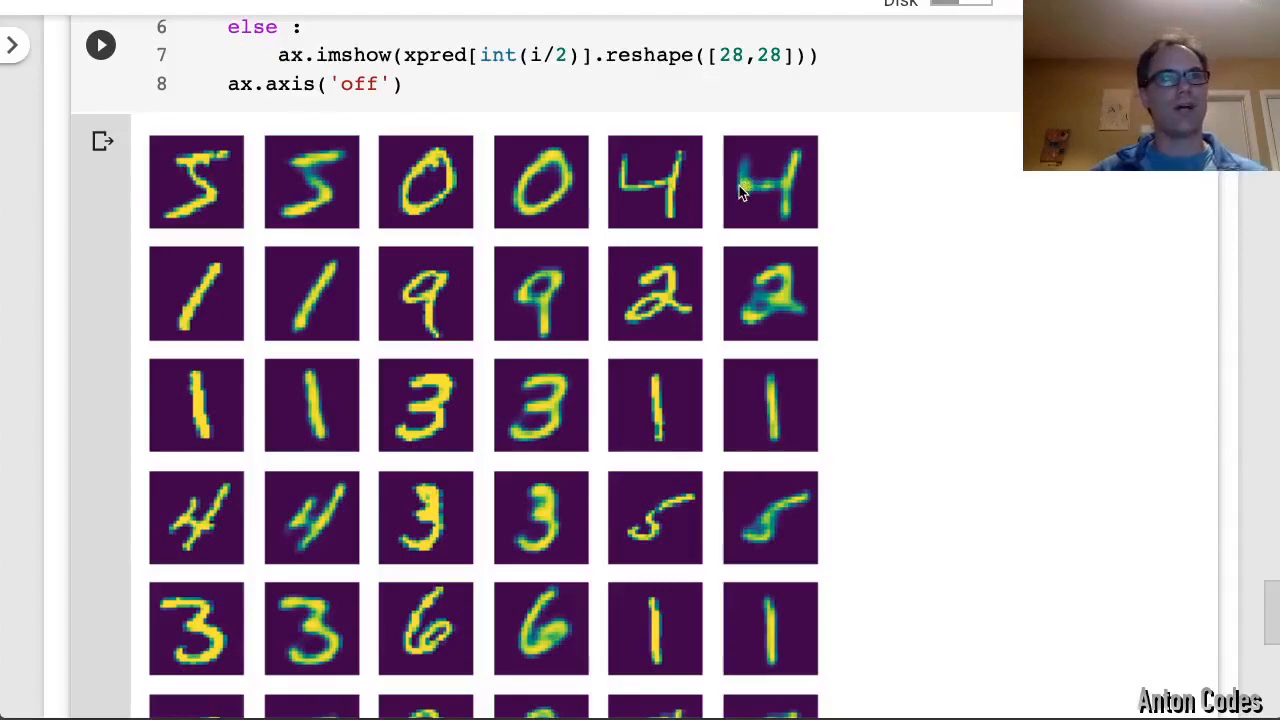
mouse_move(778, 318)
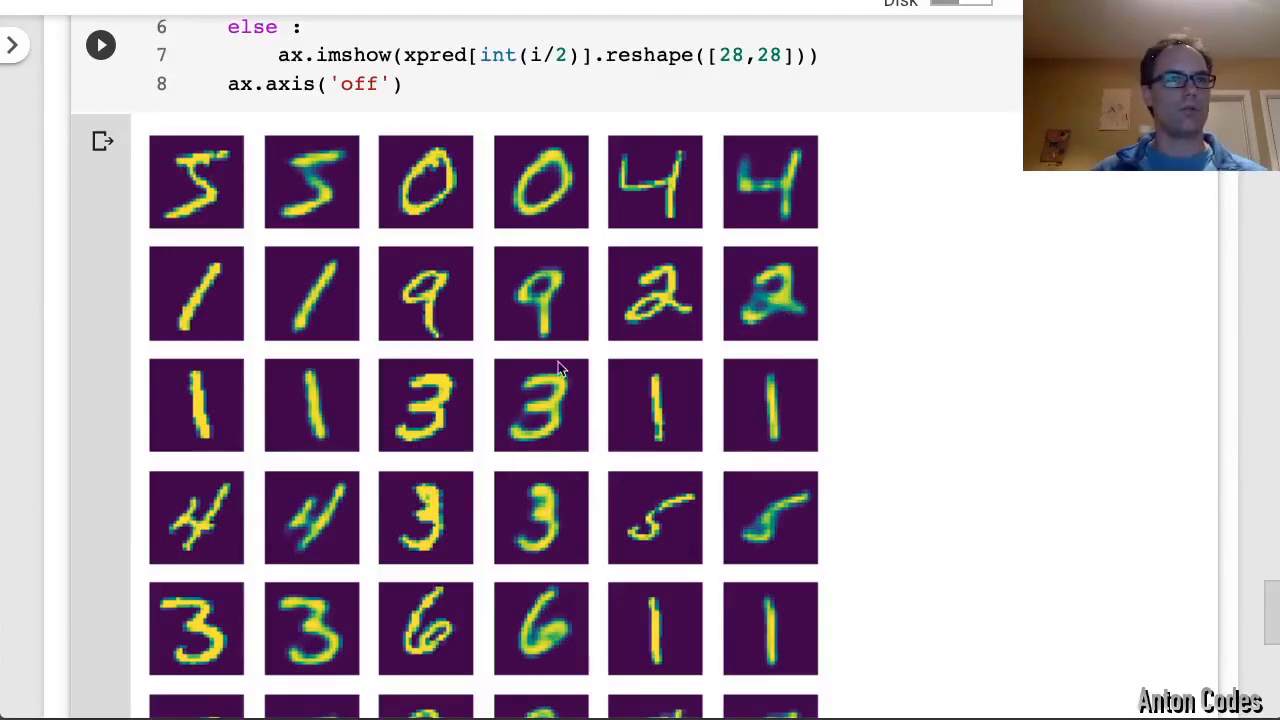
mouse_move(450, 524)
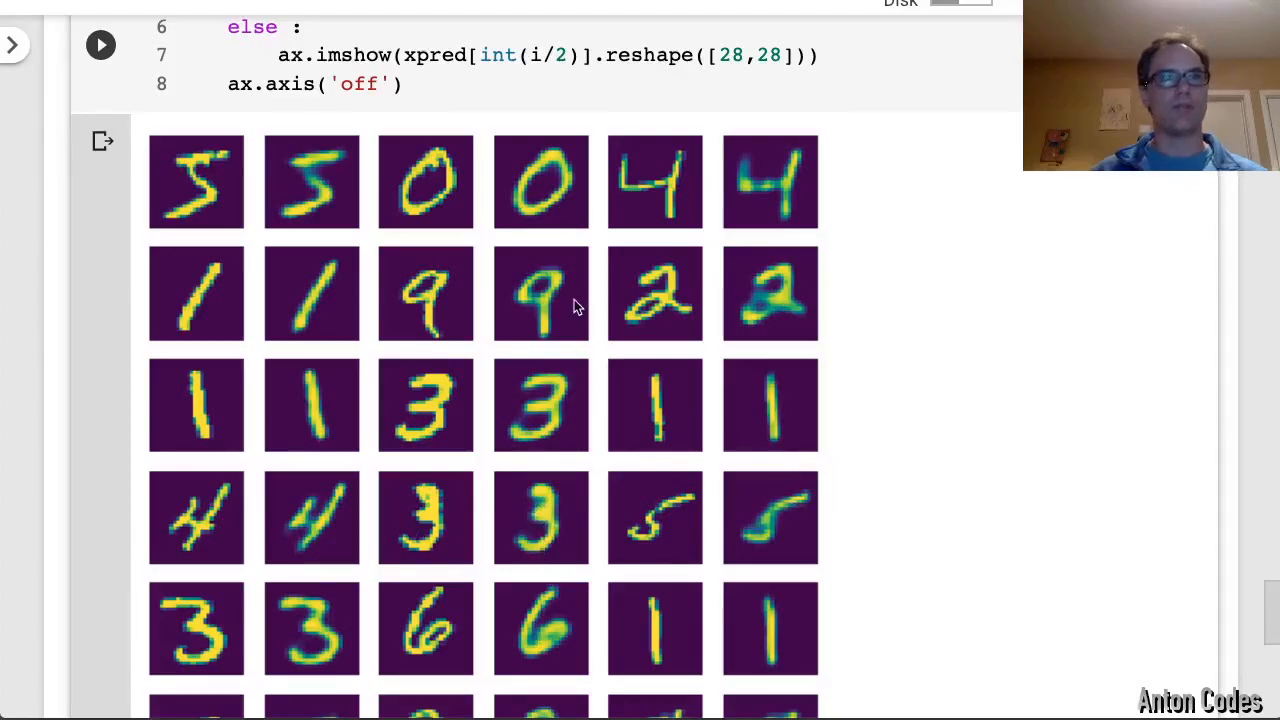
Scroll between the MAE compile code and the regenerated reconstruction grid to compare the digits
scroll("up", 3)
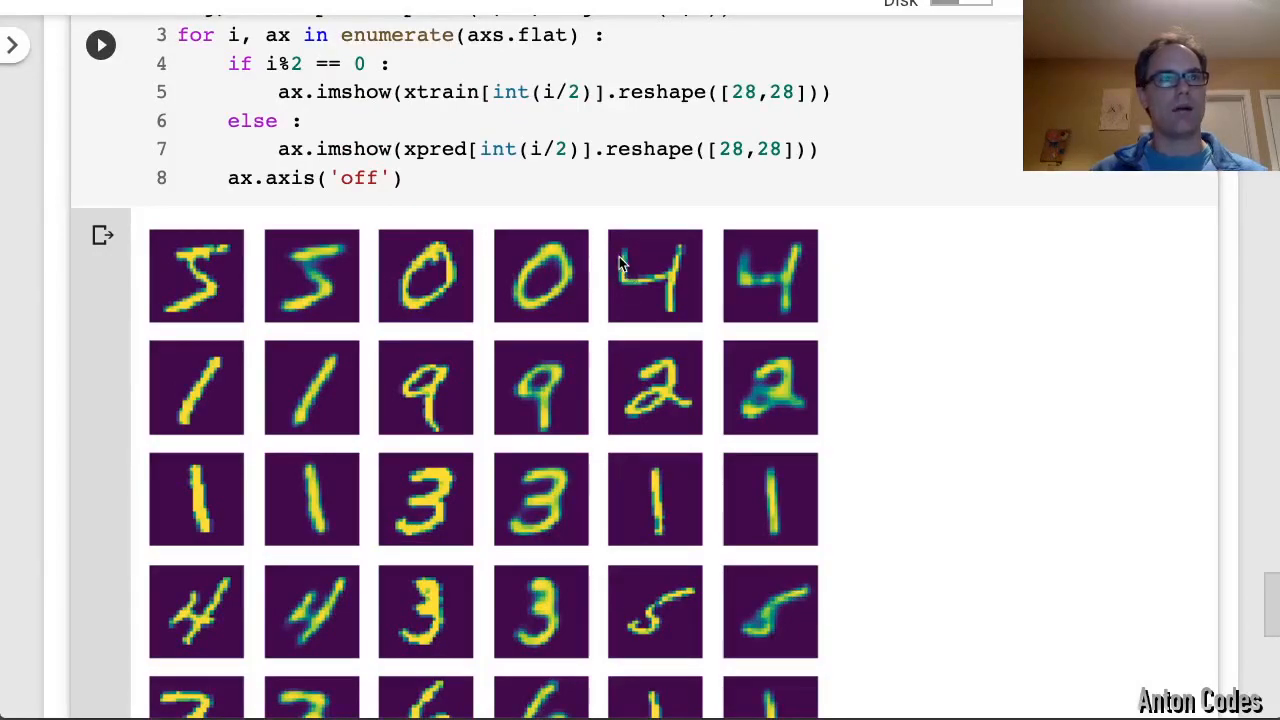
mouse_move(620, 292)
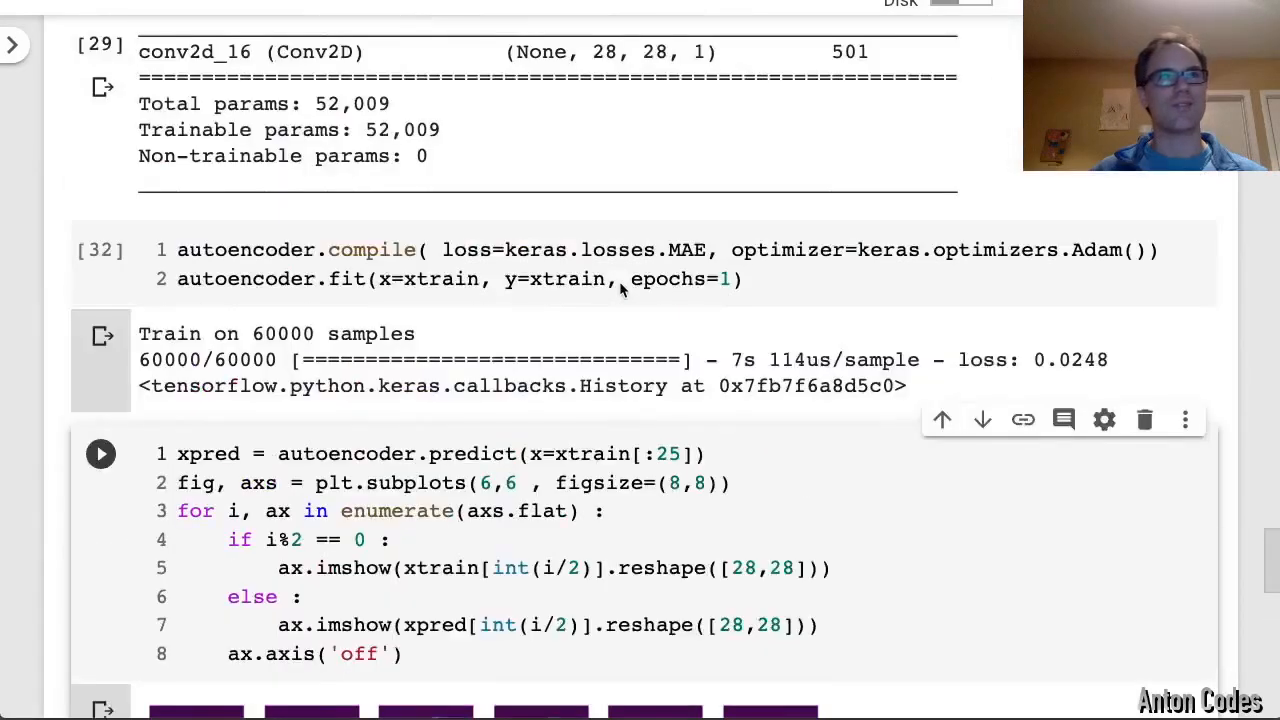
scroll("down", 3)
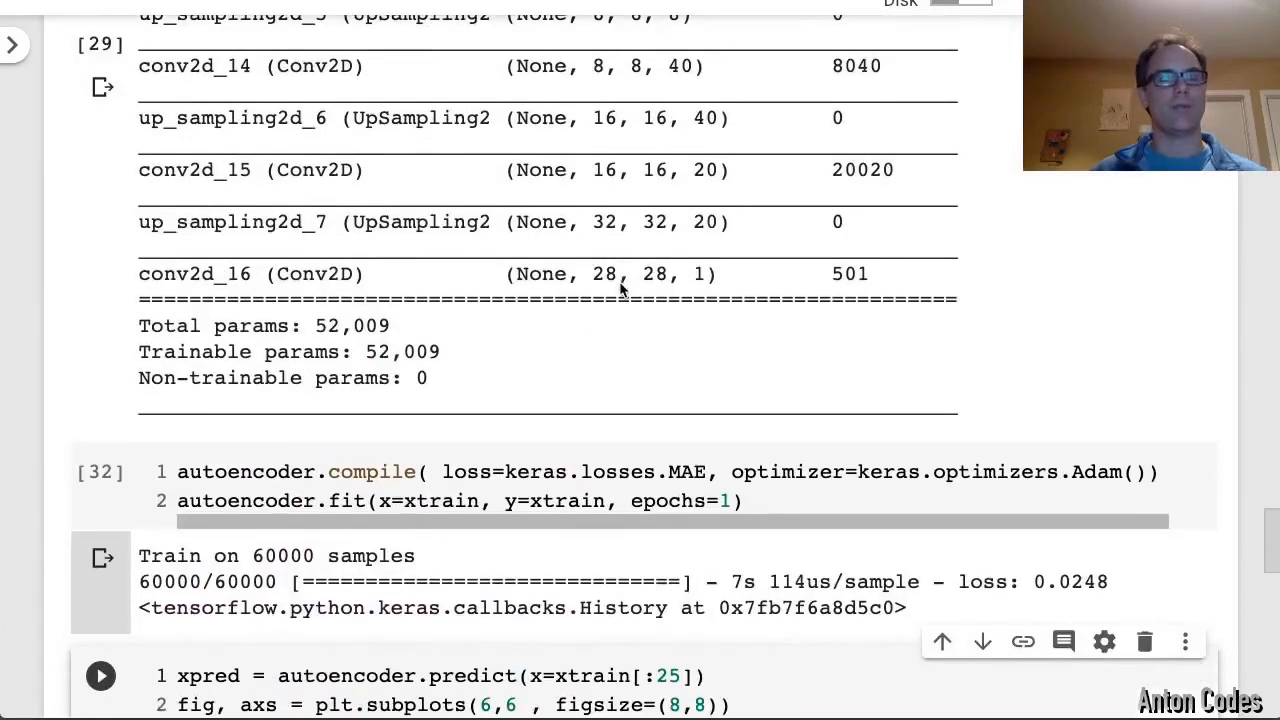
scroll("down", 3)
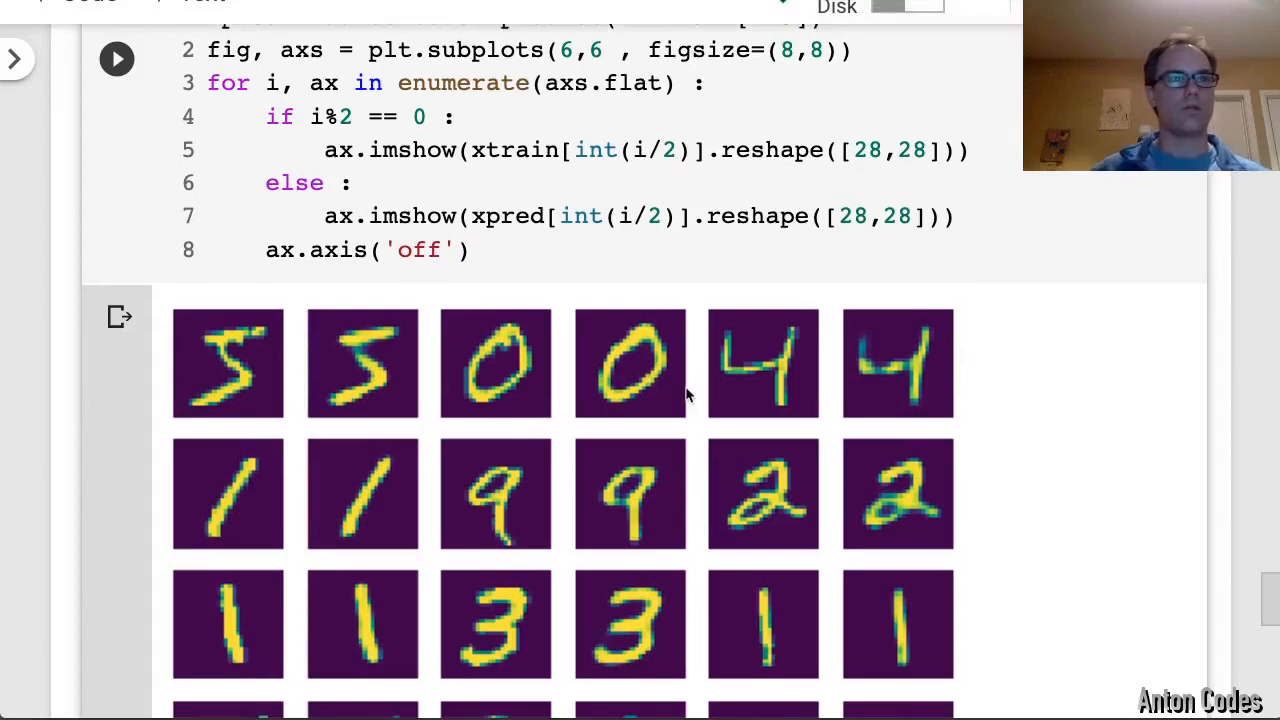
scroll("down", 3)
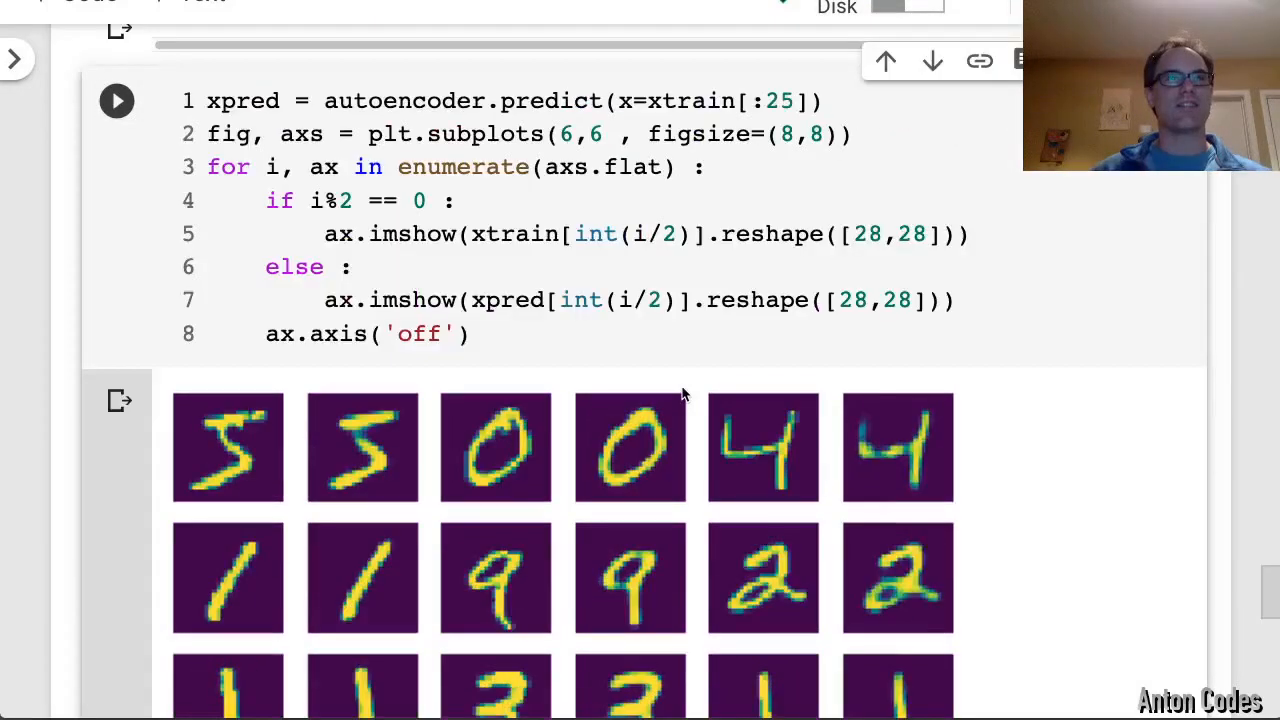
scroll("down", 3)
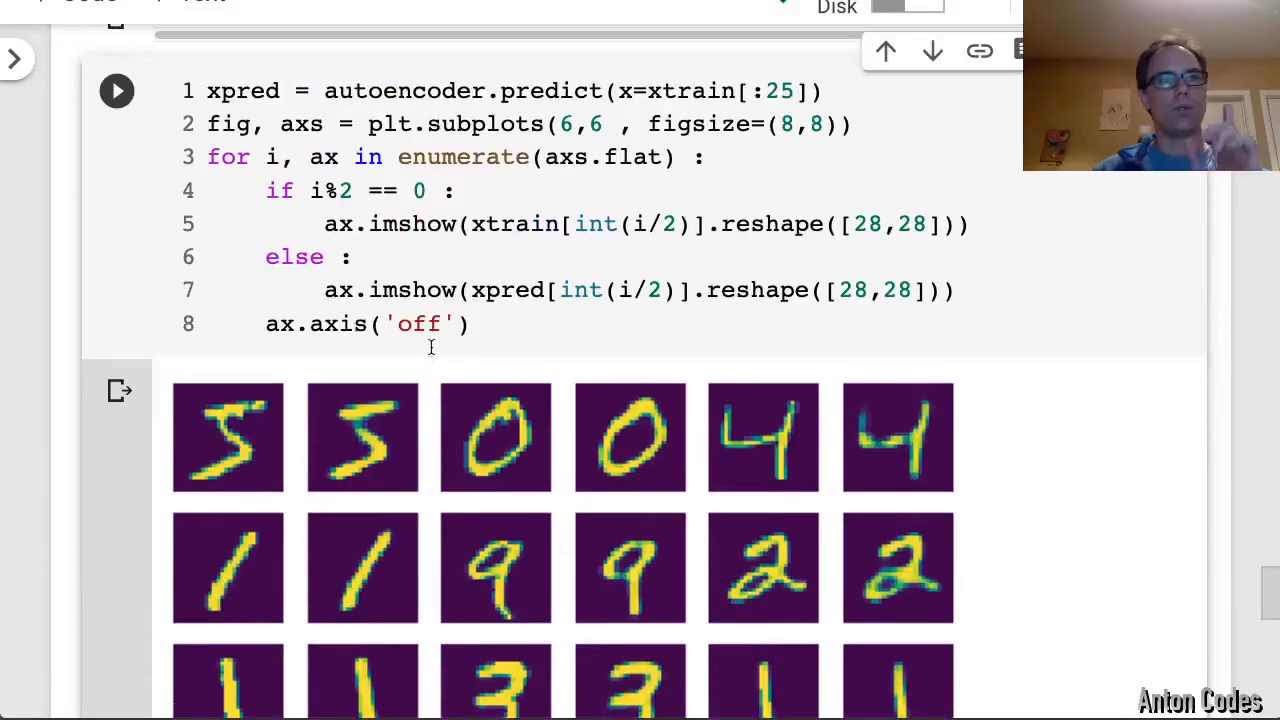
scroll("down", 3)
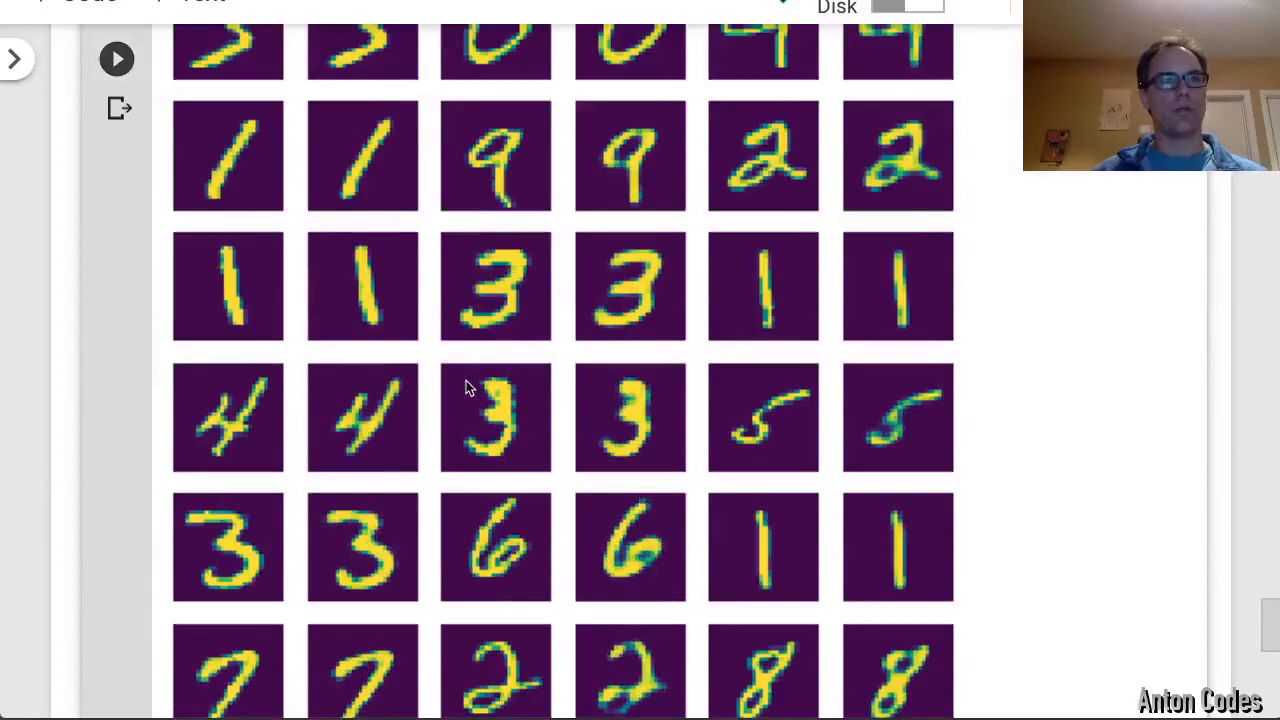
scroll("down", 3)
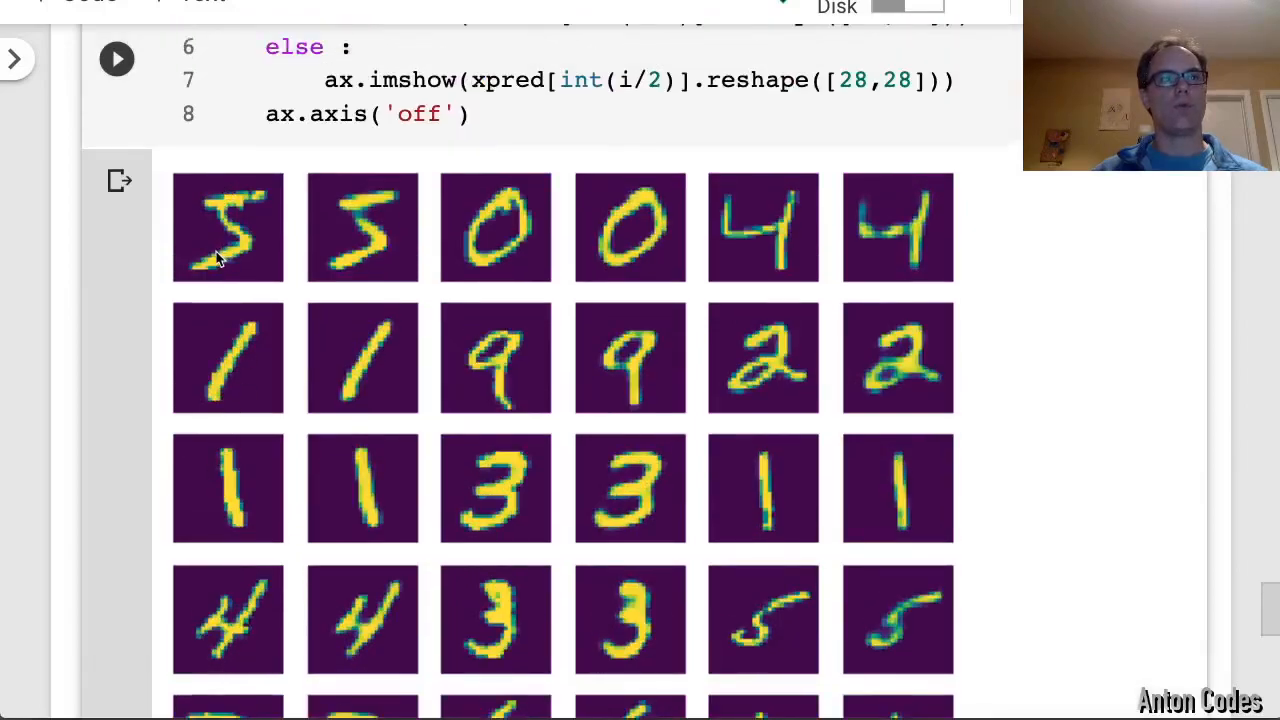
mouse_move(496, 504)
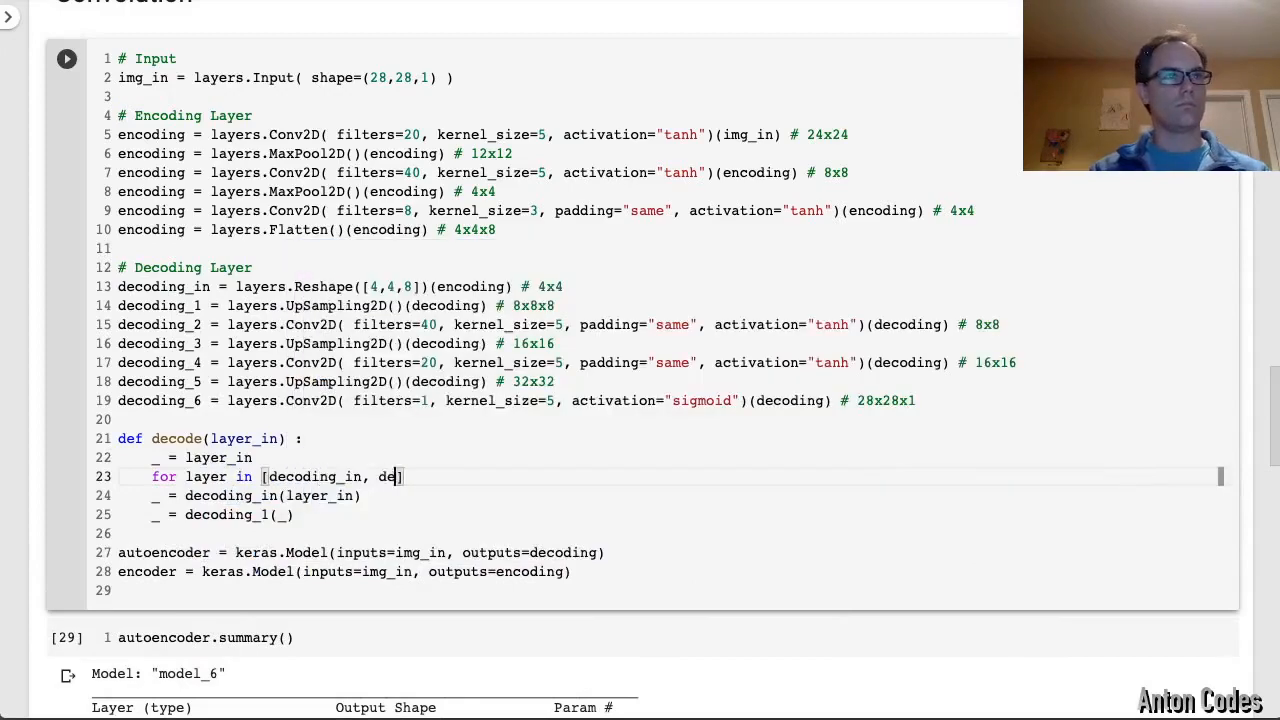
List the shared decoder layers (decoding_1, decoding_2, ...) used to build the separate decoder model
type(", decoding_1, decoding_2, decodi")
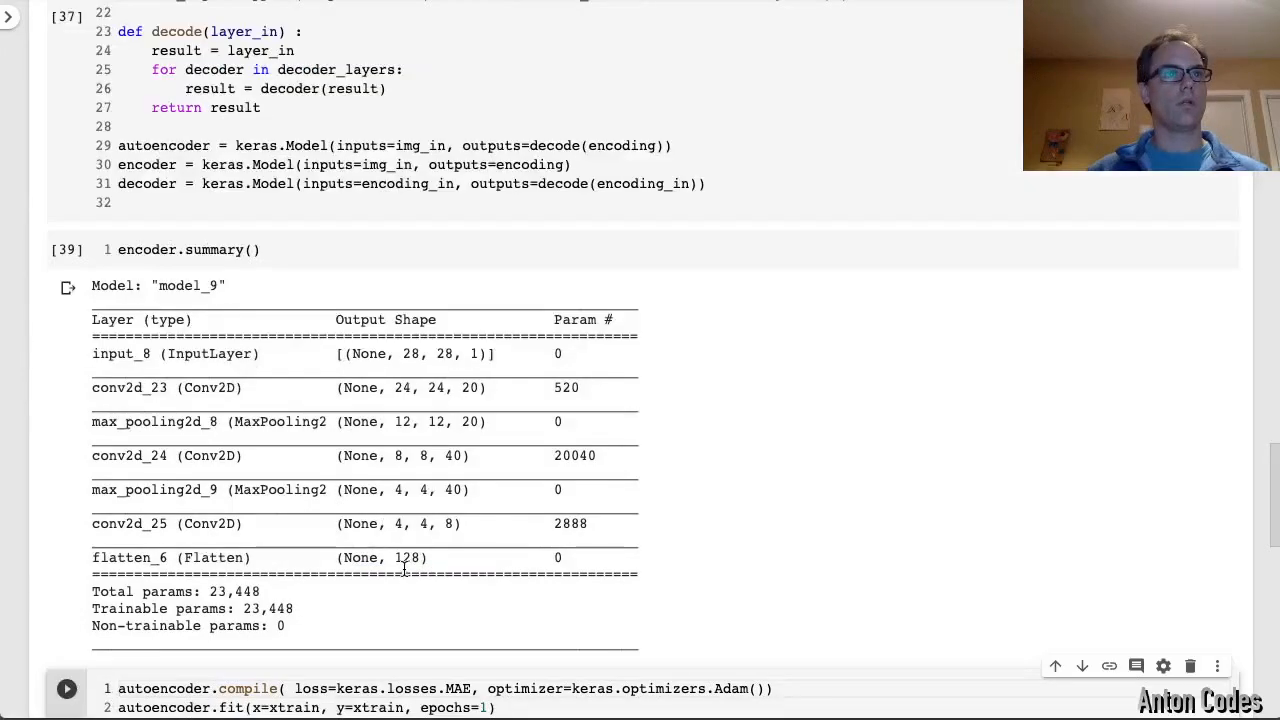
Replace 'encoder' with 'decoder' in the summary call and rerun the cell
double_click(408, 556)
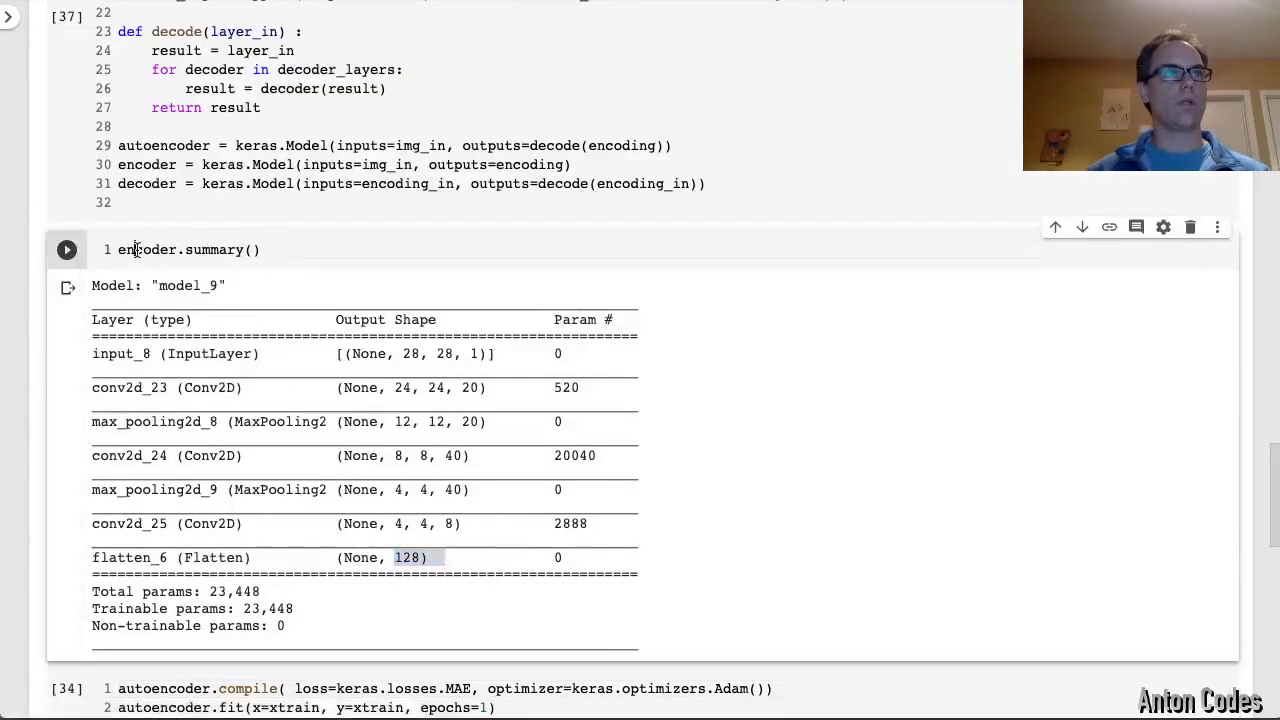
type("decoder")
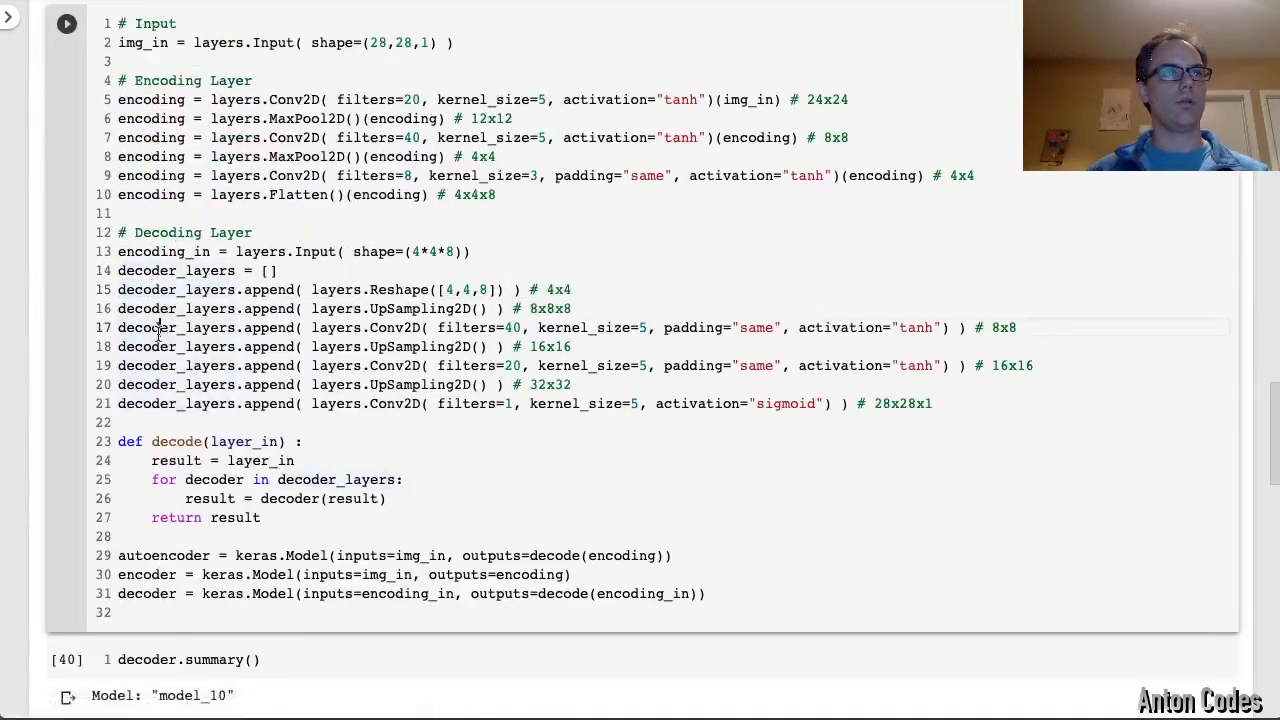
double_click(176, 328)
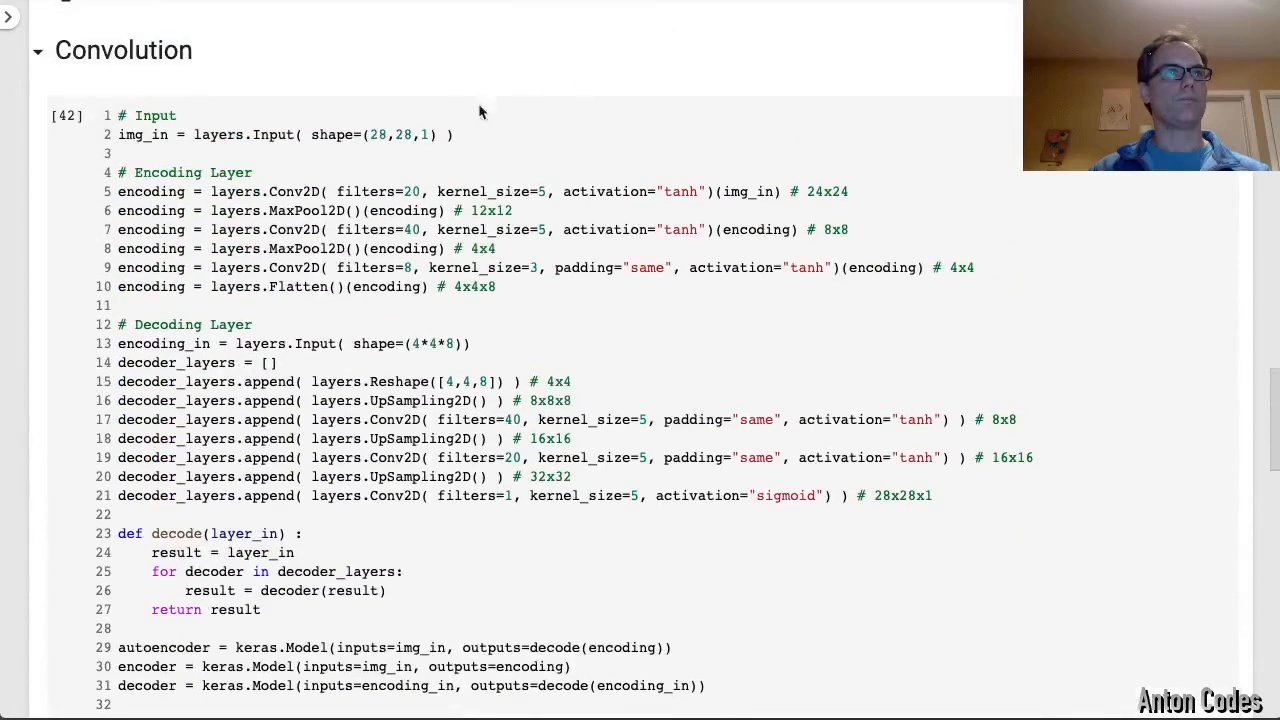
Add a keras.backend reference and move down to the reconstruction plot and new code cell
type("keras.backend")
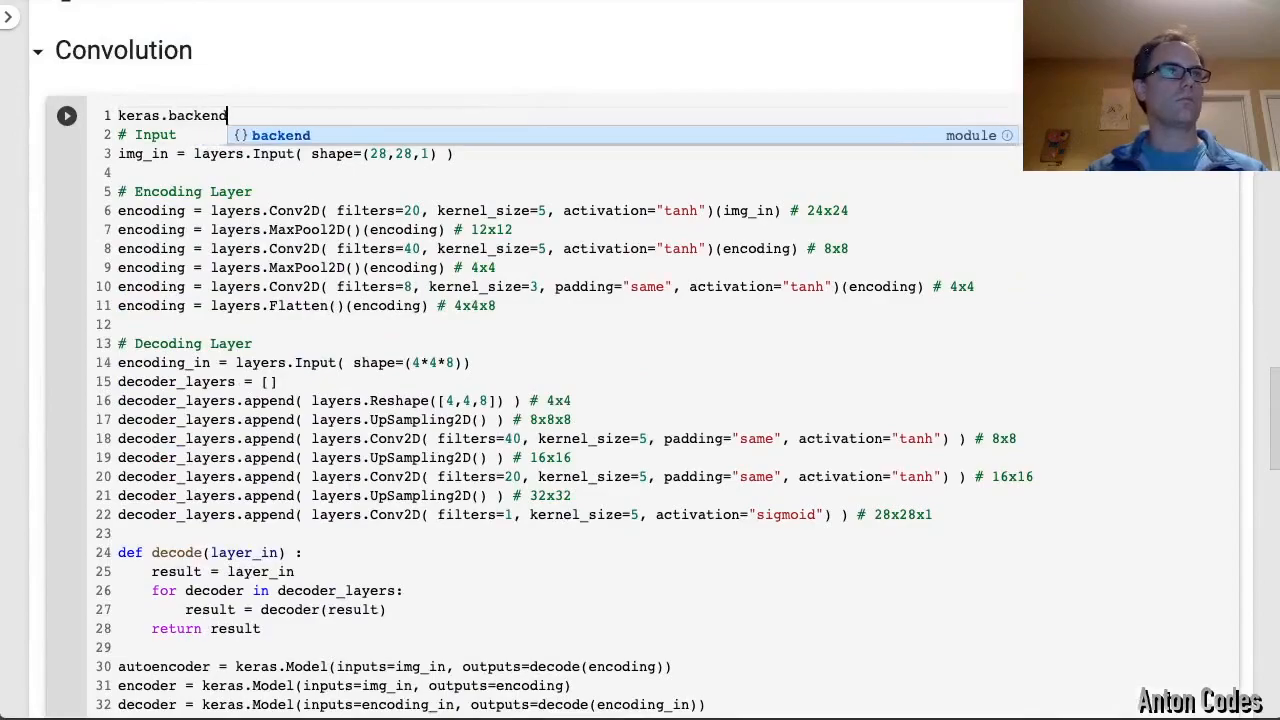
scroll("down", 3)
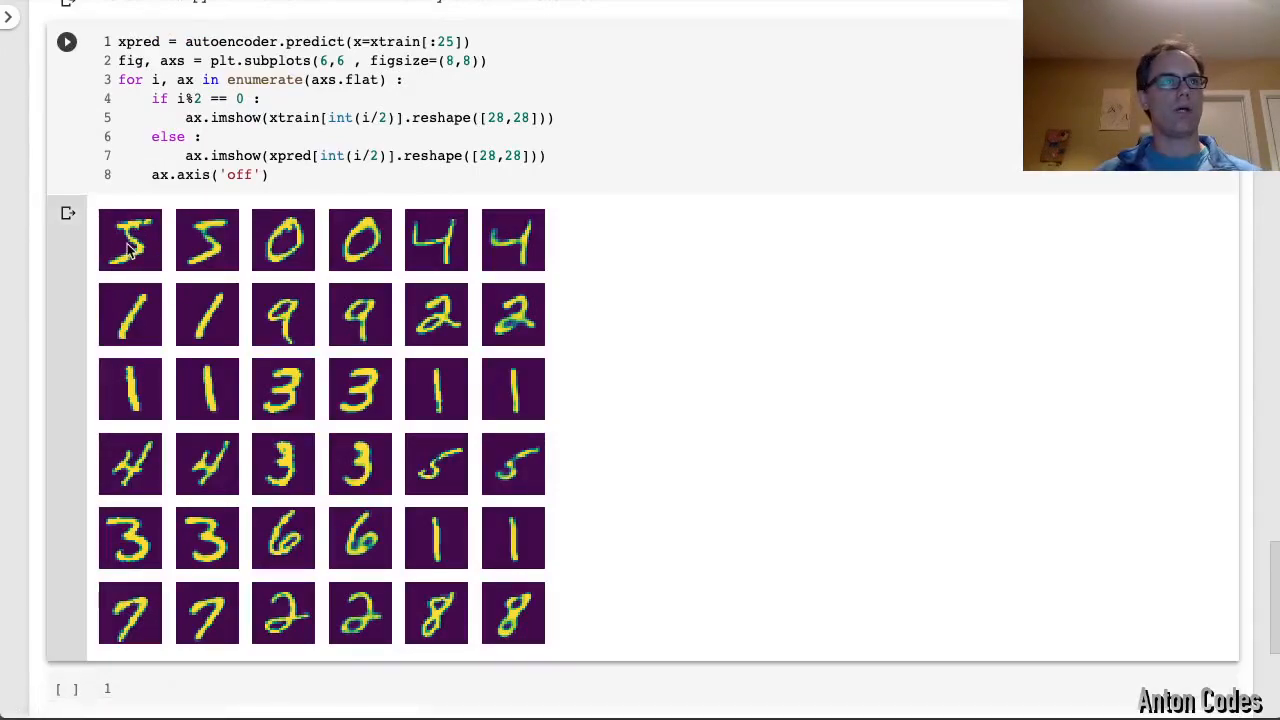
mouse_move(284, 390)
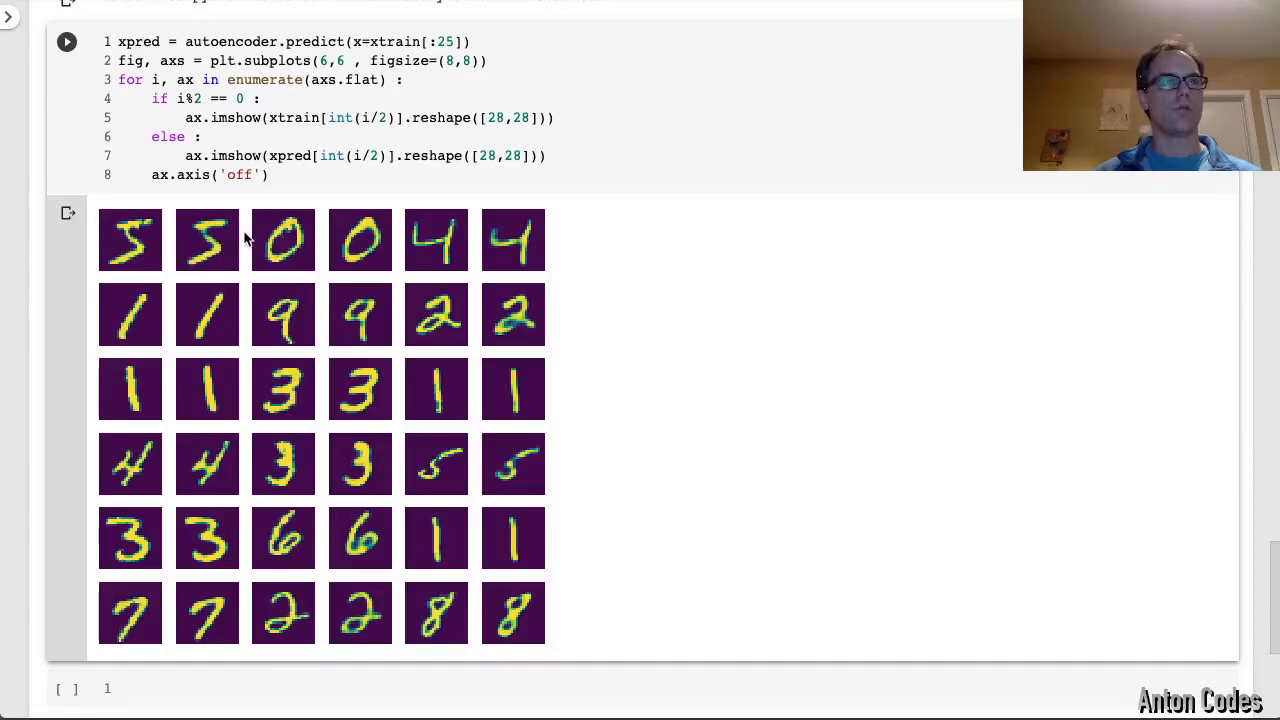
mouse_move(476, 358)
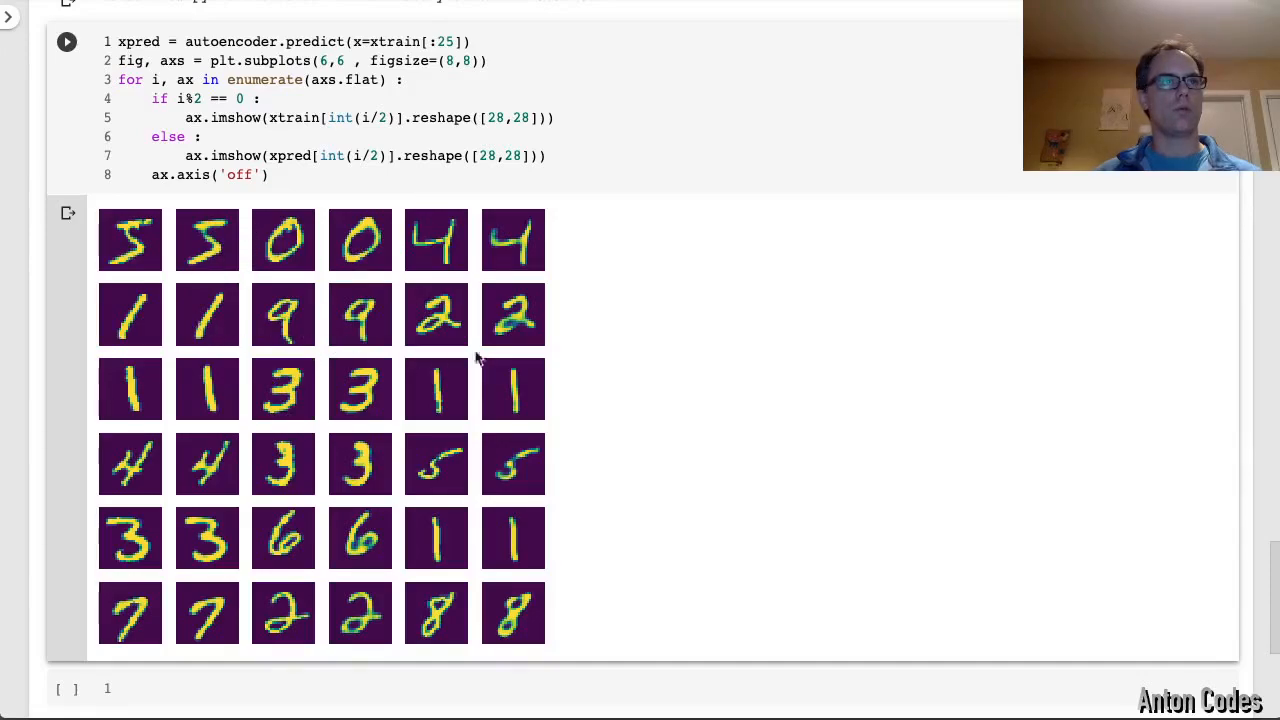
mouse_move(140, 250)
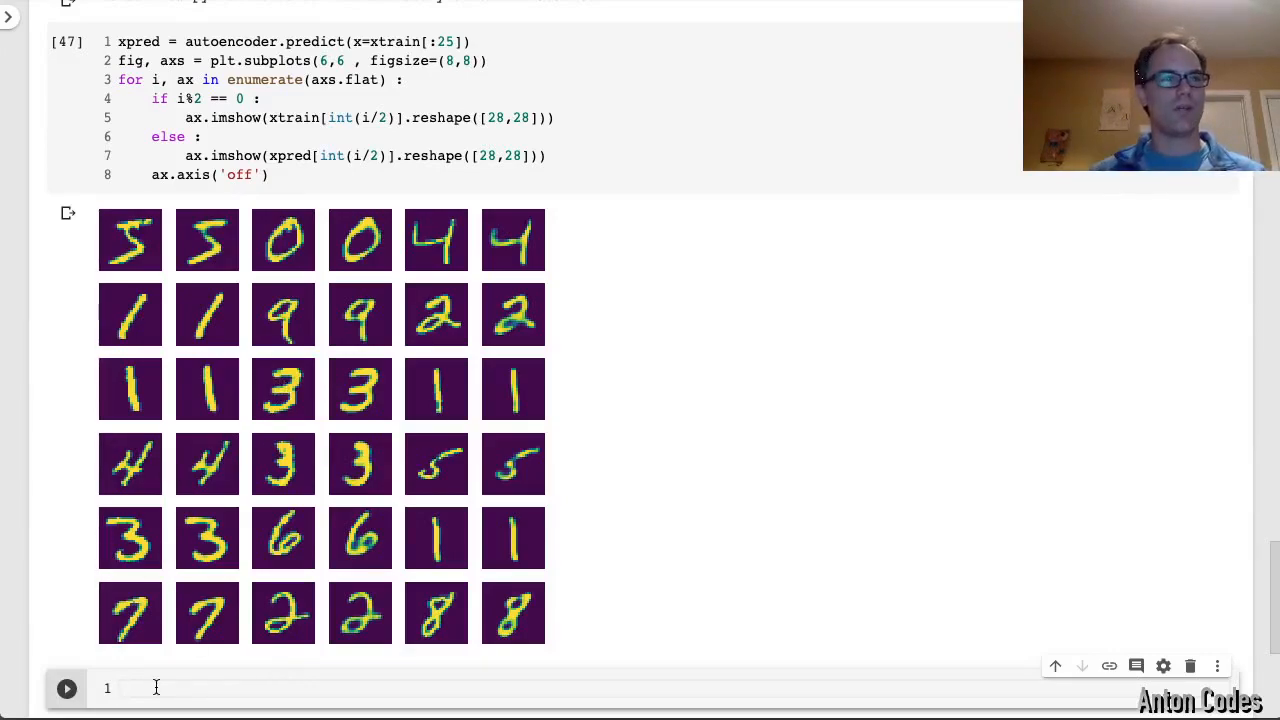
Encode the training digits with encoder.predict and keep the first five's and first three's embeddings, plotting xtrain[0]
type("first_three_embe")
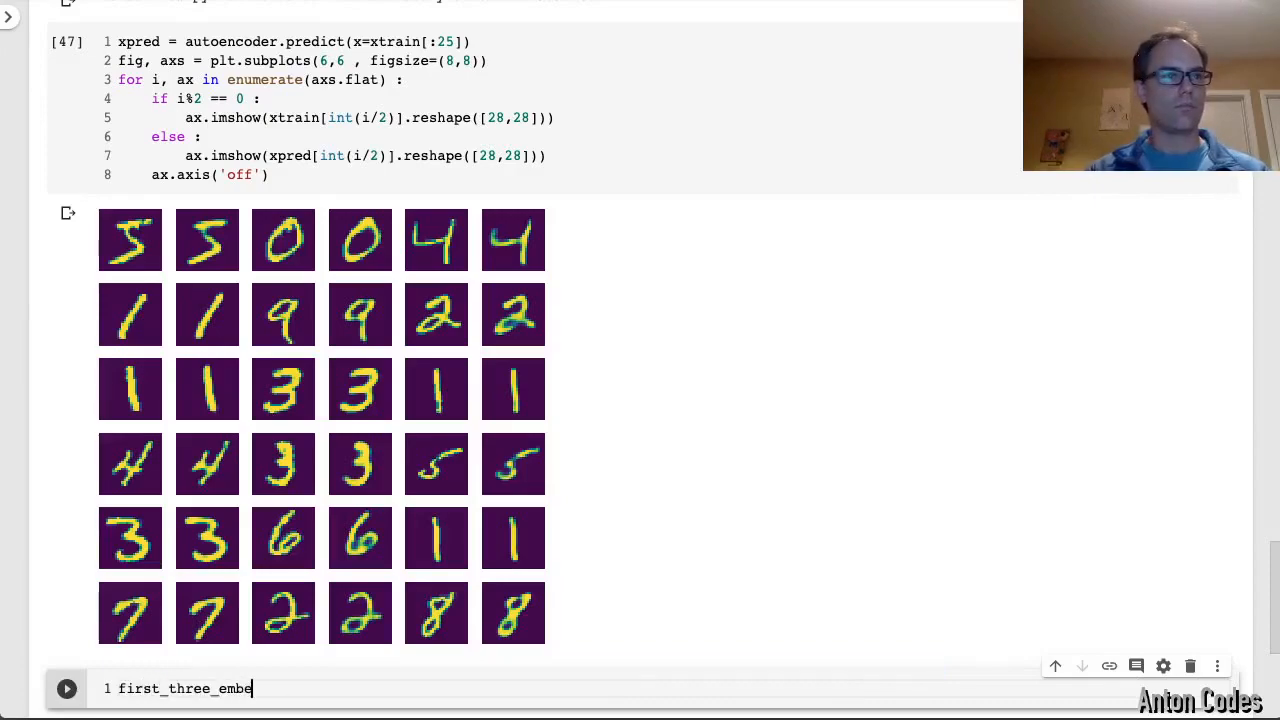
type("= encoder.predict(x=xtrain[]")
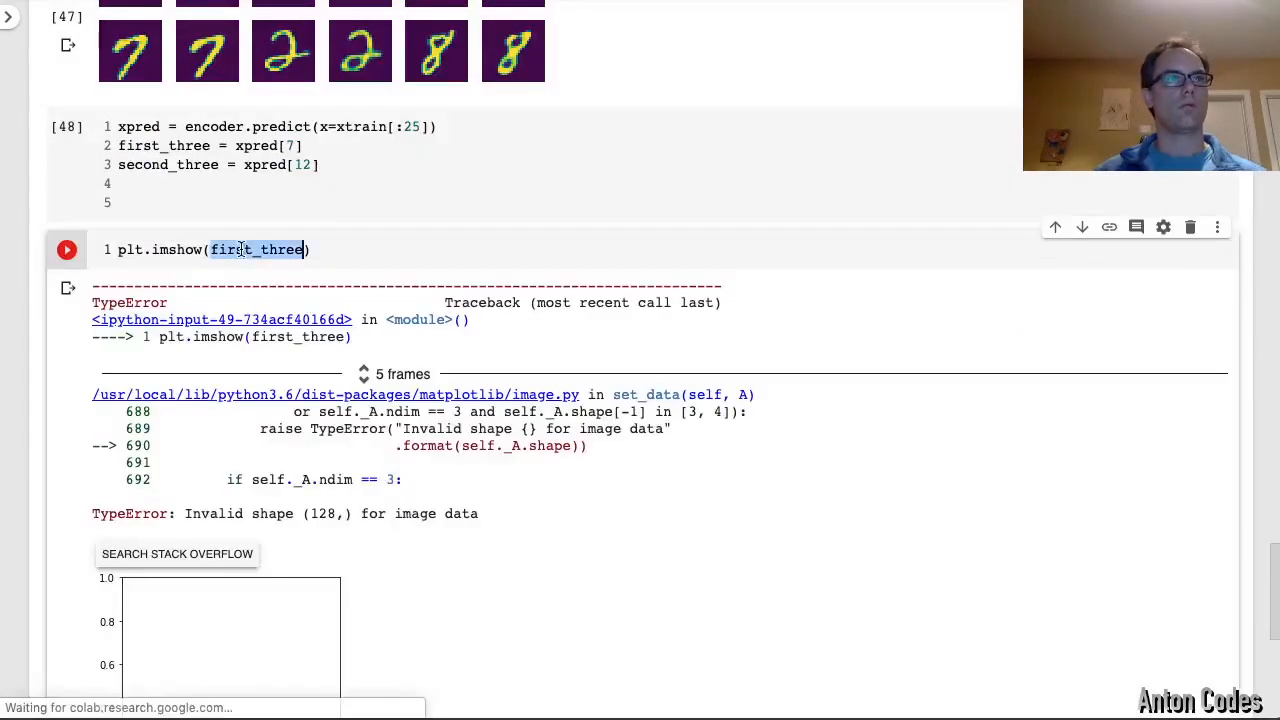
type("xtrain")
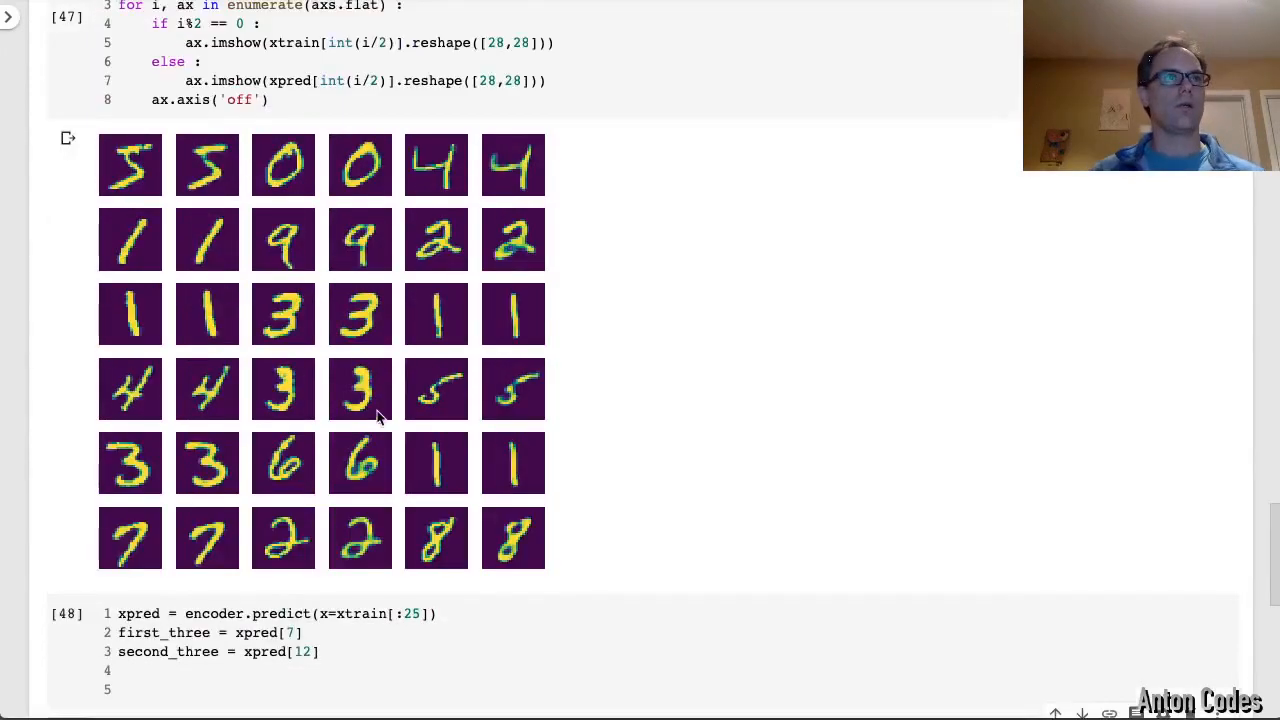
mouse_move(360, 568)
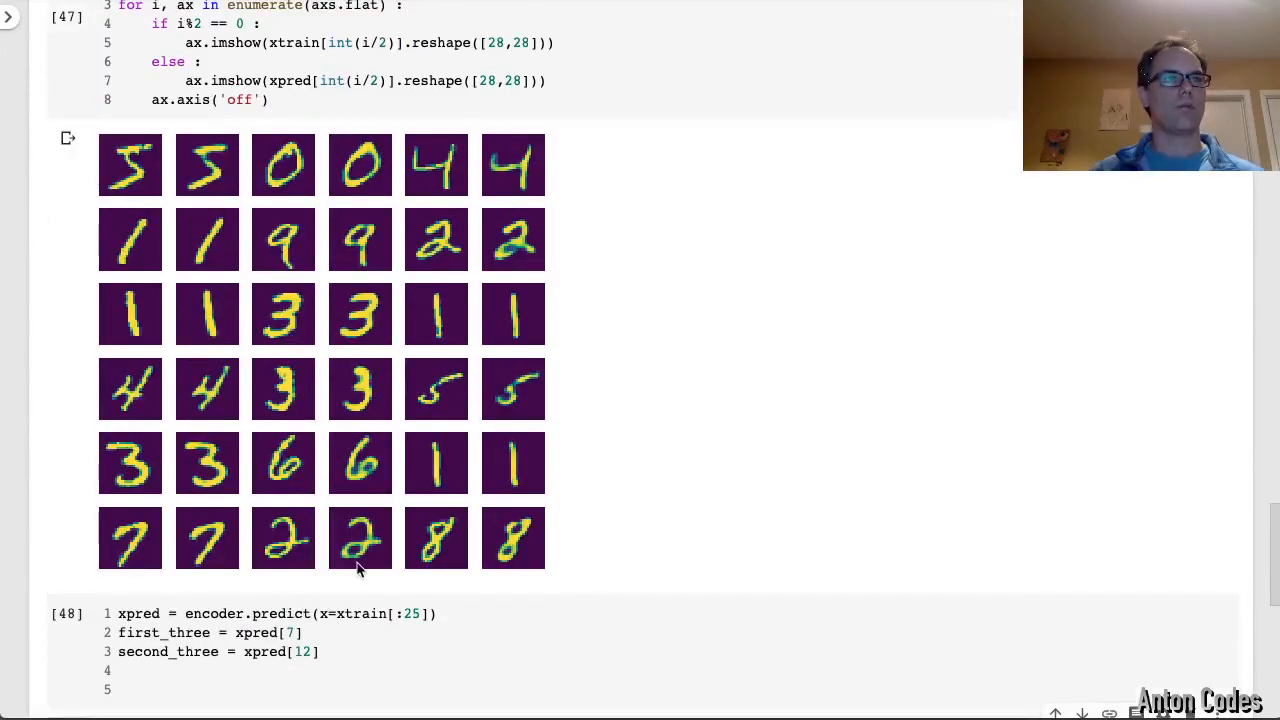
mouse_move(464, 536)
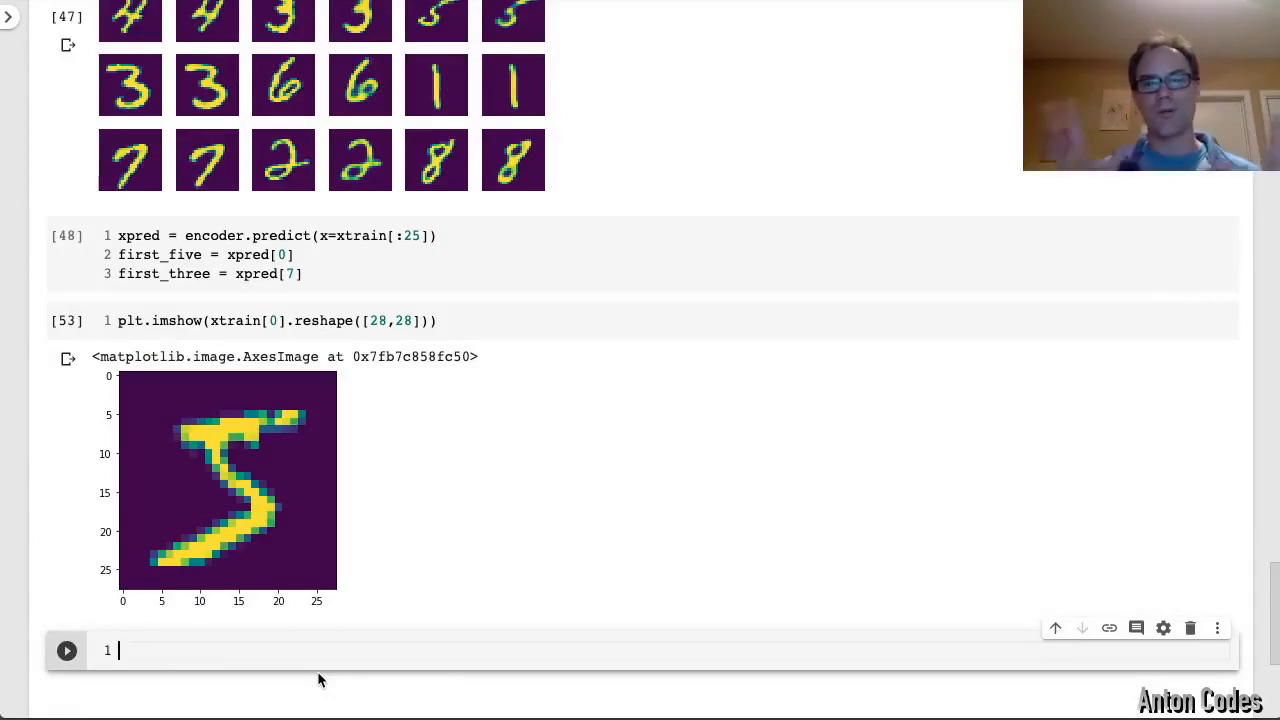
Build embeds = np.zeros([11,128]) and a loop blending the five and three embeddings into eleven steps
type("embeds = np.")
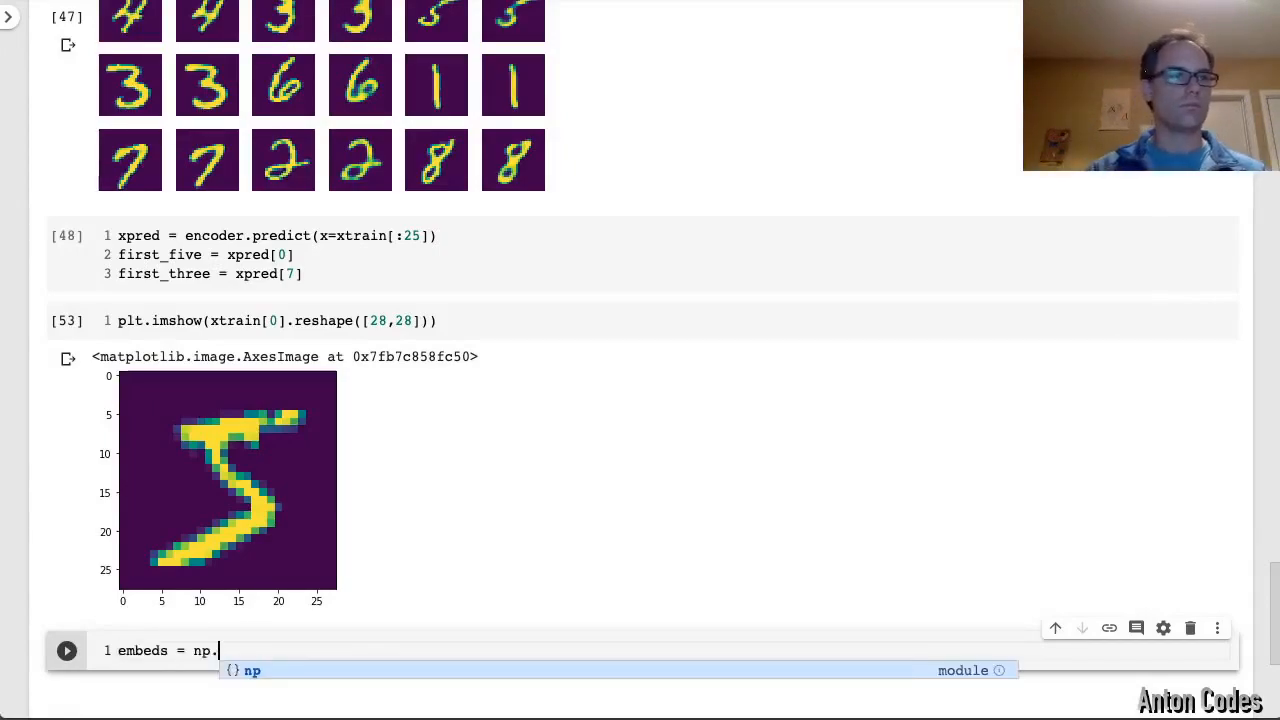
type("for i in range(0,11):")
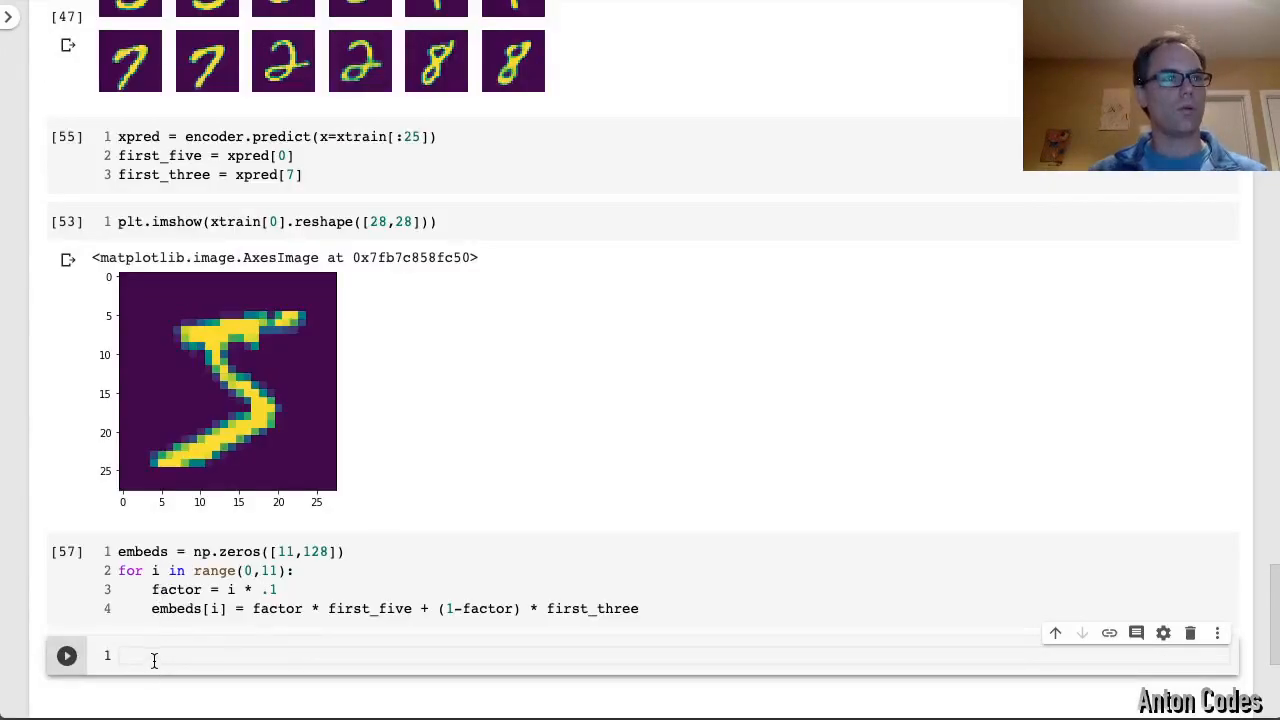
Write embed_to_image = decoder.predict(x=embeds) and run the 5x2 subplot of decoded digits
left_click(150, 656)
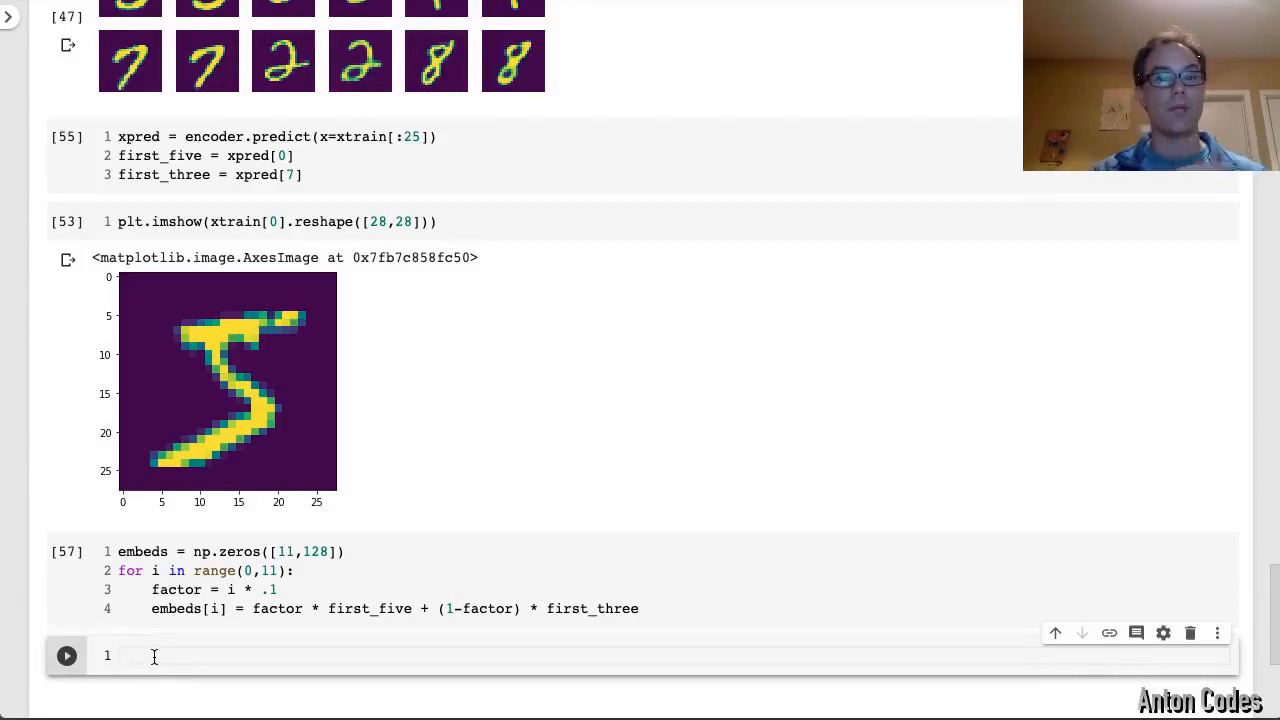
left_click(150, 656)
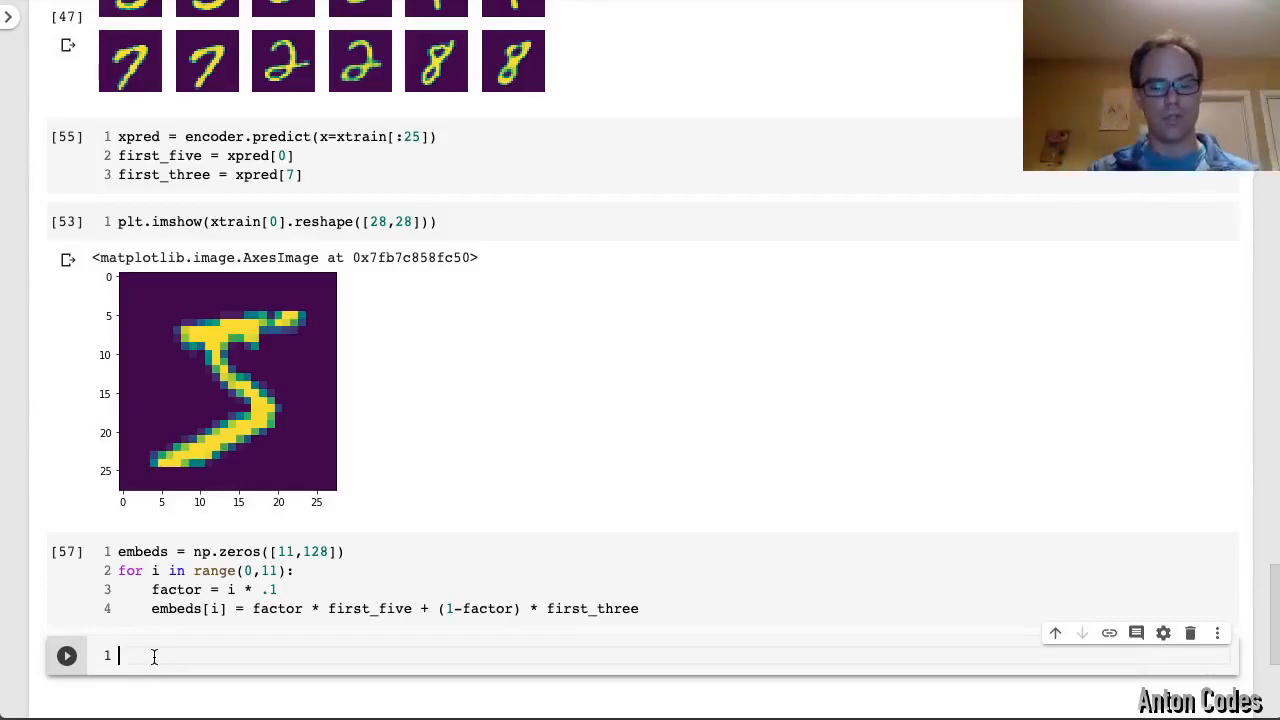
type("embed_to_image =")
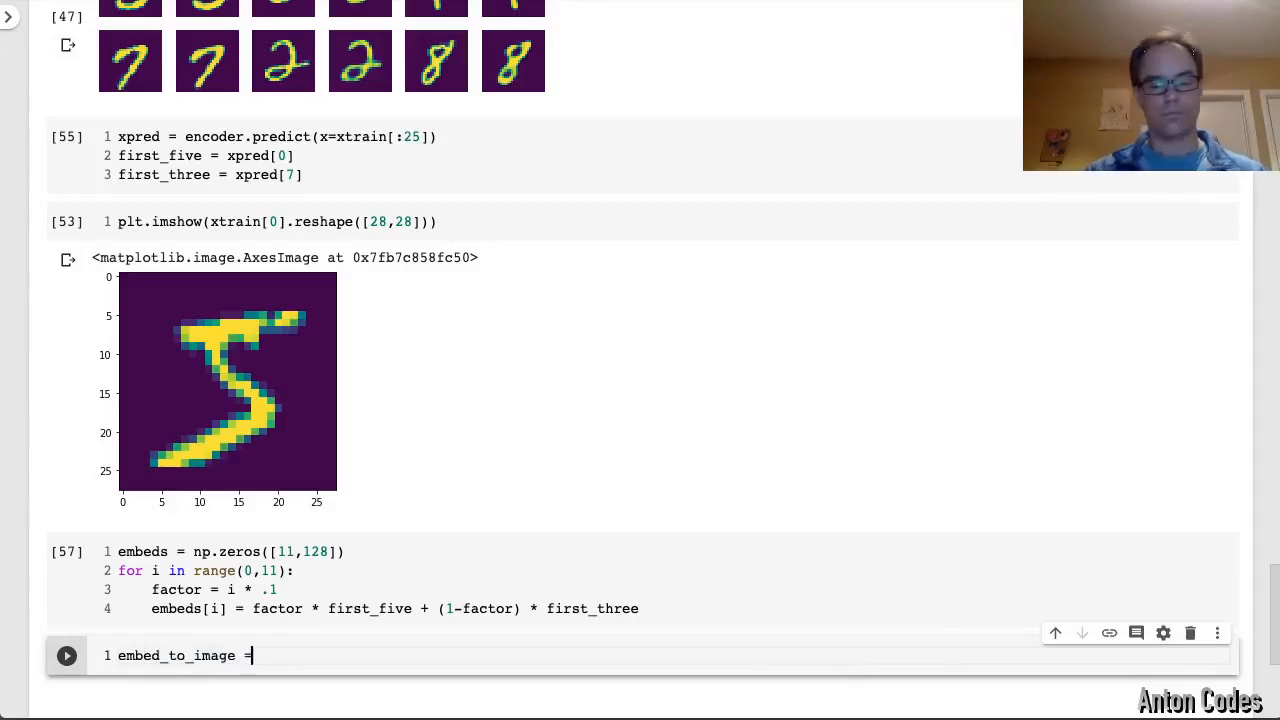
type("decoder.predict(x=embeds")
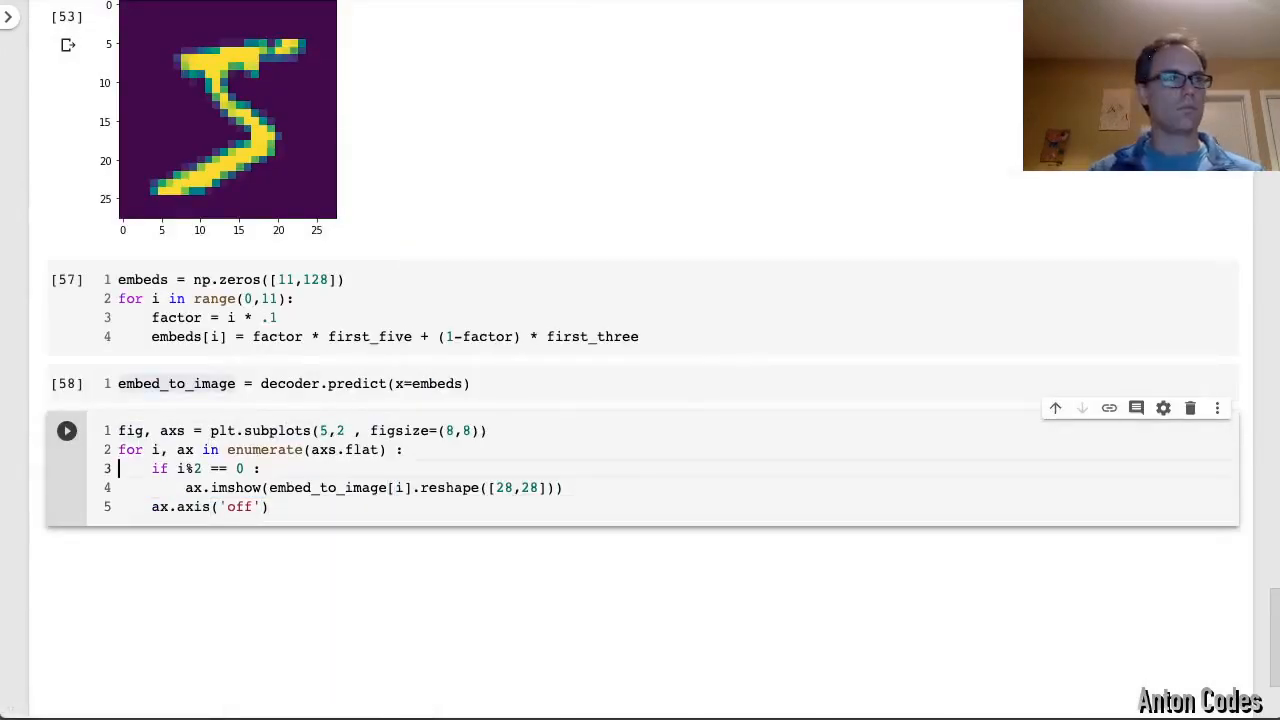
left_click(66, 430)
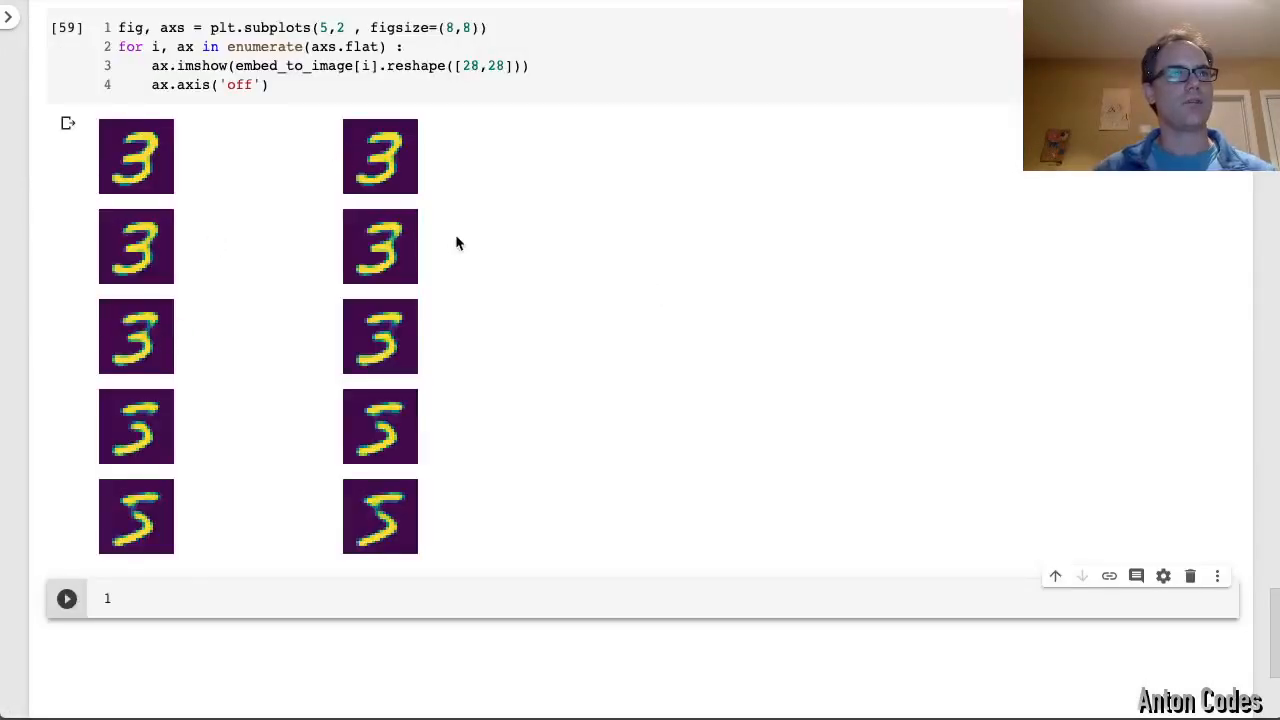
mouse_move(390, 322)
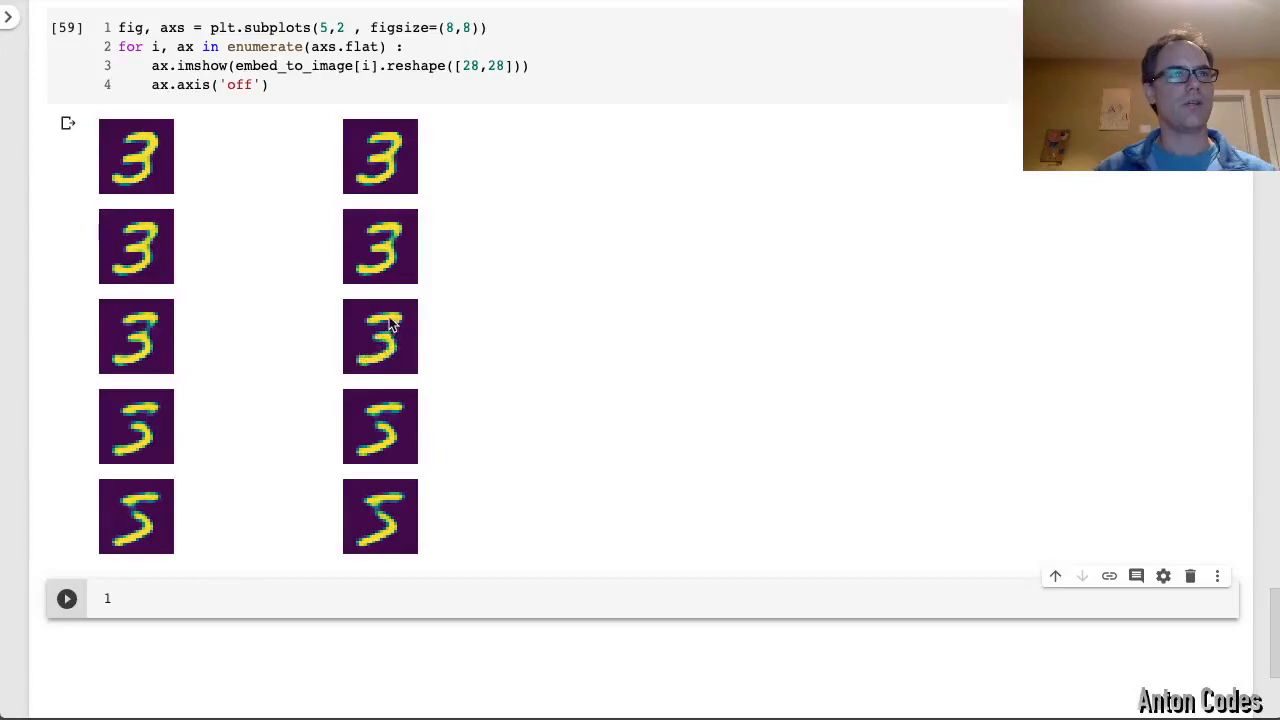
mouse_move(164, 424)
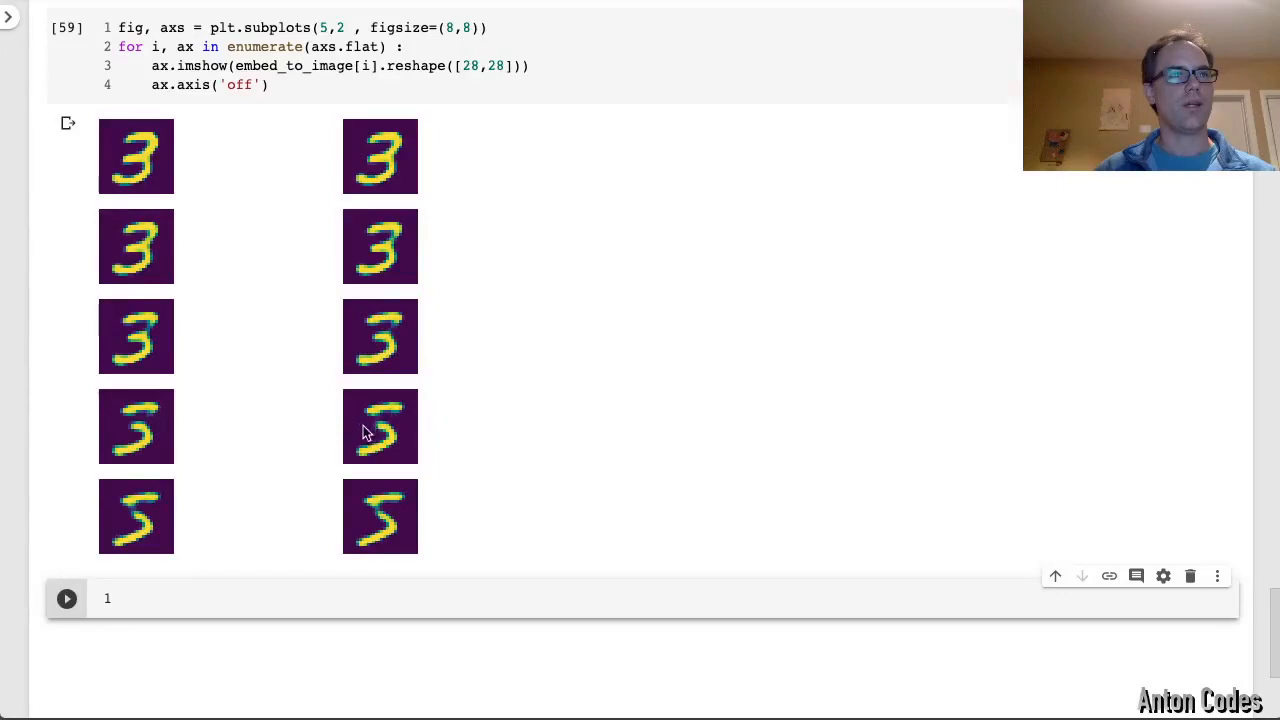
mouse_move(368, 514)
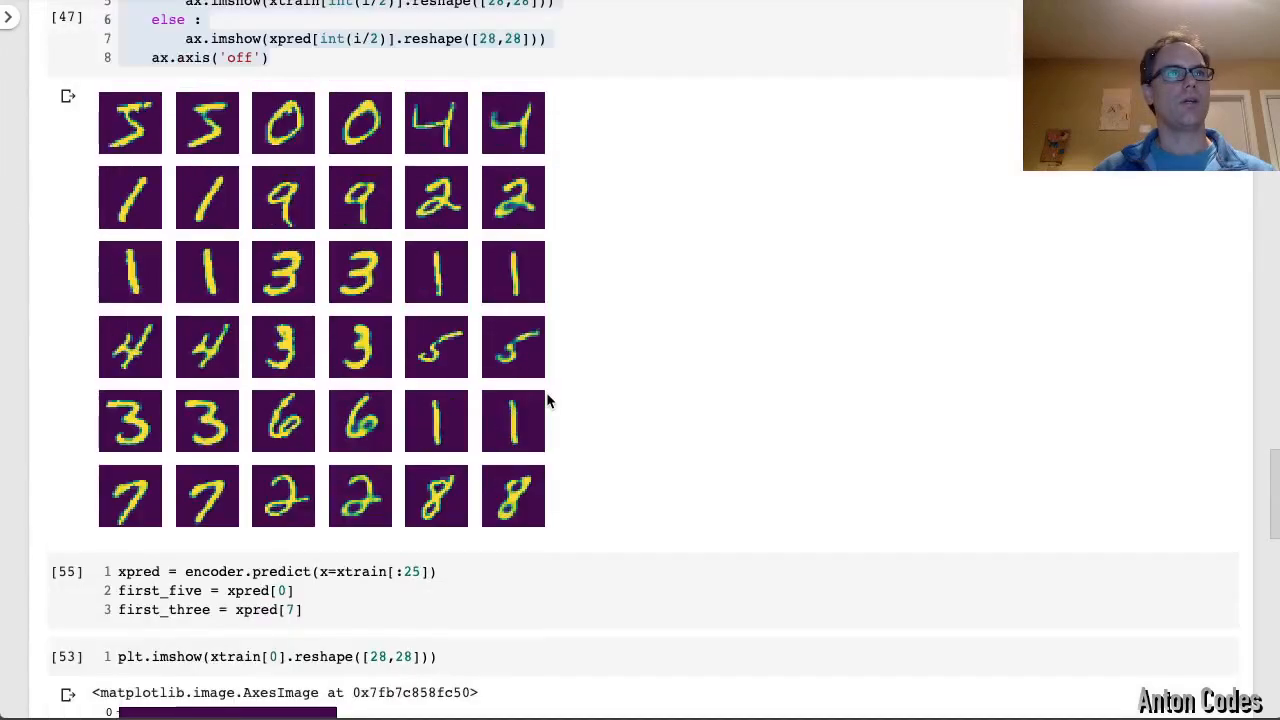
mouse_move(290, 280)
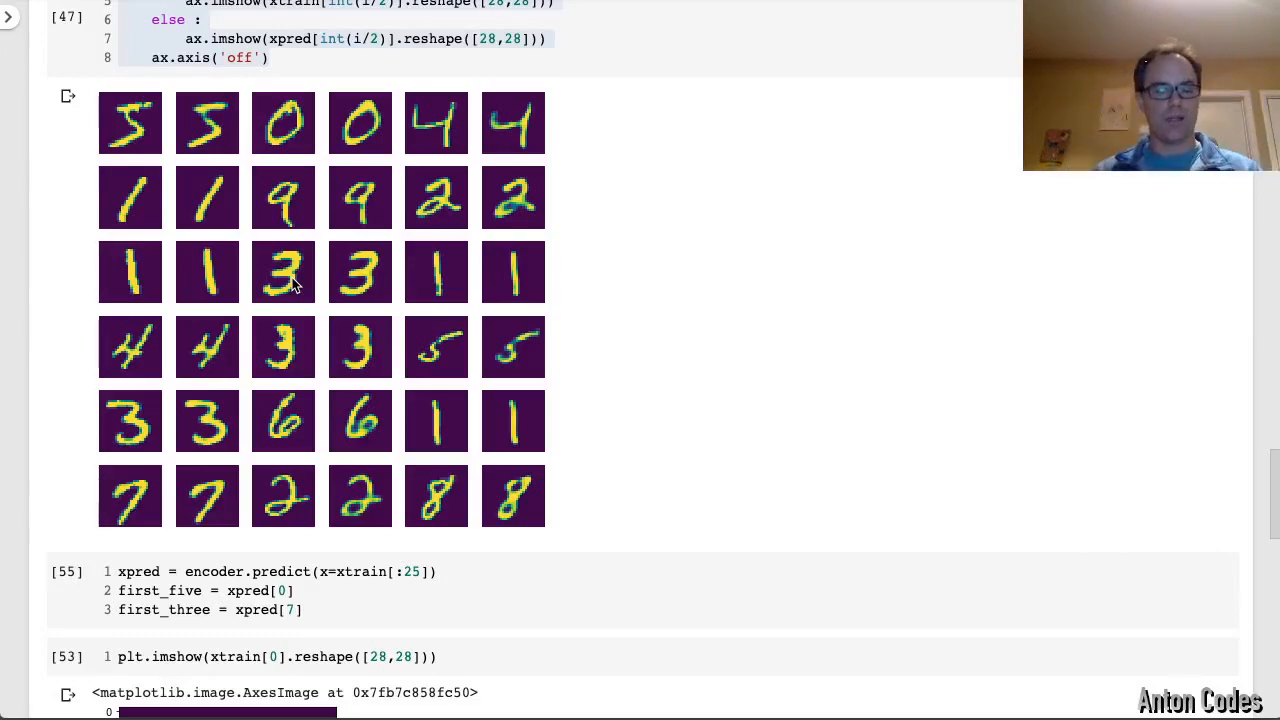
mouse_move(324, 270)
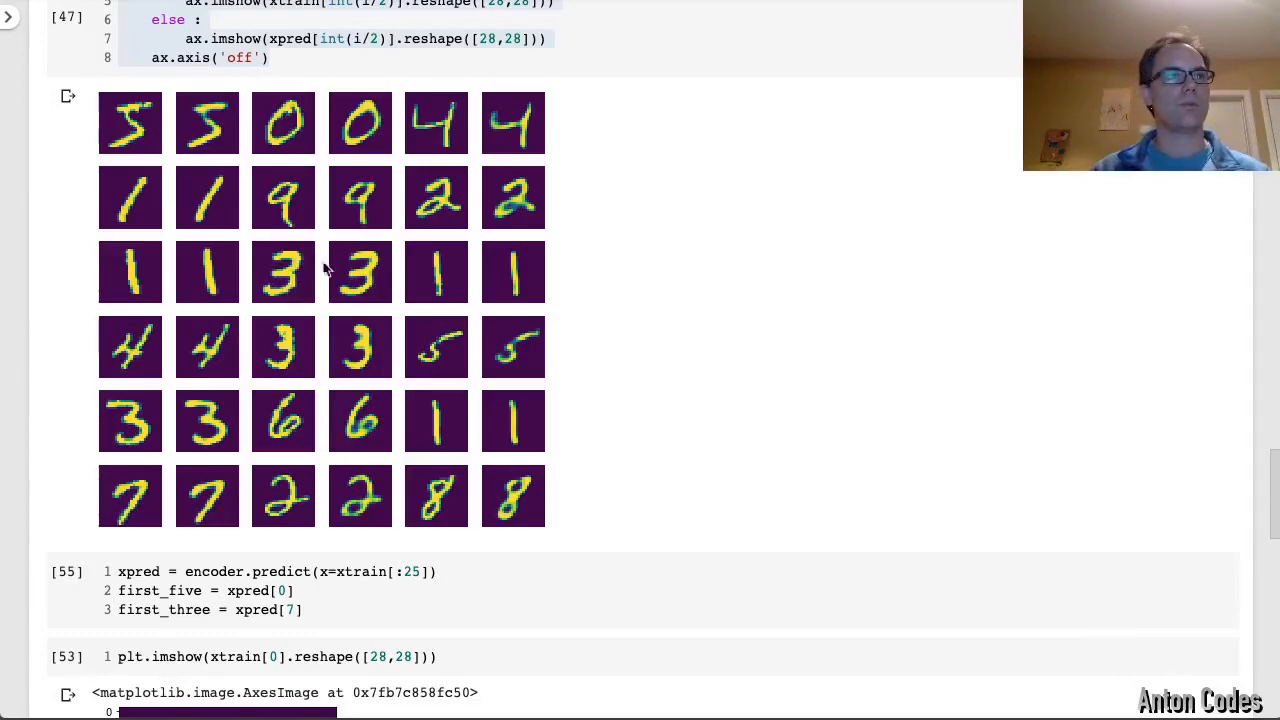
mouse_move(288, 608)
type("12")
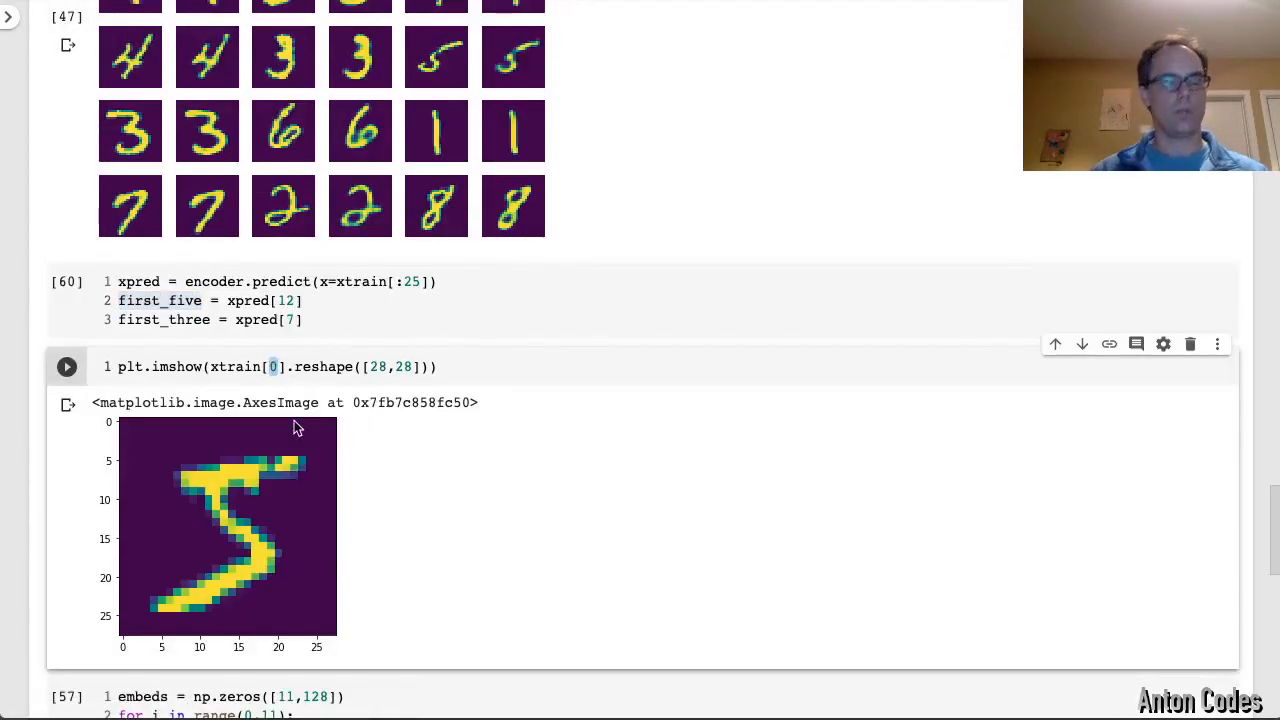
Scroll down to review the rerun grid after setting first_five = xpred[12]
scroll("down", 3)
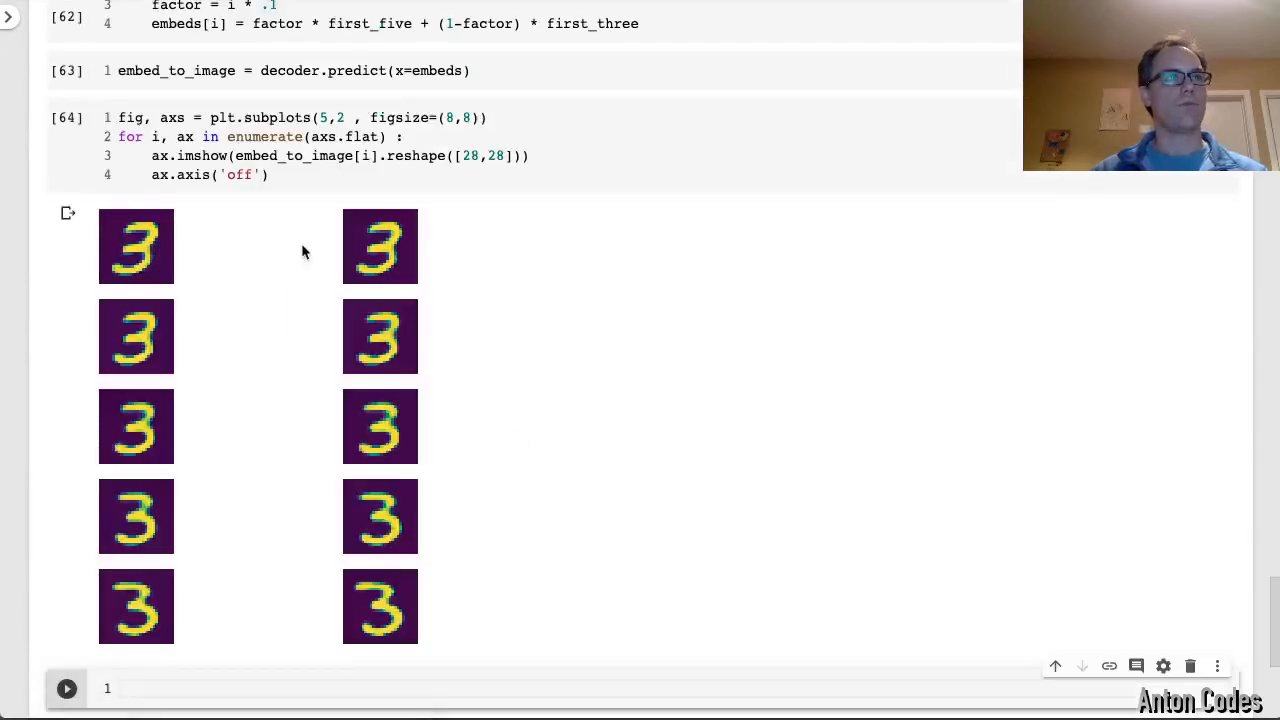
mouse_move(408, 424)
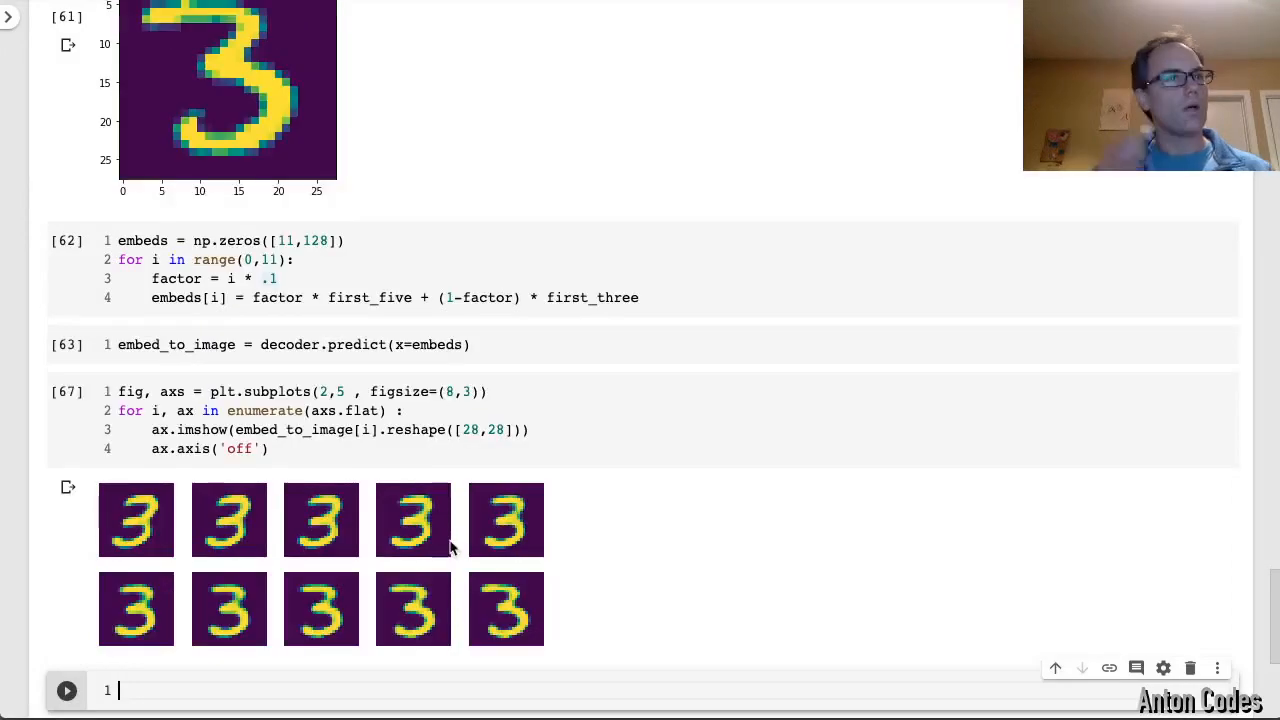
Scroll down to view the redrawn 2×5 figure with figsize (8,3) of decoded threes
scroll("down", 3)
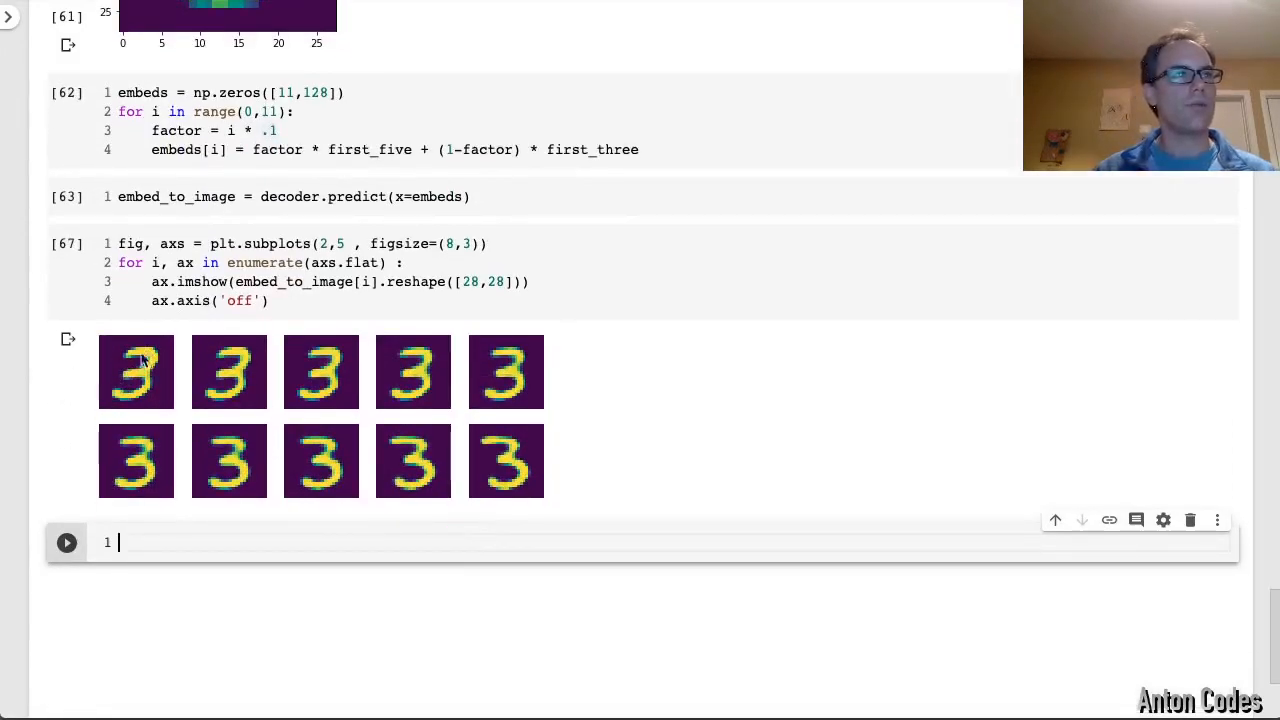
scroll("down", 3)
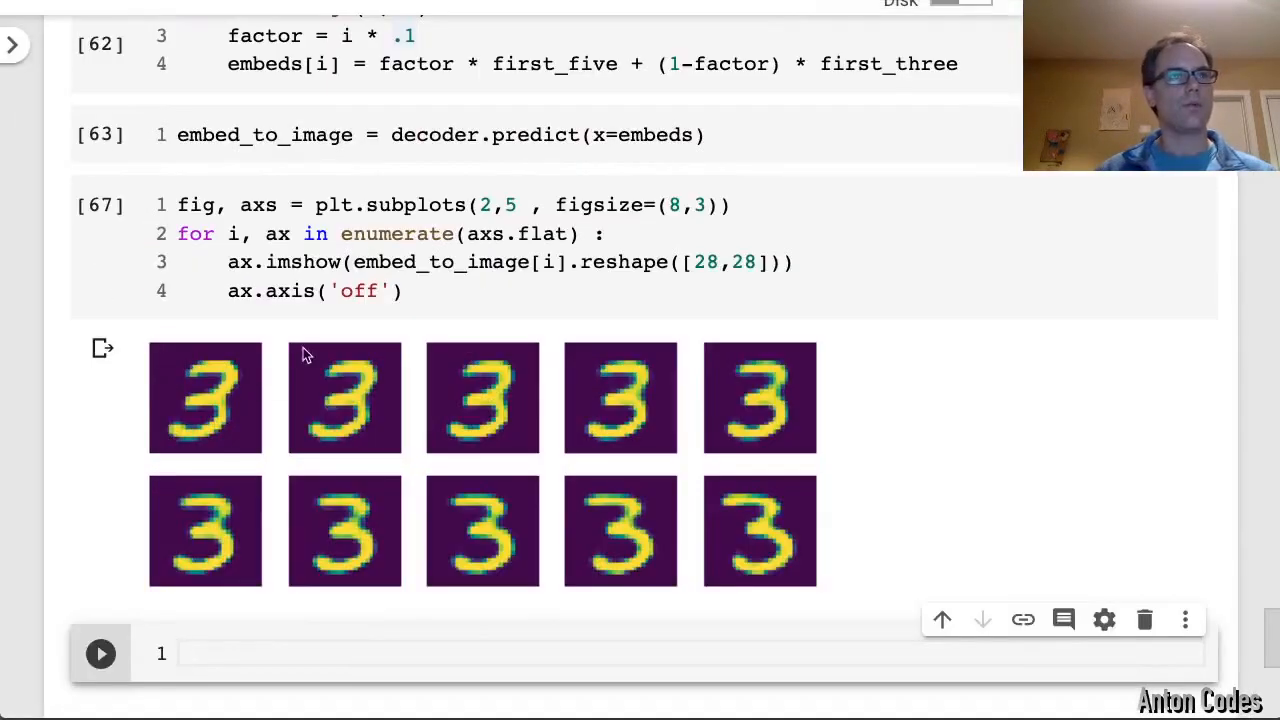
mouse_move(778, 572)
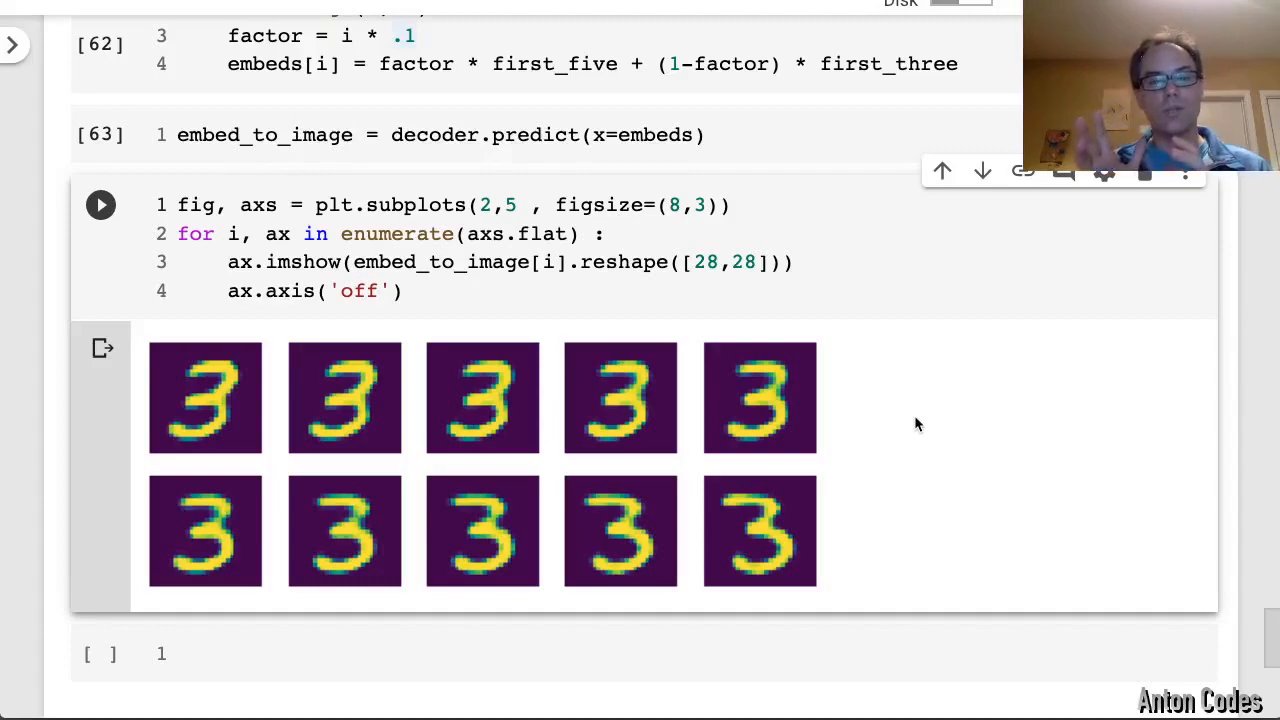
mouse_move(790, 524)
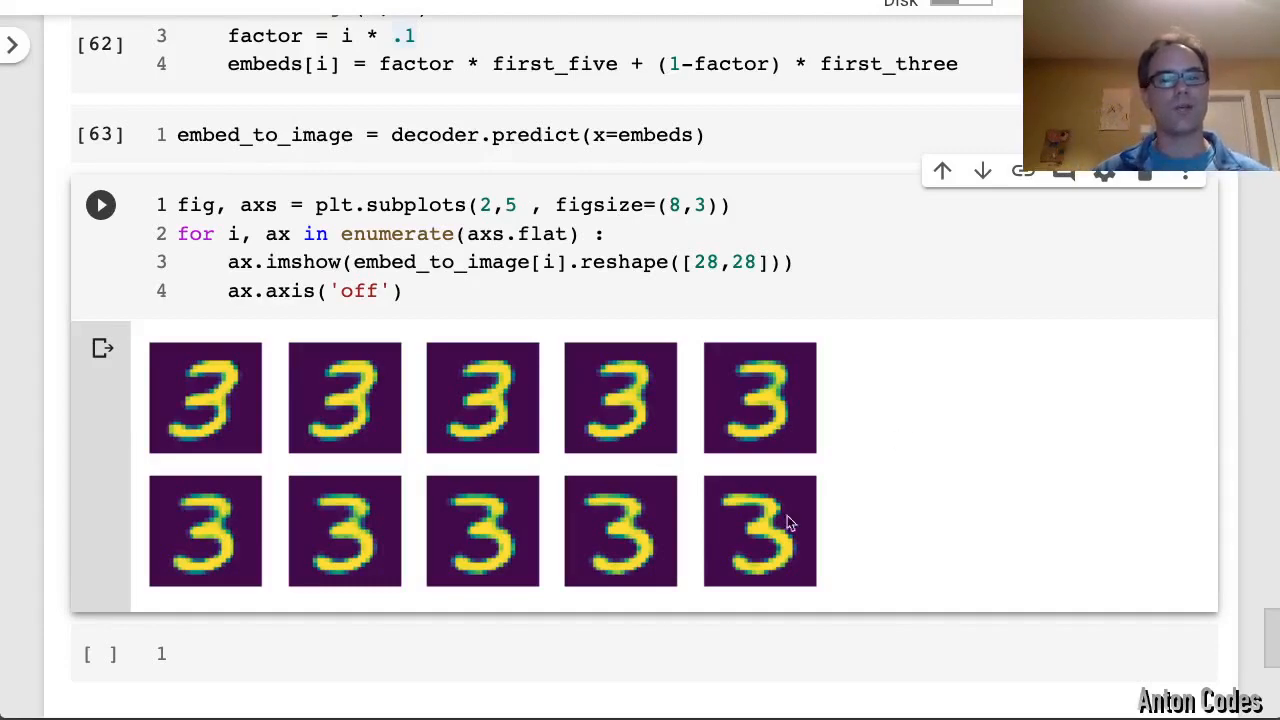
mouse_move(948, 444)
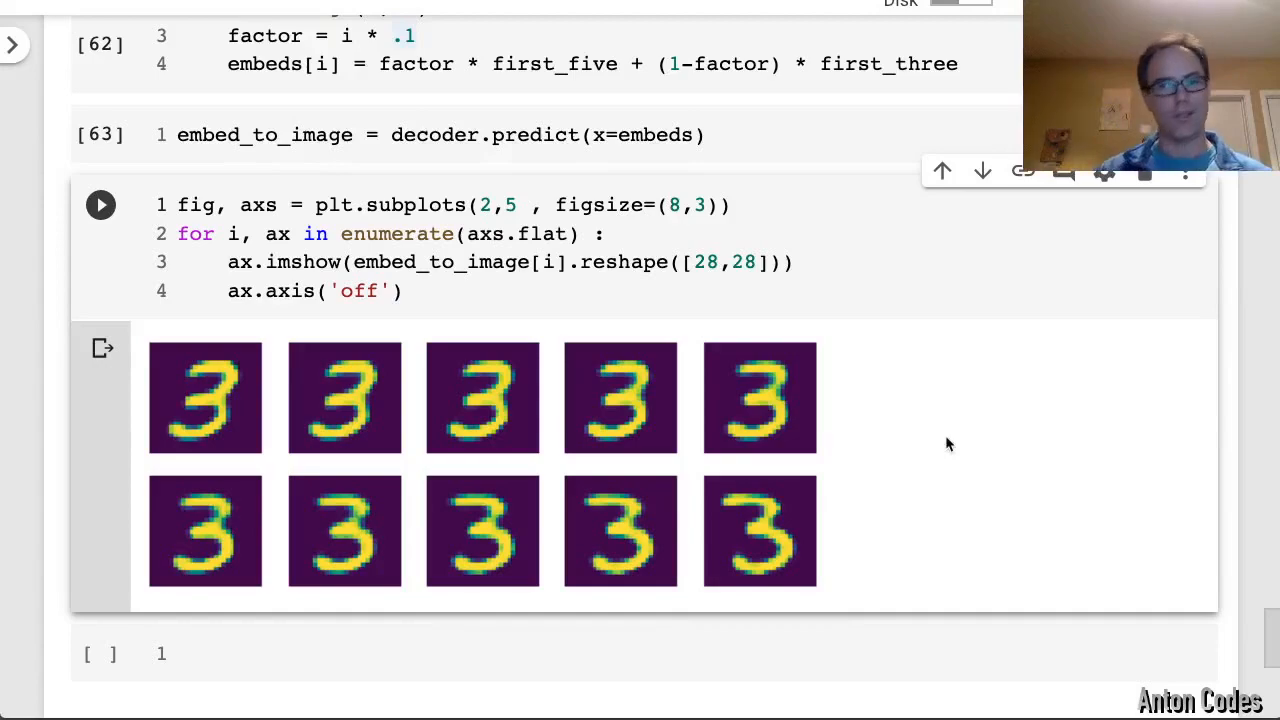